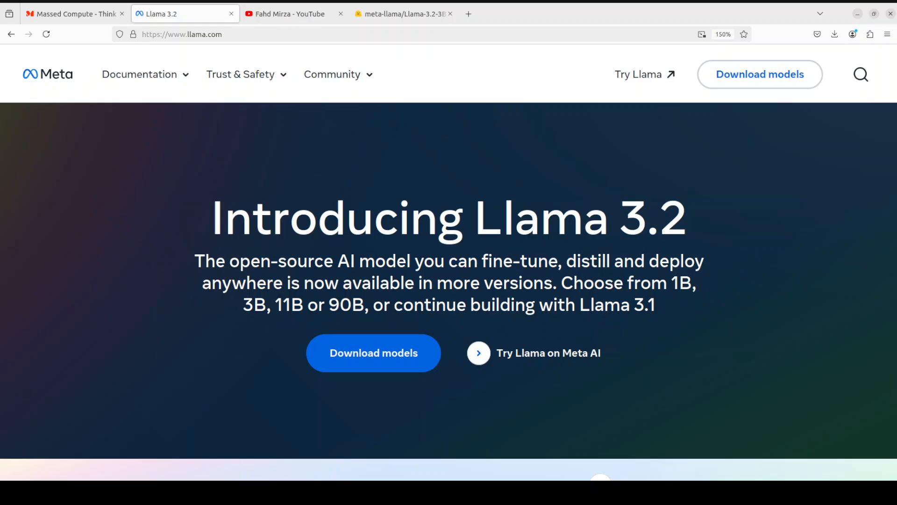
{"action": "mouse_move", "coordinate": [284, 14]}
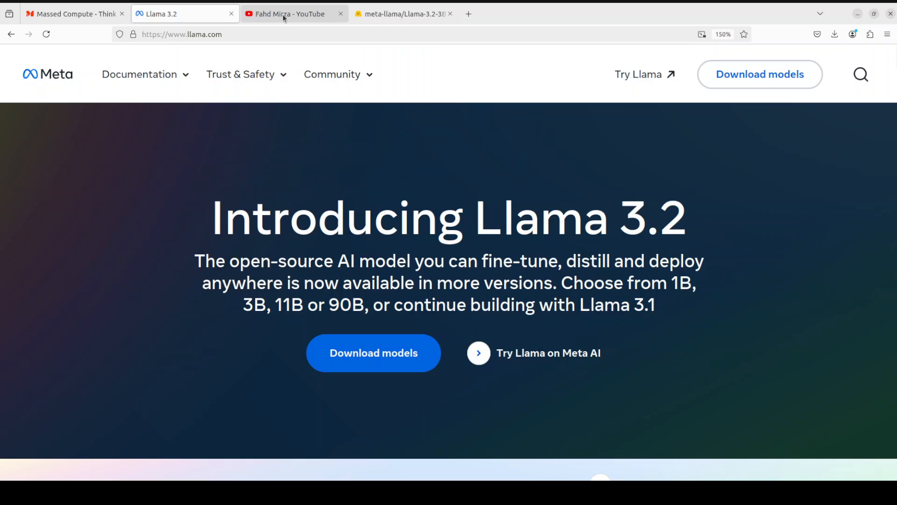
Step: Switch to the YouTube tab showing the channel's Llama 3.2 search results
{"action": "left_click", "coordinate": [288, 13]}
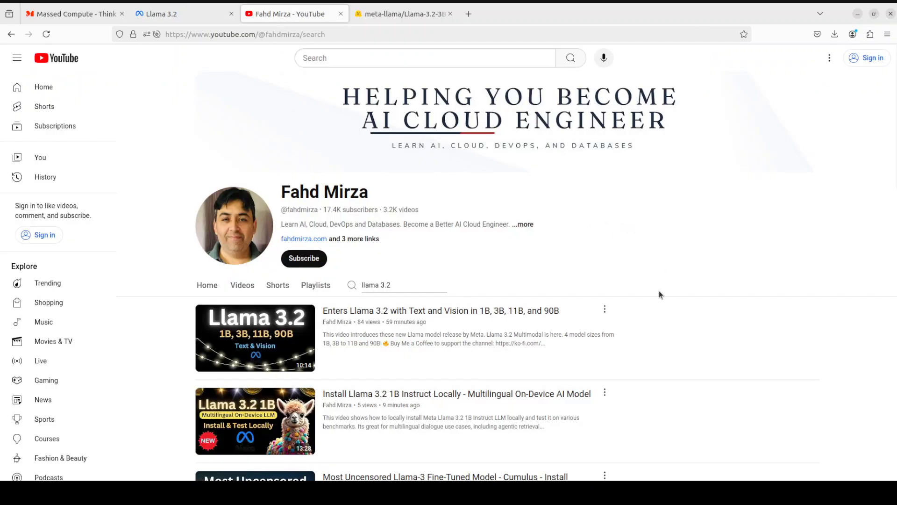
{"action": "mouse_move", "coordinate": [498, 324]}
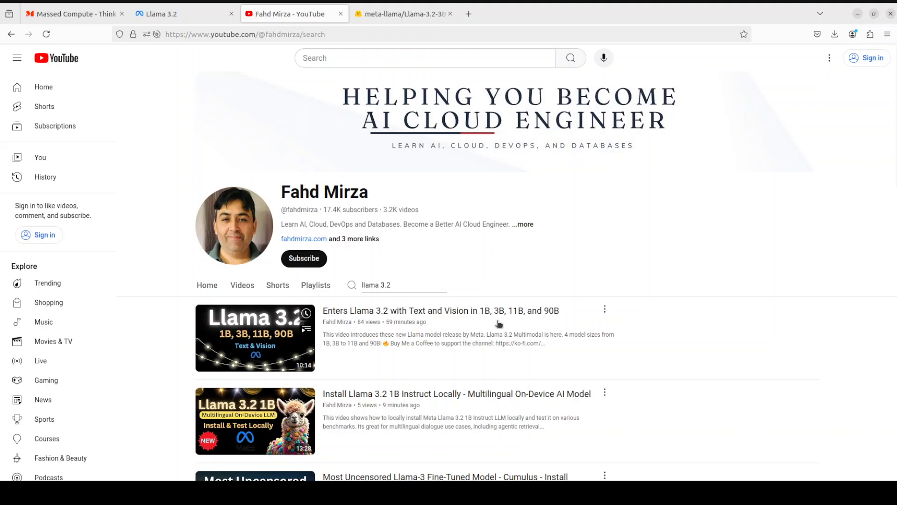
{"action": "mouse_move", "coordinate": [562, 320]}
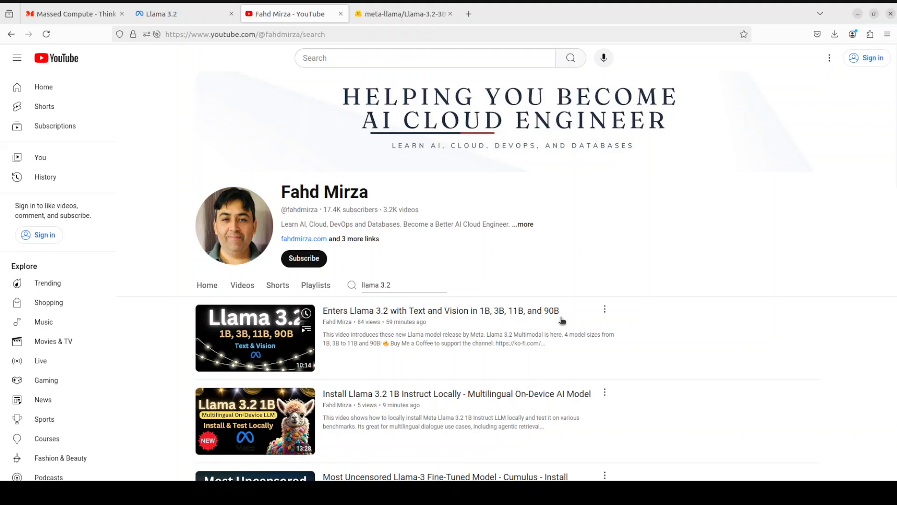
{"action": "mouse_move", "coordinate": [676, 304]}
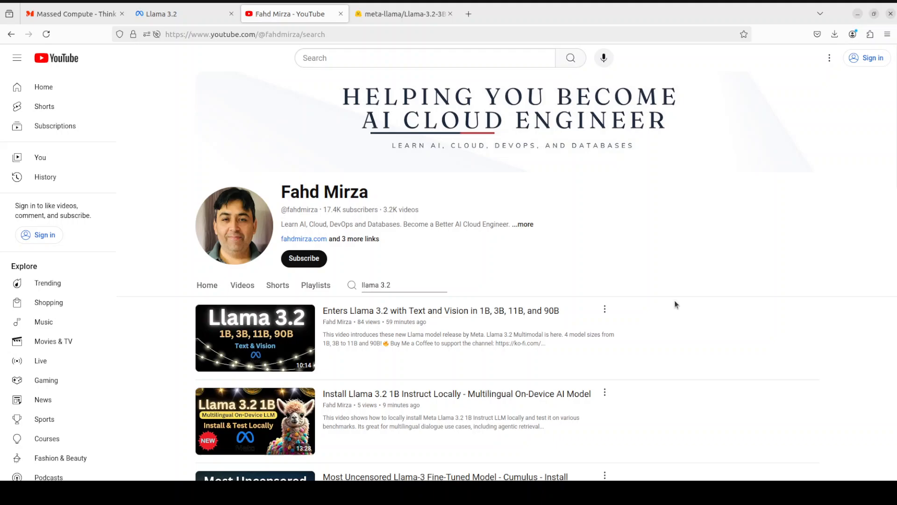
{"action": "mouse_move", "coordinate": [622, 307]}
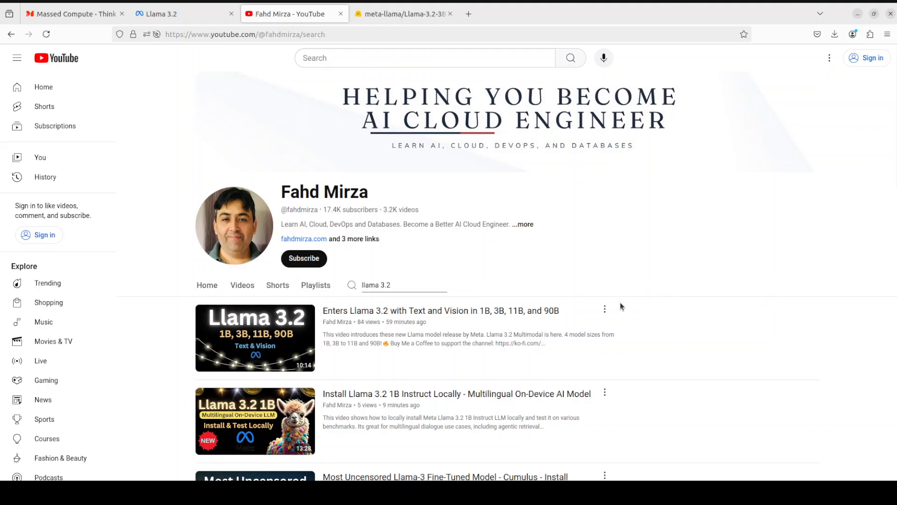
{"action": "mouse_move", "coordinate": [638, 341]}
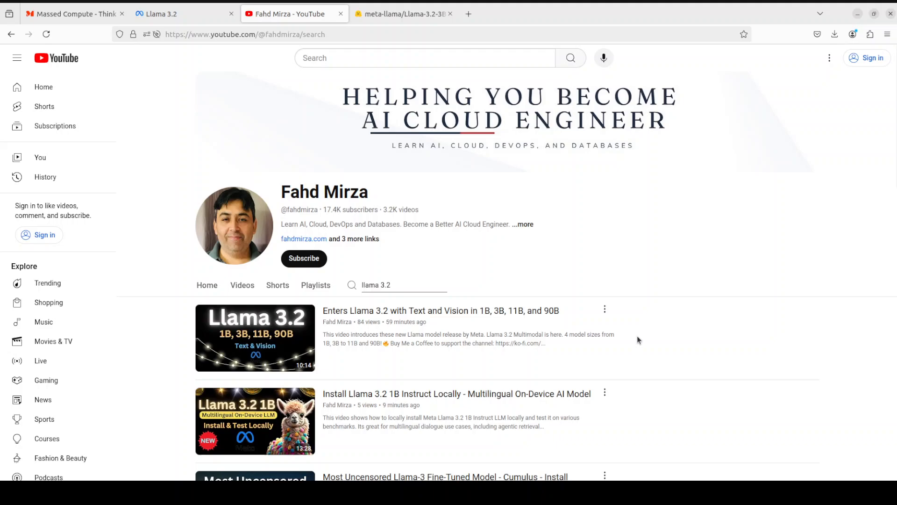
{"action": "mouse_move", "coordinate": [255, 421]}
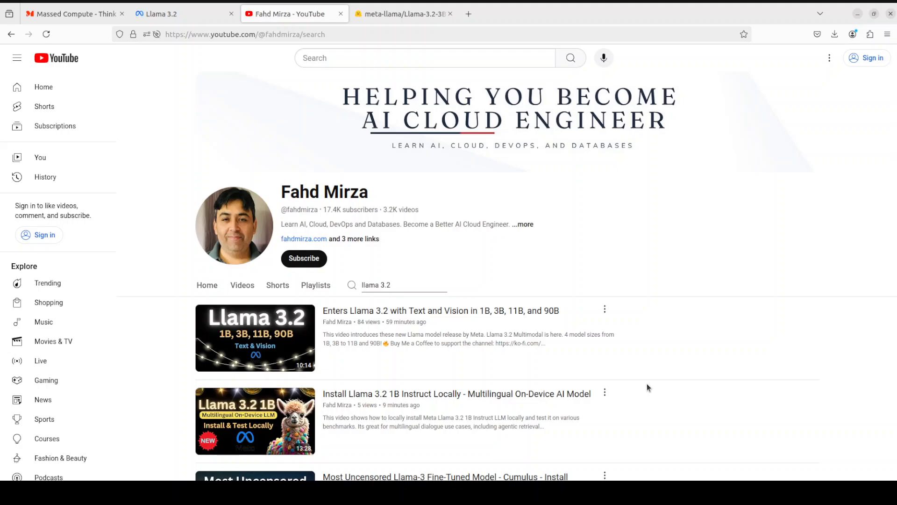
{"action": "mouse_move", "coordinate": [620, 392]}
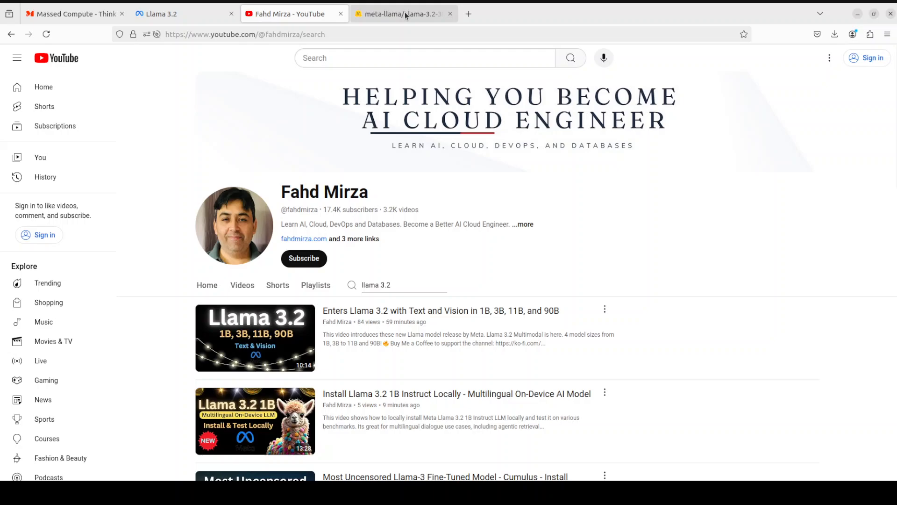
Step: Open the meta-llama/Llama-3.2-3B-Instruct model card tab on Hugging Face
{"action": "left_click", "coordinate": [401, 13]}
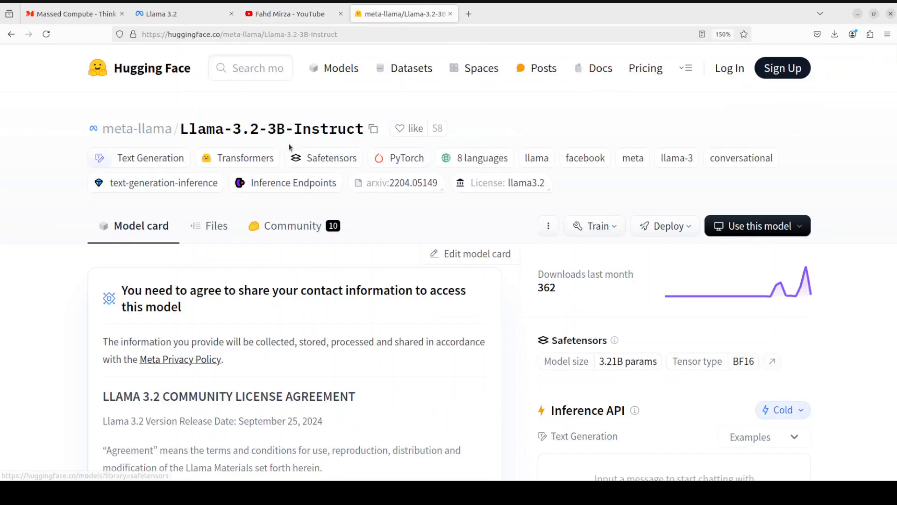
{"action": "mouse_move", "coordinate": [245, 142]}
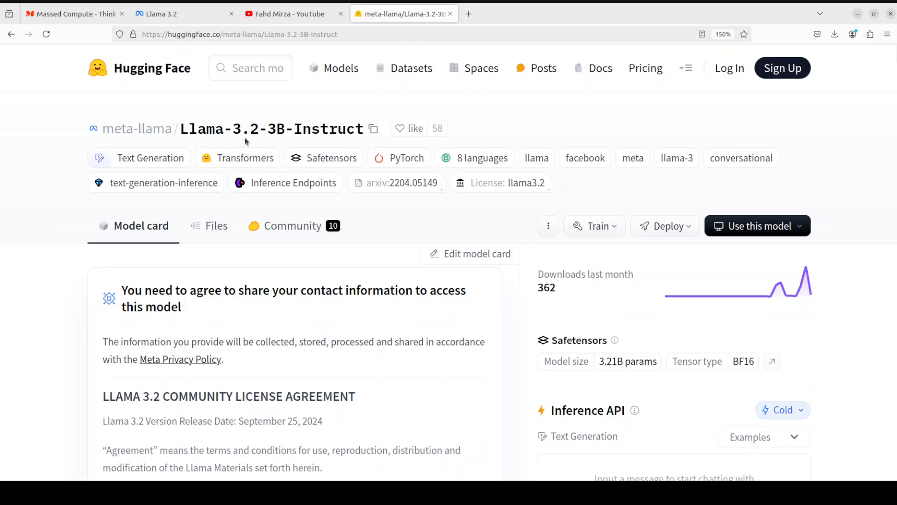
{"action": "mouse_move", "coordinate": [364, 137]}
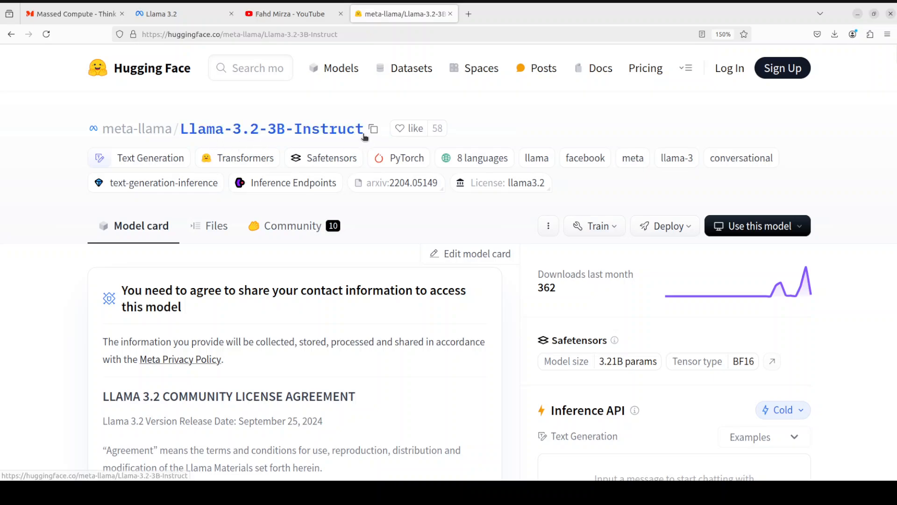
{"action": "mouse_move", "coordinate": [379, 148]}
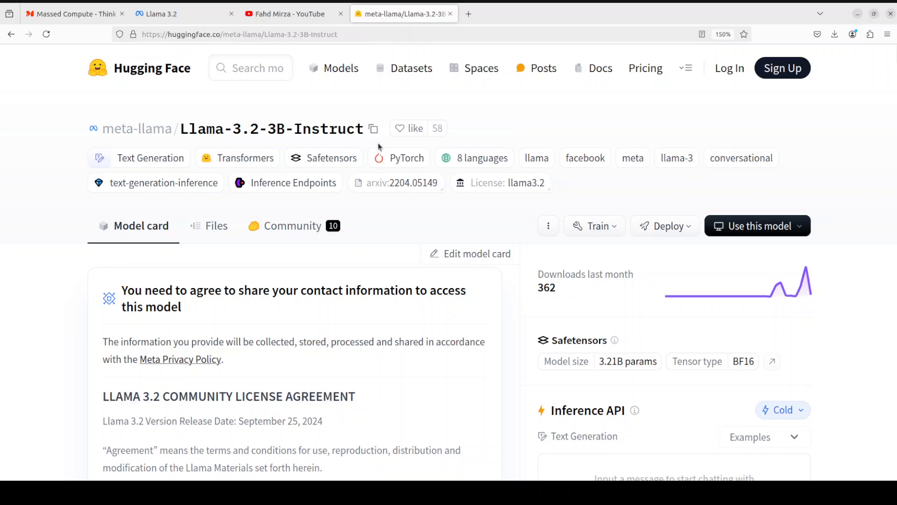
{"action": "mouse_move", "coordinate": [474, 135]}
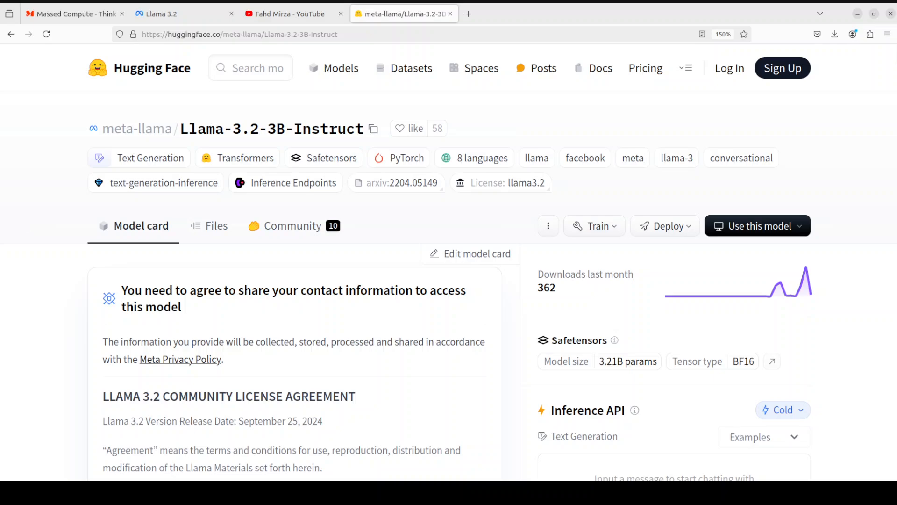
{"action": "mouse_move", "coordinate": [284, 14]}
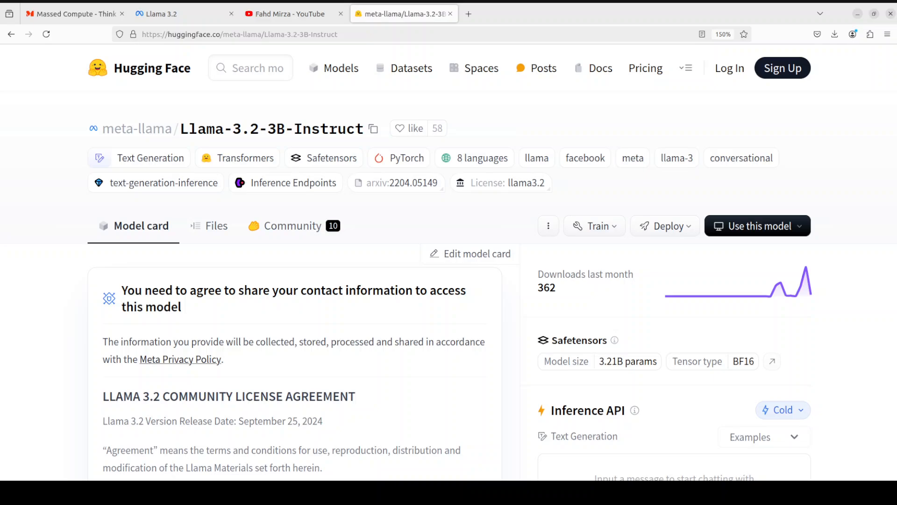
Step: Return to the Llama 3.2 announcement tab on llama.com
{"action": "left_click", "coordinate": [166, 13]}
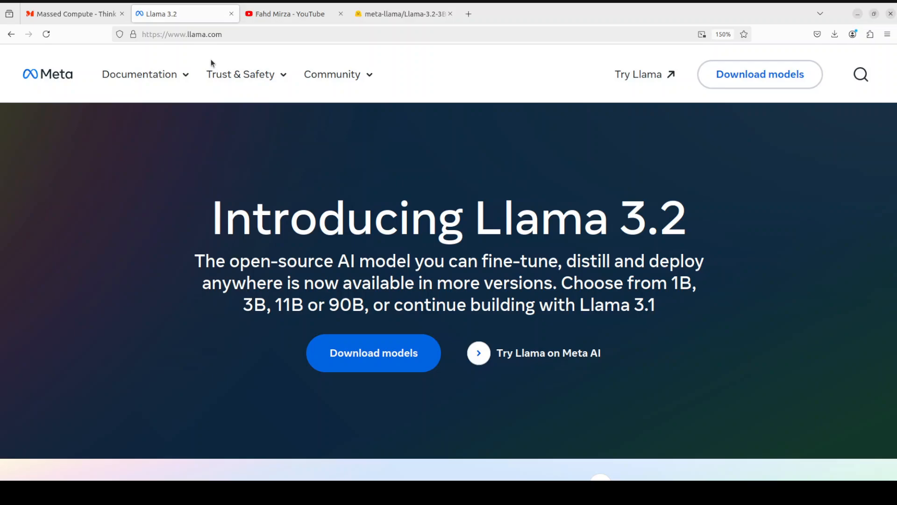
{"action": "mouse_move", "coordinate": [778, 331]}
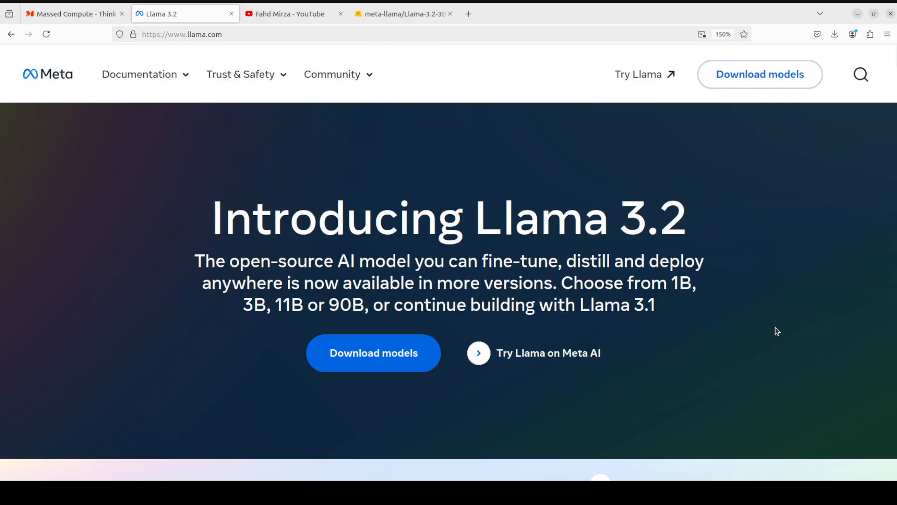
{"action": "mouse_move", "coordinate": [532, 275]}
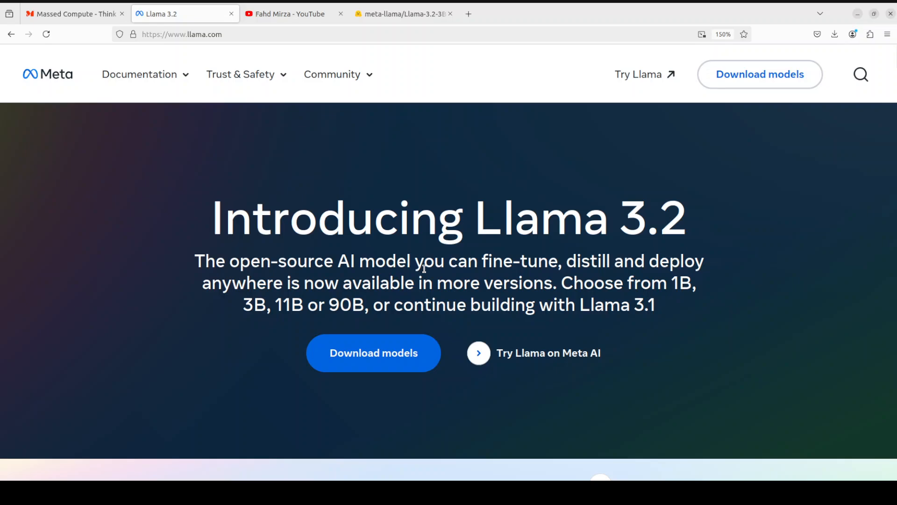
{"action": "mouse_move", "coordinate": [629, 273]}
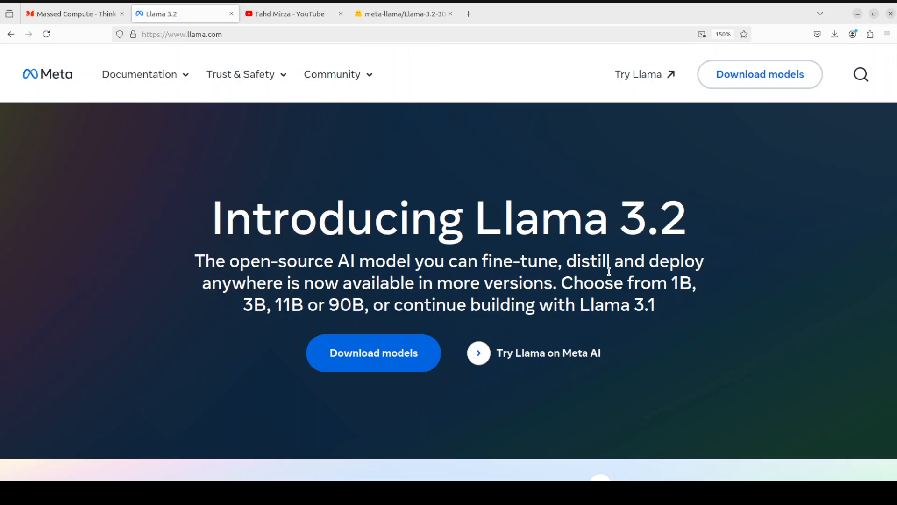
{"action": "mouse_move", "coordinate": [553, 244]}
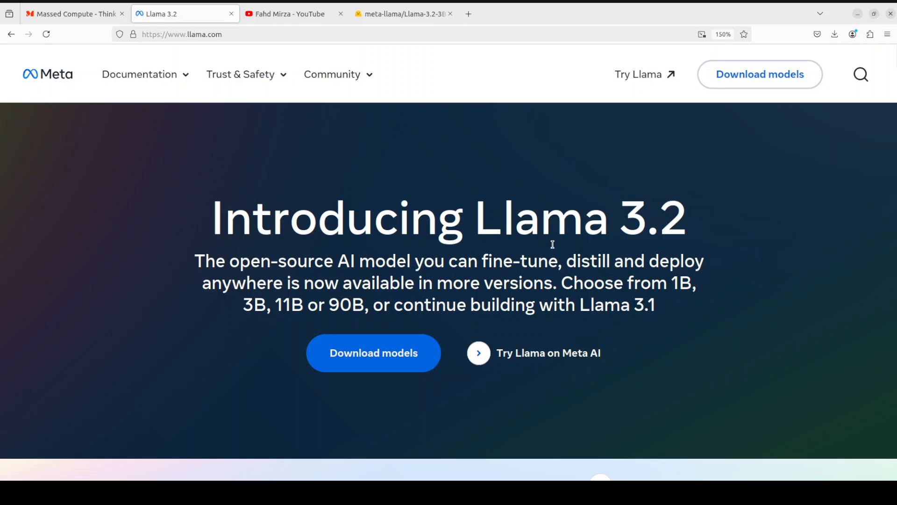
{"action": "mouse_move", "coordinate": [455, 234]}
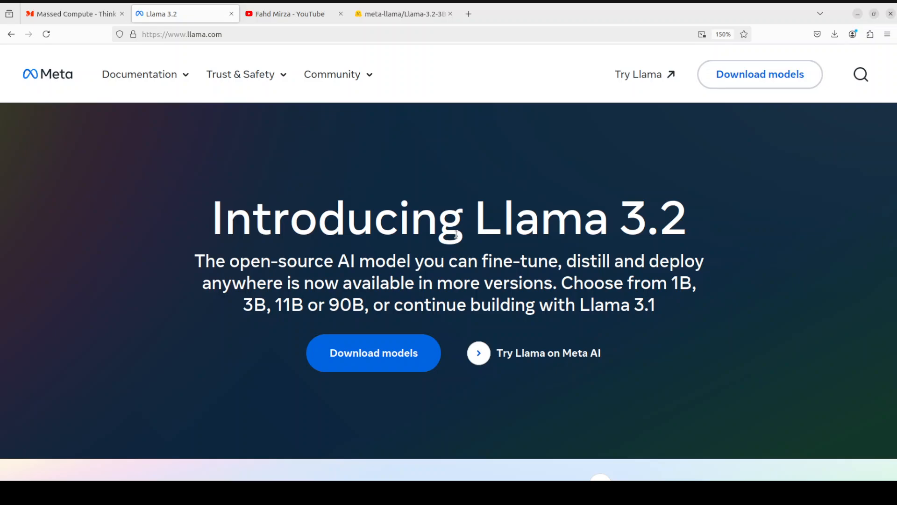
{"action": "mouse_move", "coordinate": [449, 155]}
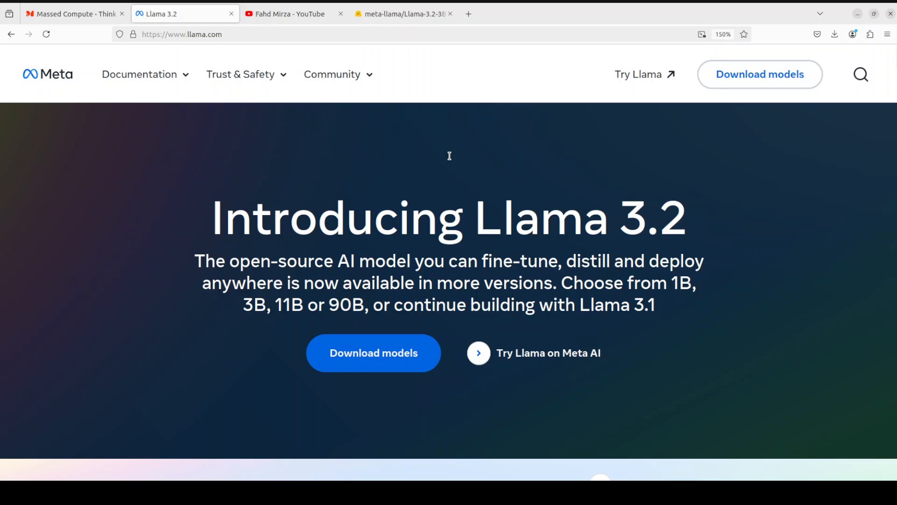
{"action": "mouse_move", "coordinate": [464, 249]}
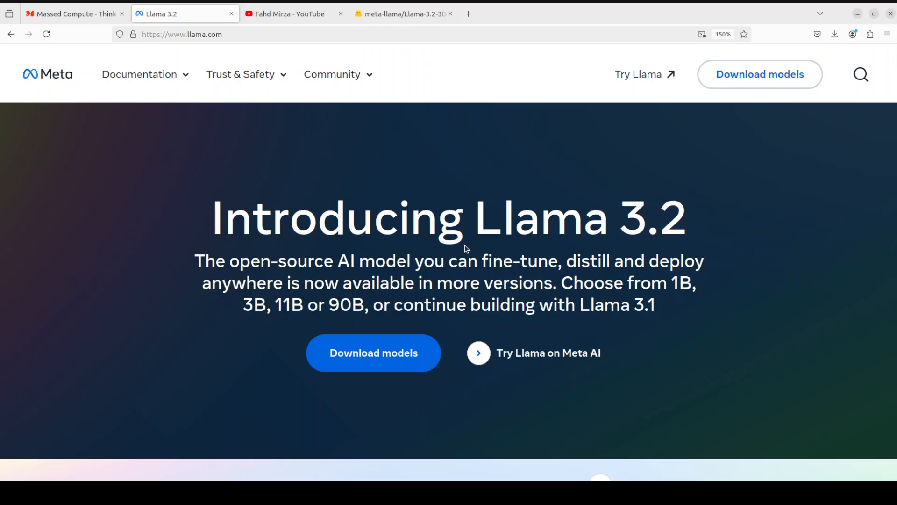
{"action": "mouse_move", "coordinate": [462, 242]}
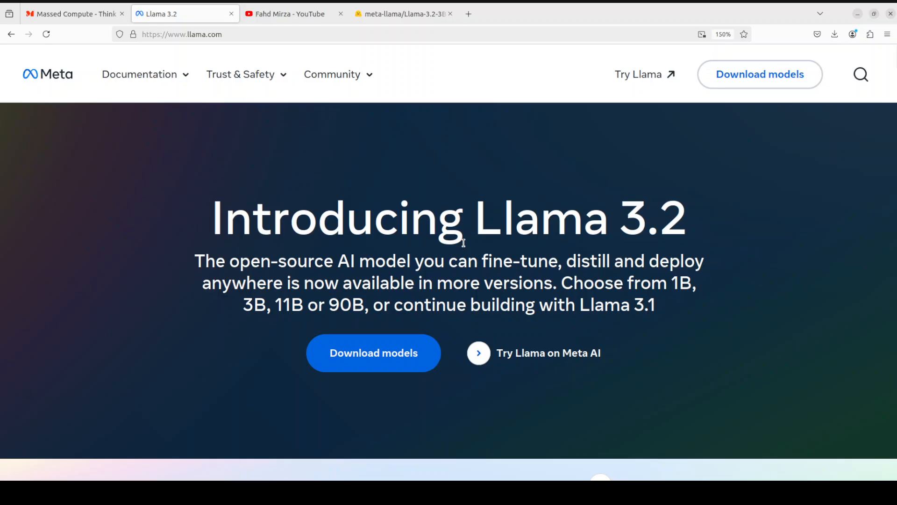
{"action": "mouse_move", "coordinate": [459, 201]}
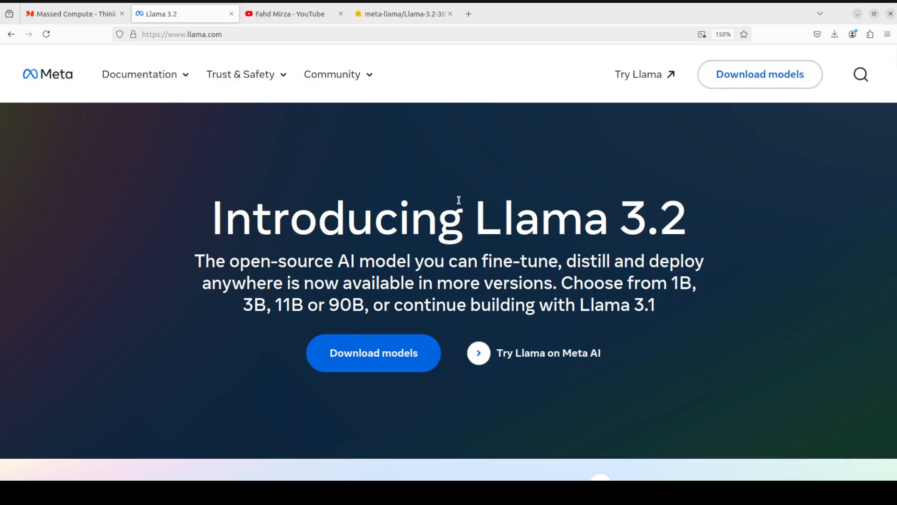
{"action": "mouse_move", "coordinate": [435, 252]}
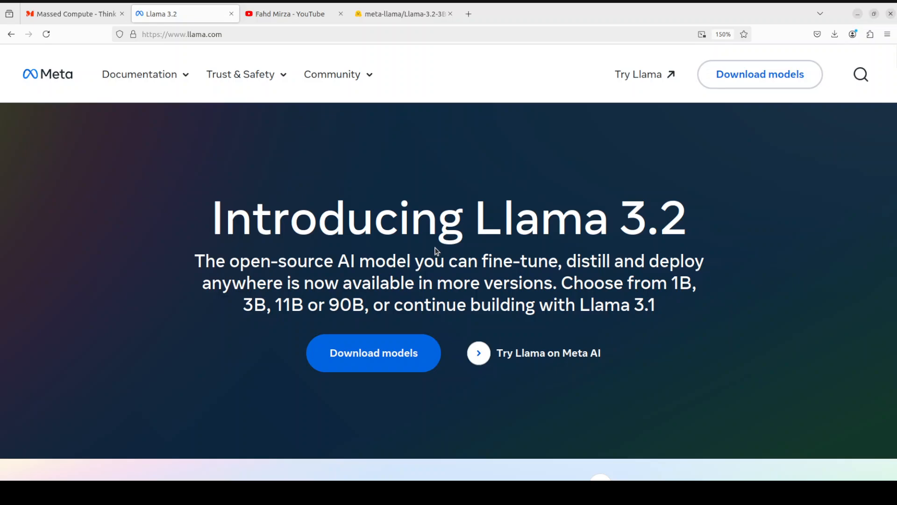
{"action": "mouse_move", "coordinate": [403, 14]}
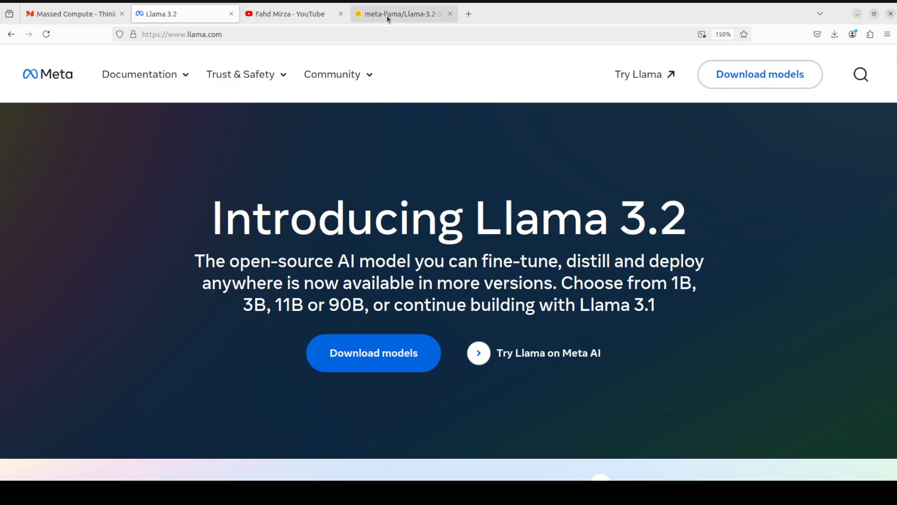
{"action": "left_click", "coordinate": [401, 13]}
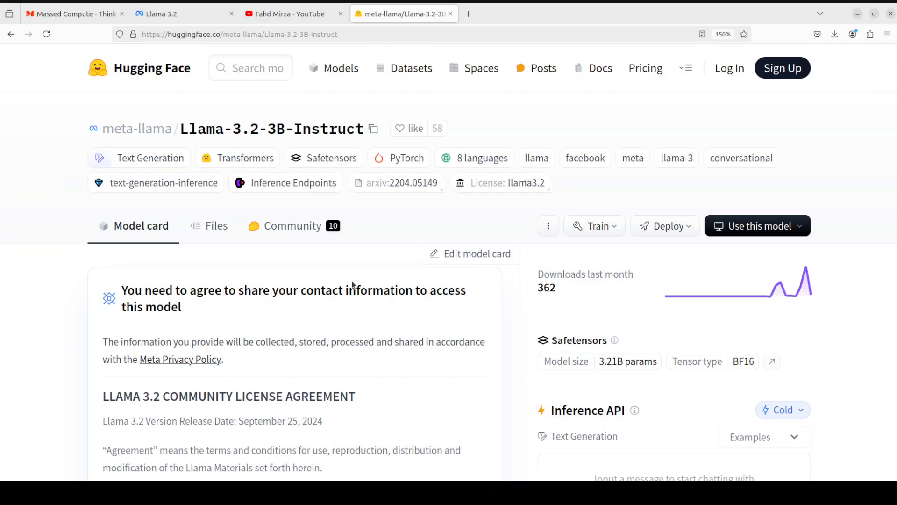
{"action": "mouse_move", "coordinate": [344, 271]}
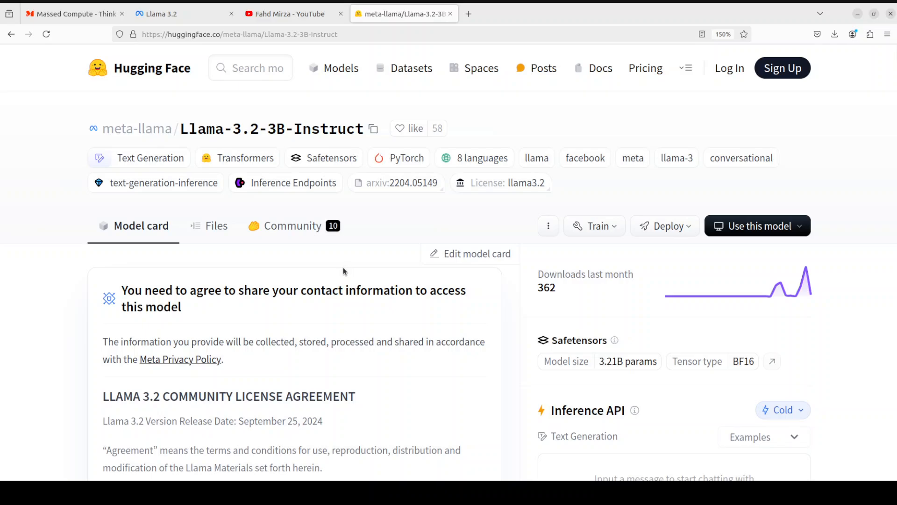
{"action": "mouse_move", "coordinate": [809, 99]}
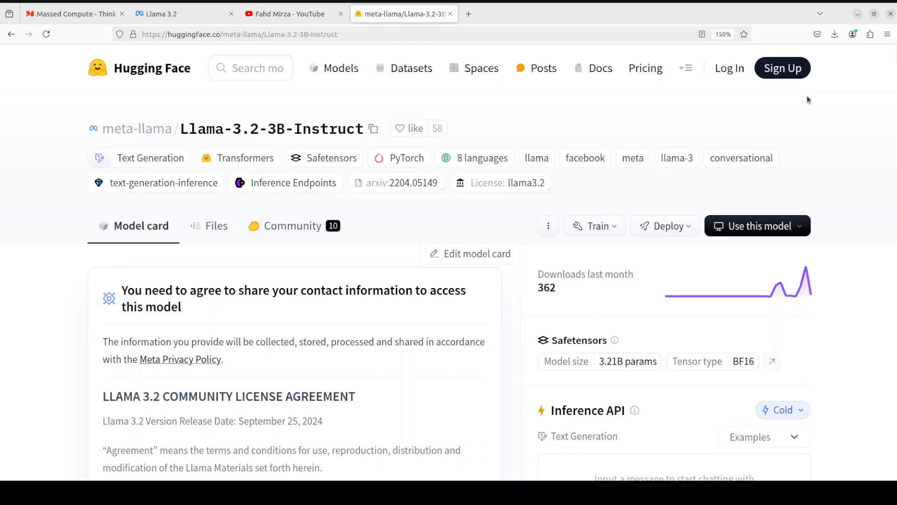
{"action": "mouse_move", "coordinate": [801, 101]}
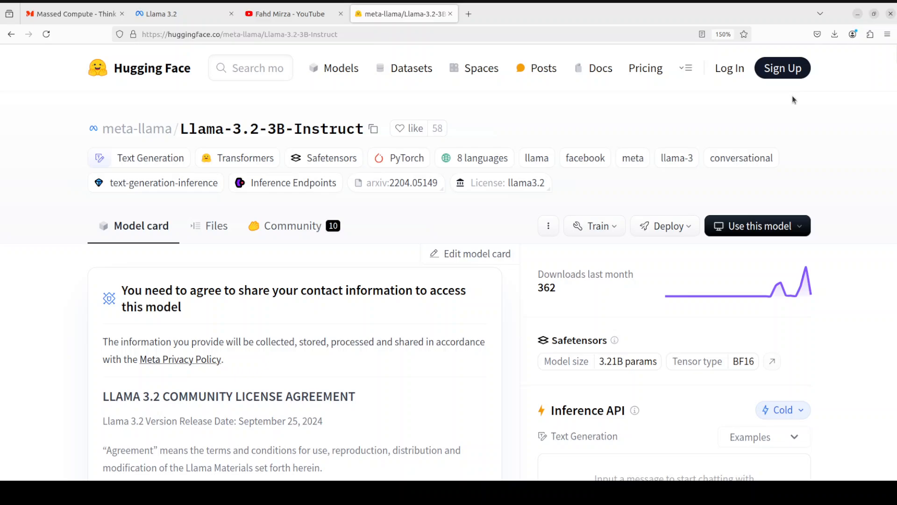
{"action": "mouse_move", "coordinate": [415, 337]}
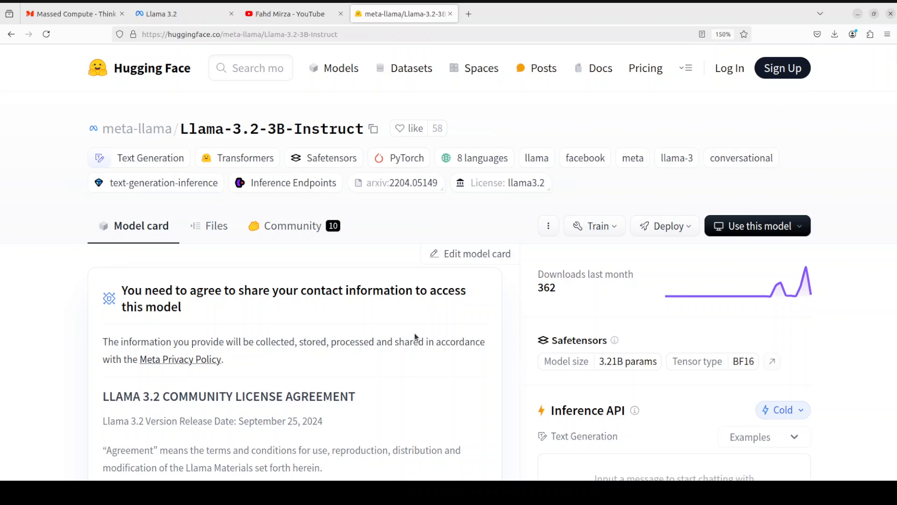
{"action": "mouse_move", "coordinate": [69, 14]}
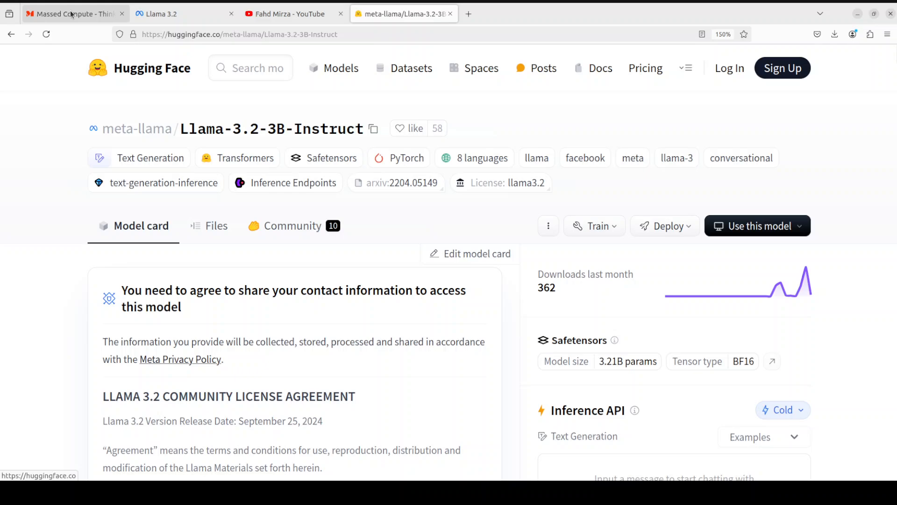
Step: In the terminal, run nvidia-smi to confirm one RTX A6000 with 49140MiB
{"action": "left_click", "coordinate": [71, 14]}
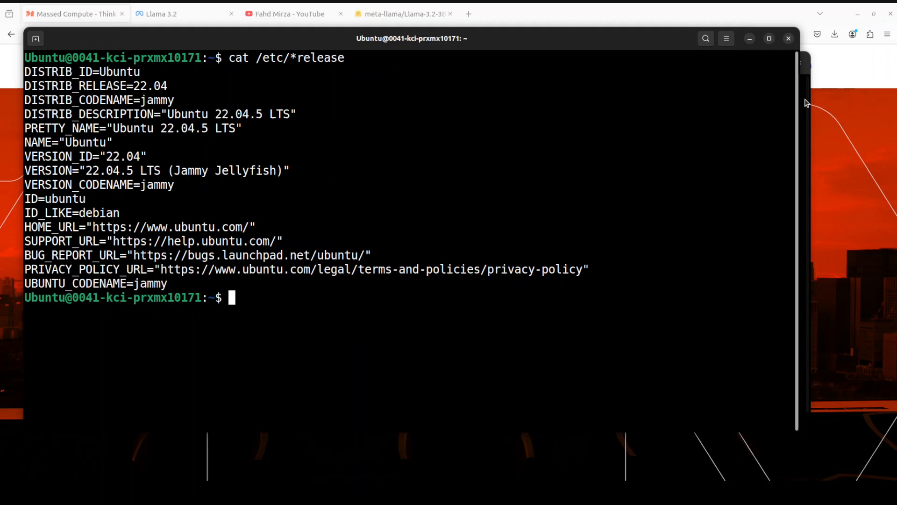
{"action": "mouse_move", "coordinate": [403, 217]}
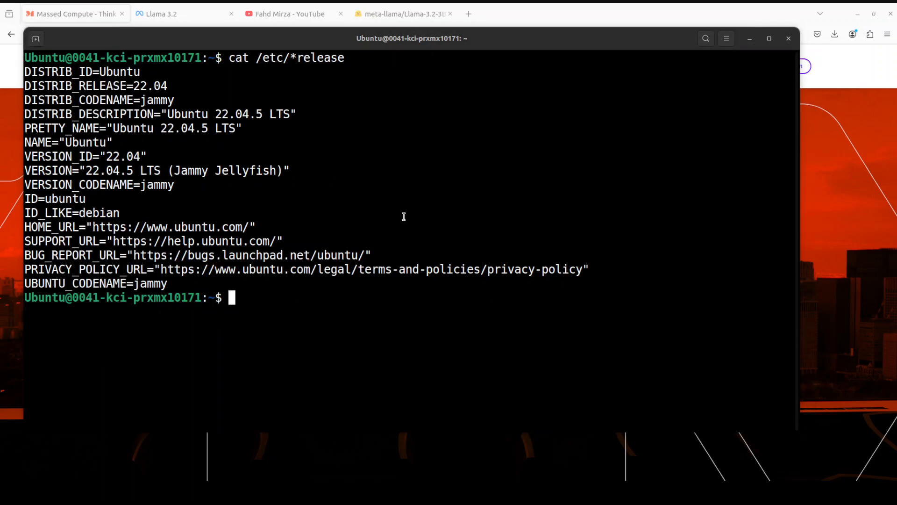
{"action": "type", "text": "nvidia-smi"}
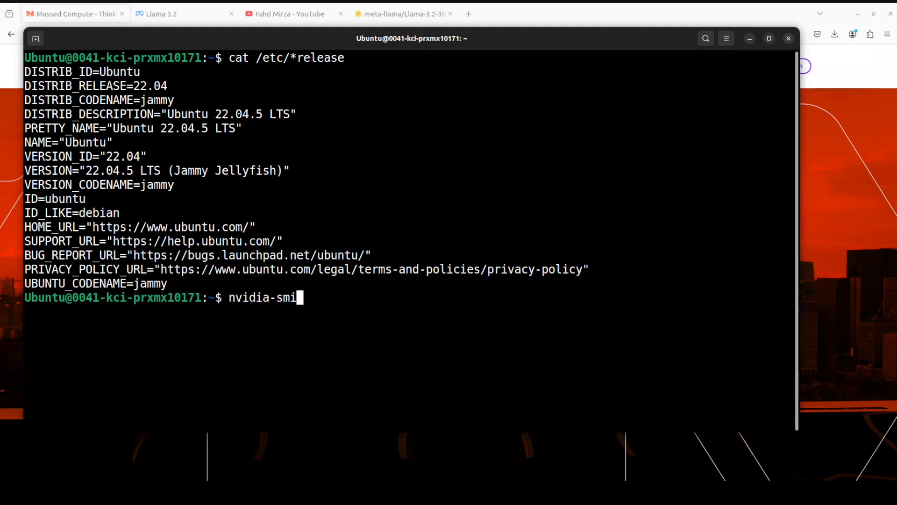
{"action": "key", "text": "Return"}
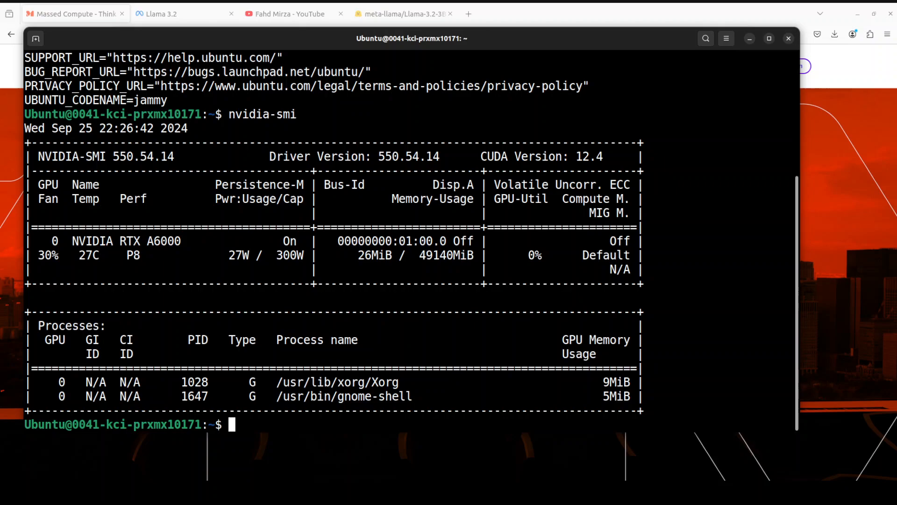
Step: Clear the terminal and activate the 'llama' conda environment
{"action": "type", "text": "clear"}
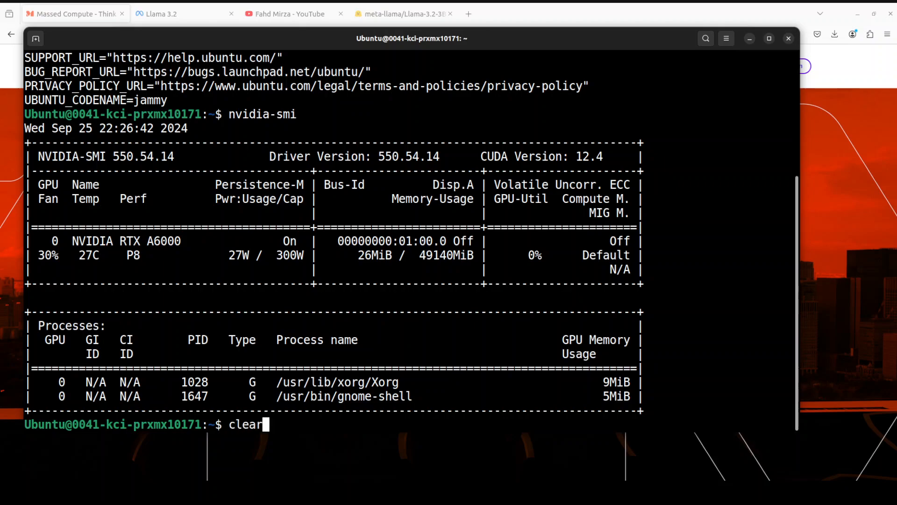
{"action": "key", "text": "Return"}
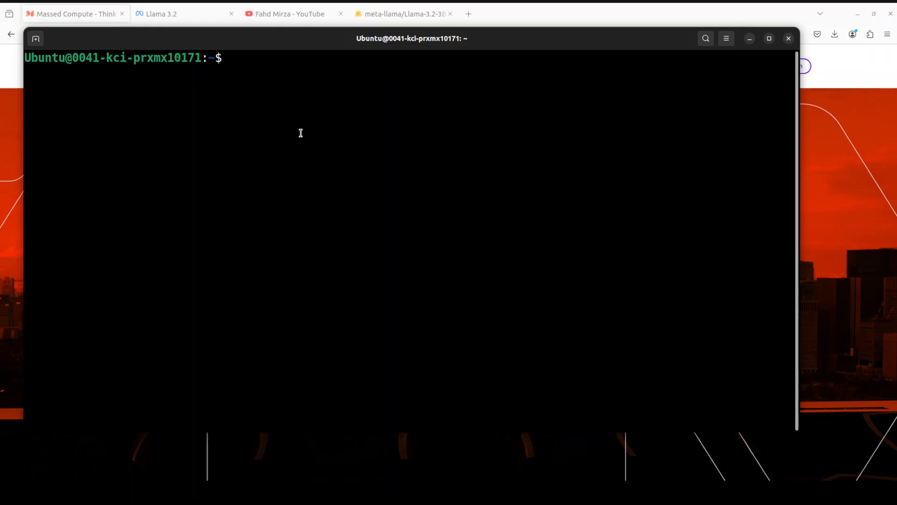
{"action": "type", "text": "conda activate llama"}
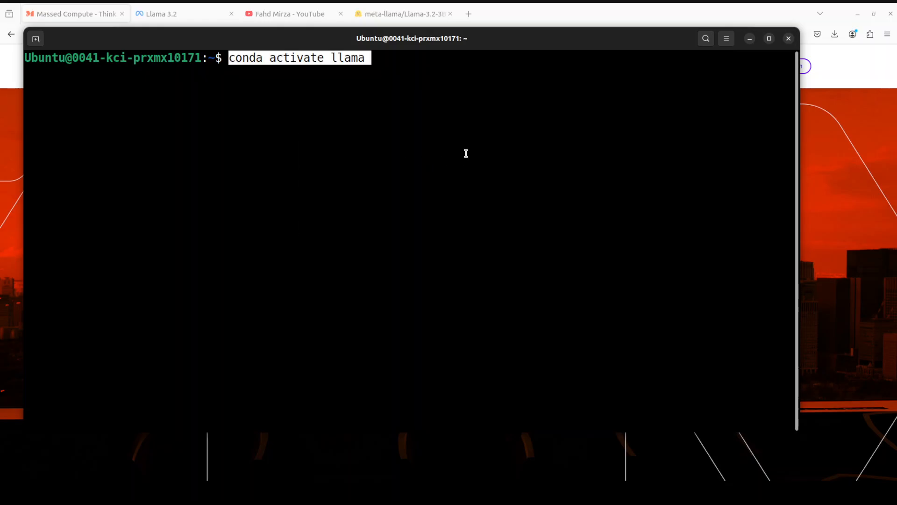
{"action": "key", "text": "Return"}
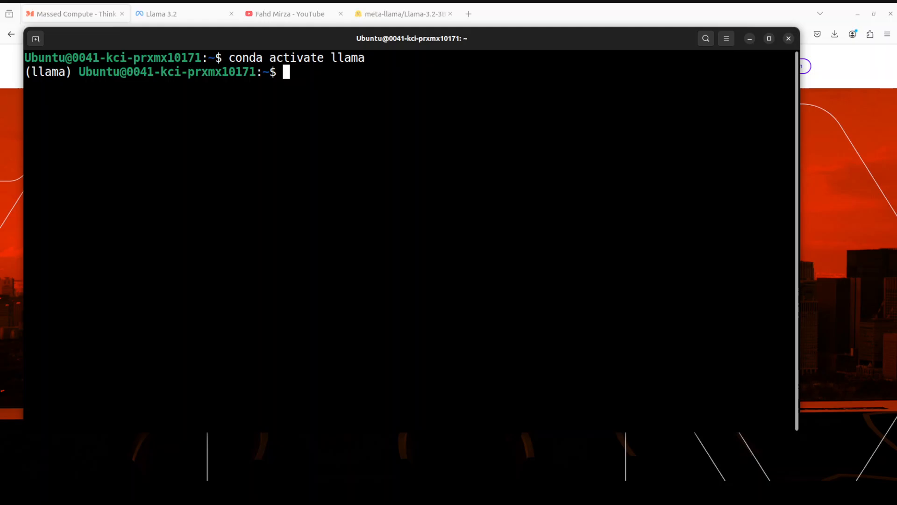
{"action": "mouse_move", "coordinate": [331, 122]}
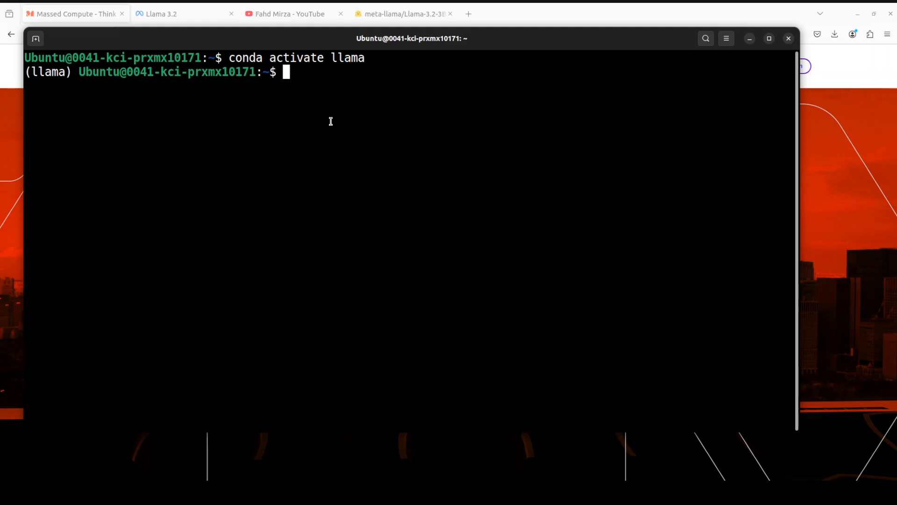
Step: Enter the 'pip install torch' line, then discard the partial 'conda activate l' command
{"action": "type", "text": "pip install torch"}
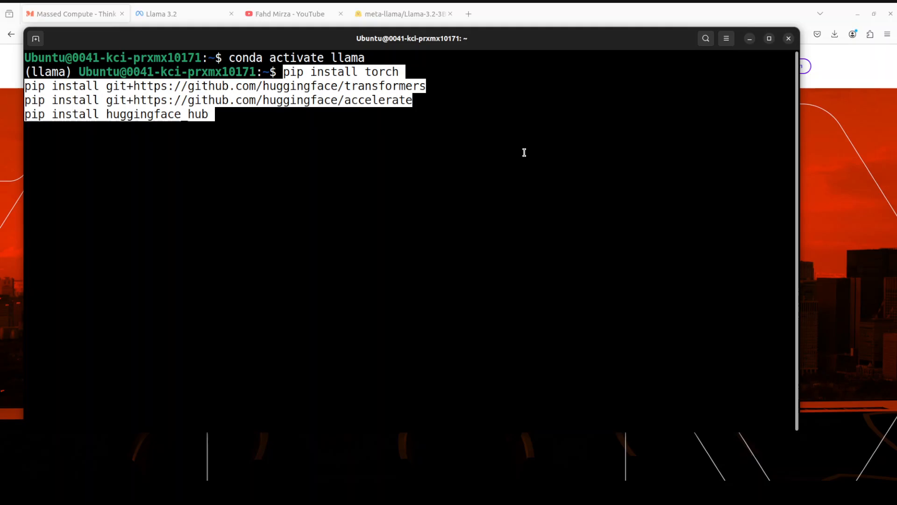
{"action": "mouse_move", "coordinate": [360, 146]}
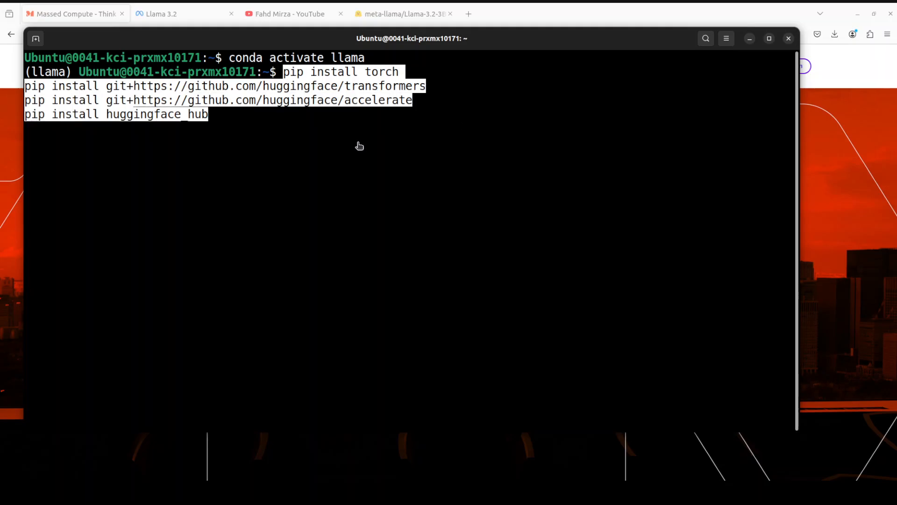
{"action": "mouse_move", "coordinate": [451, 192]}
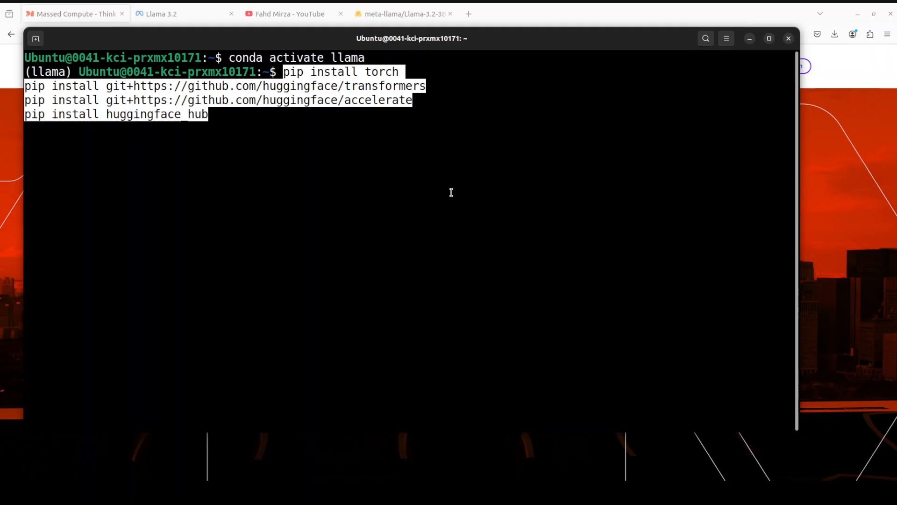
{"action": "type", "text": "conda activate l"}
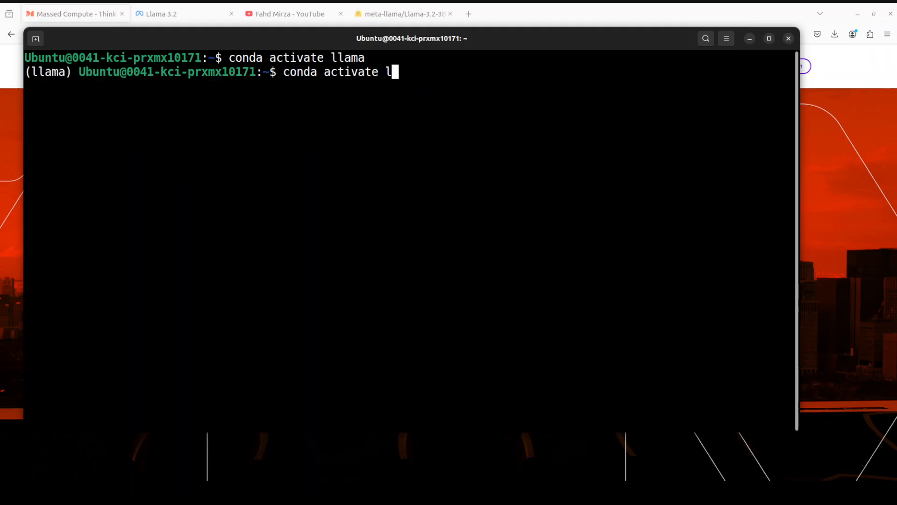
{"action": "key", "text": "ctrl+c"}
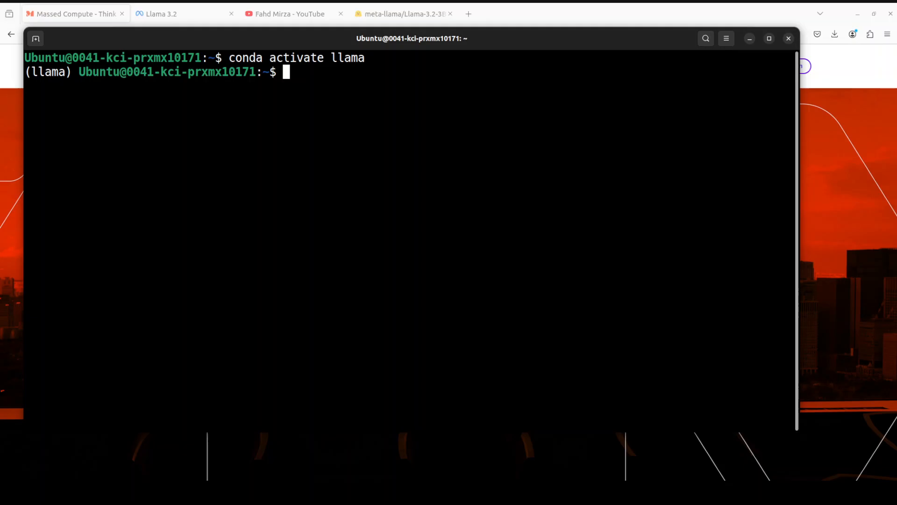
{"action": "mouse_move", "coordinate": [511, 116]}
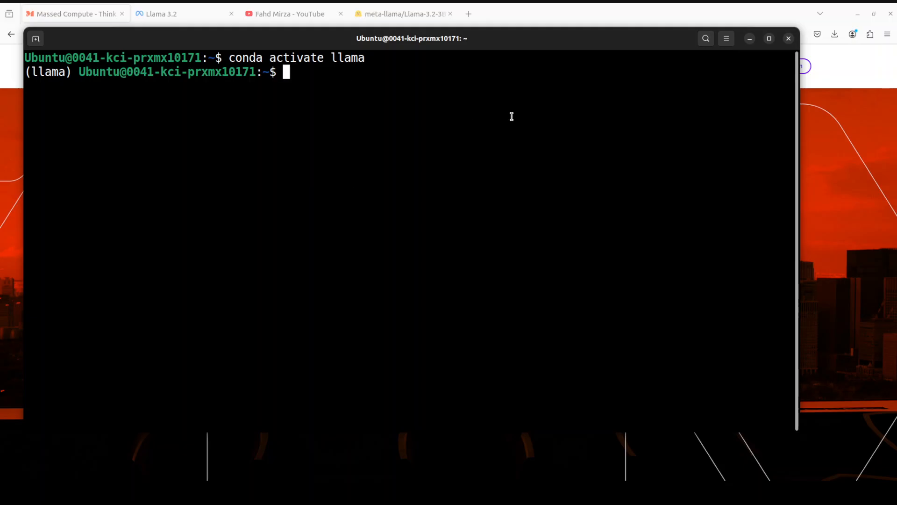
Step: Log in with huggingface-cli by pasting the read token and answering Y
{"action": "key", "text": "Return"}
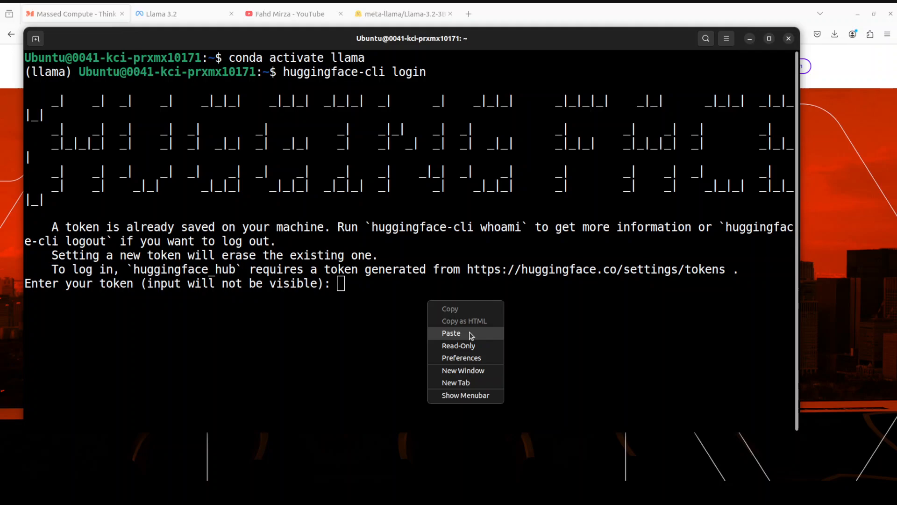
{"action": "left_click", "coordinate": [451, 333]}
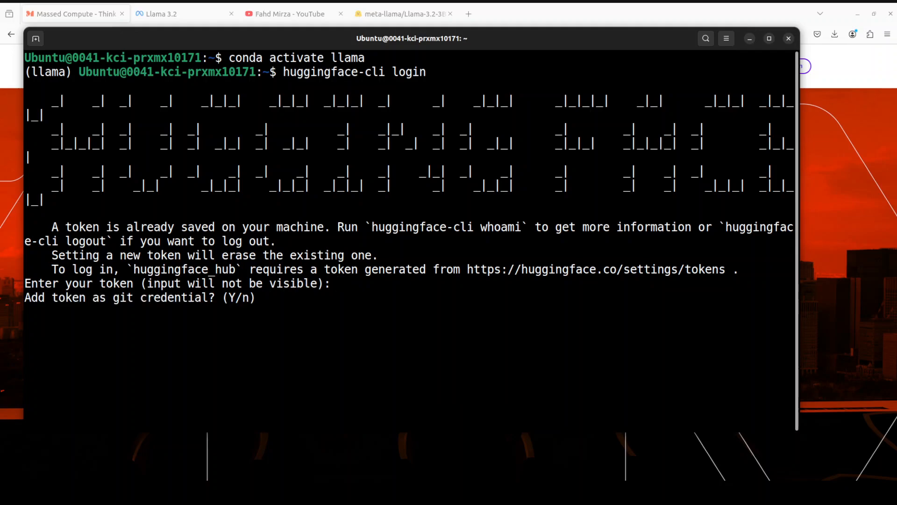
{"action": "type", "text": "Y"}
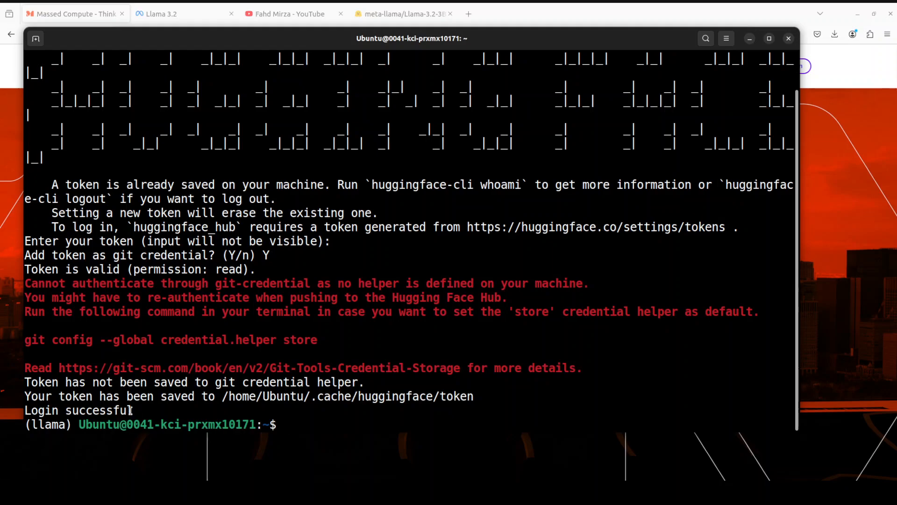
{"action": "double_click", "coordinate": [97, 410]}
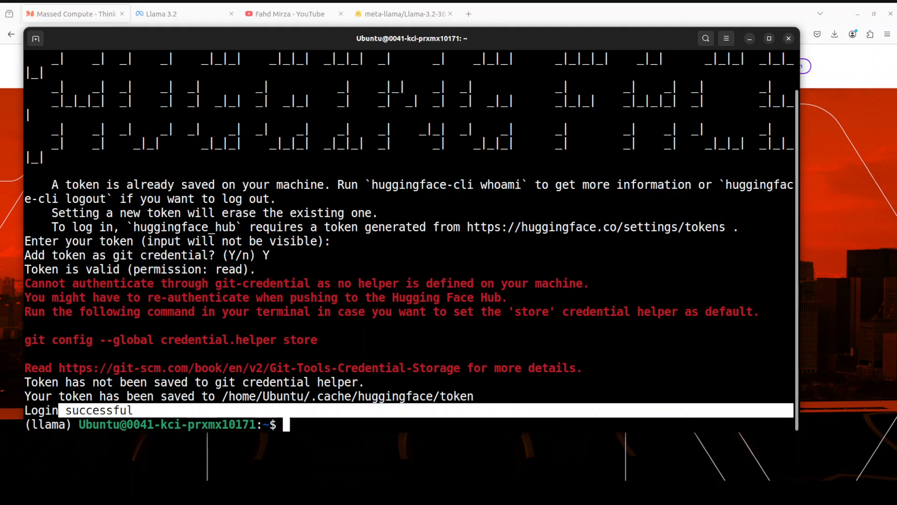
{"action": "mouse_move", "coordinate": [677, 347]}
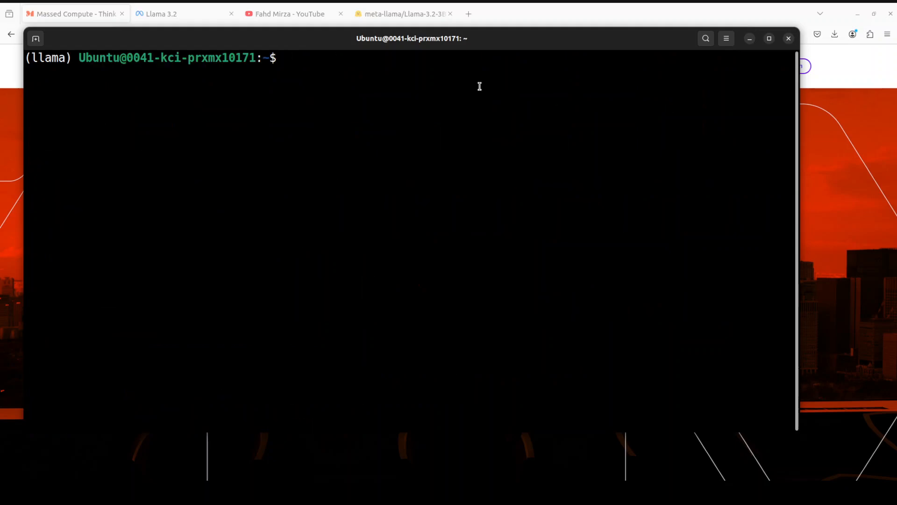
Step: Launch jupyter notebook and create Untitled7 with the Llama-3.2-3B-Instruct pipeline code
{"action": "type", "text": "jupyter notebook"}
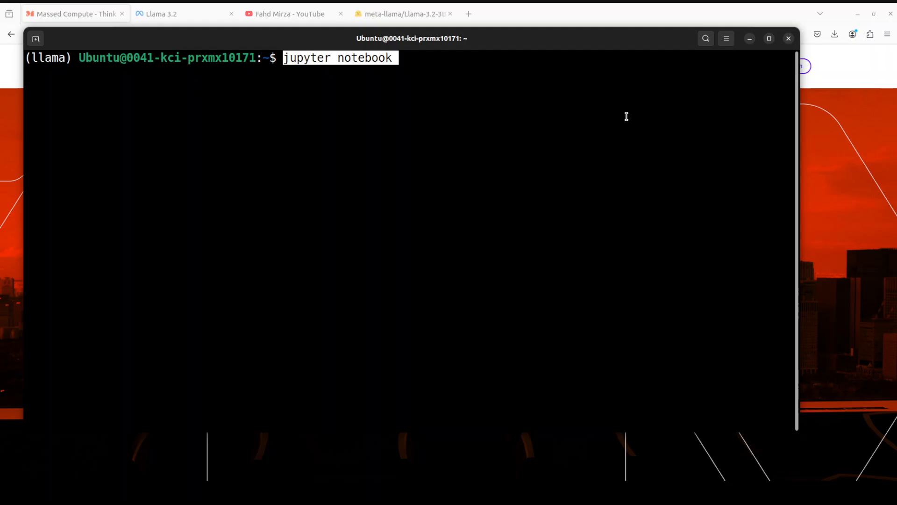
{"action": "key", "text": "Return"}
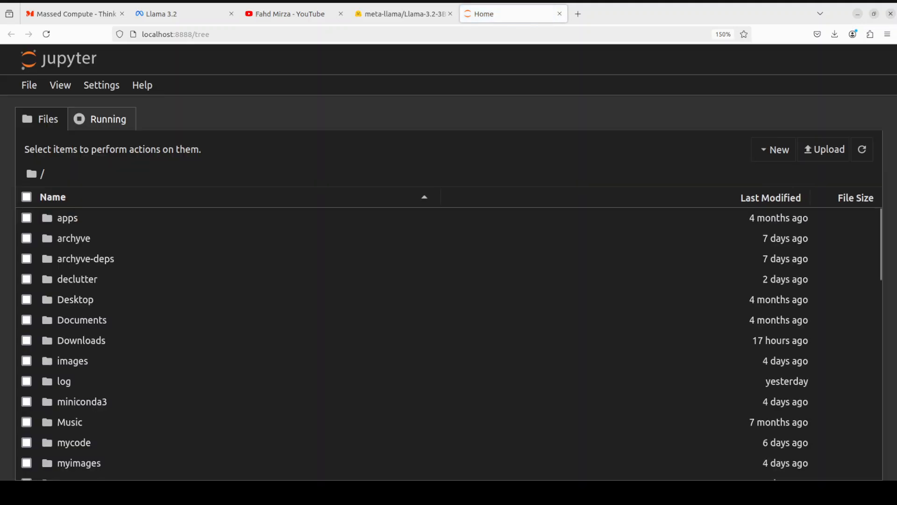
{"action": "left_click", "coordinate": [28, 85]}
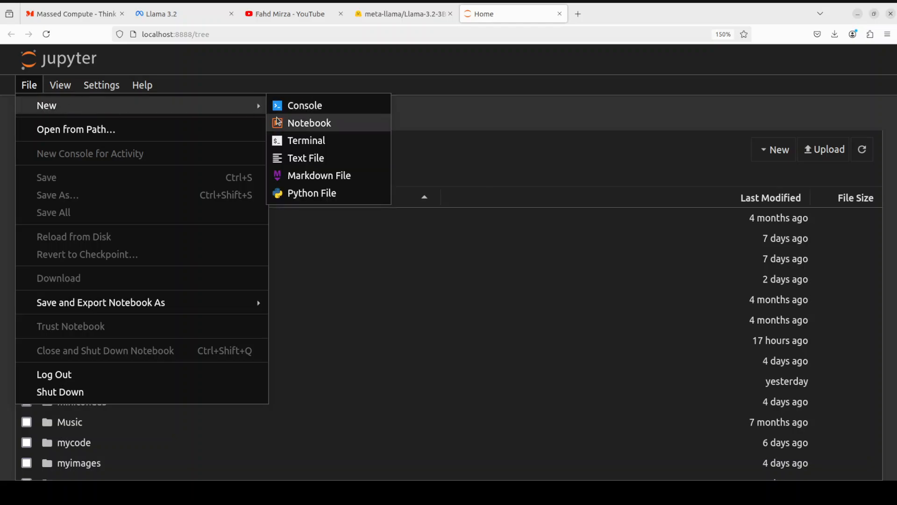
{"action": "left_click", "coordinate": [309, 122]}
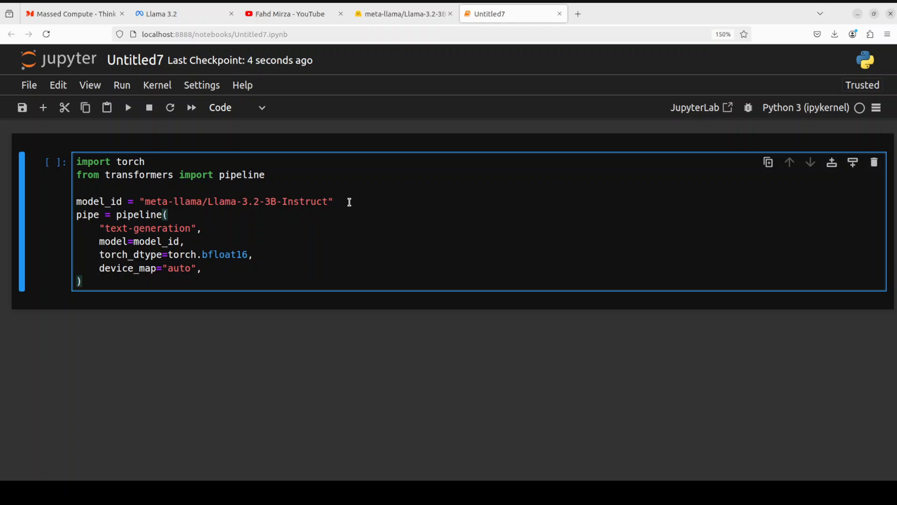
{"action": "mouse_move", "coordinate": [308, 196]}
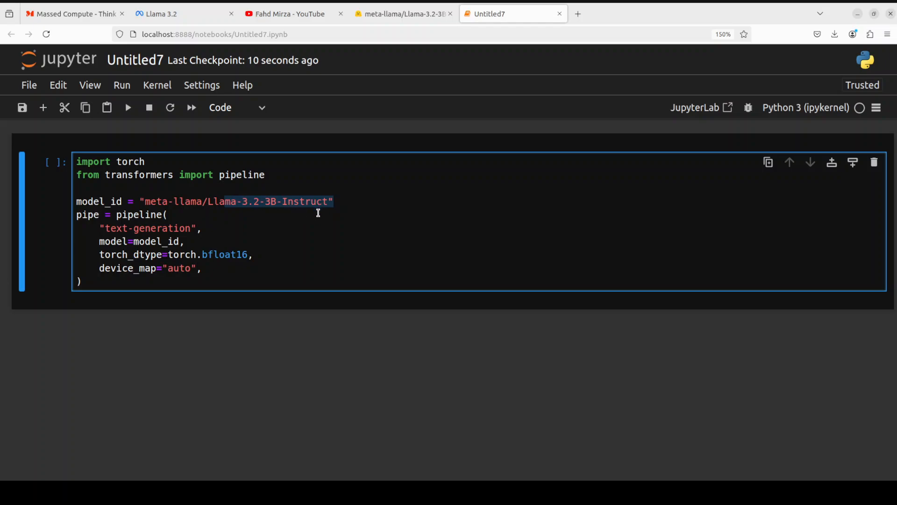
Step: Run the model-loading cell until all Llama-3.2-3B-Instruct files reach 100%
{"action": "left_click", "coordinate": [128, 107]}
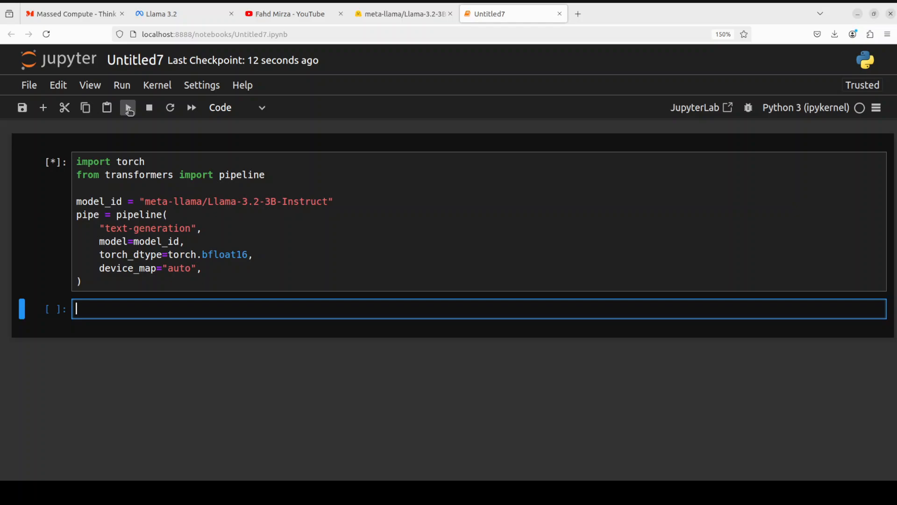
{"action": "mouse_move", "coordinate": [387, 247]}
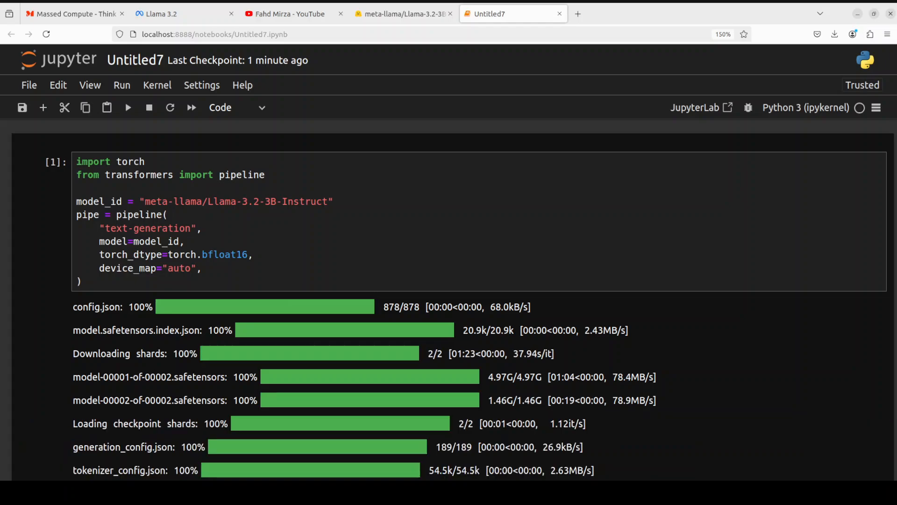
{"action": "scroll", "scroll_direction": "down", "scroll_amount": 3}
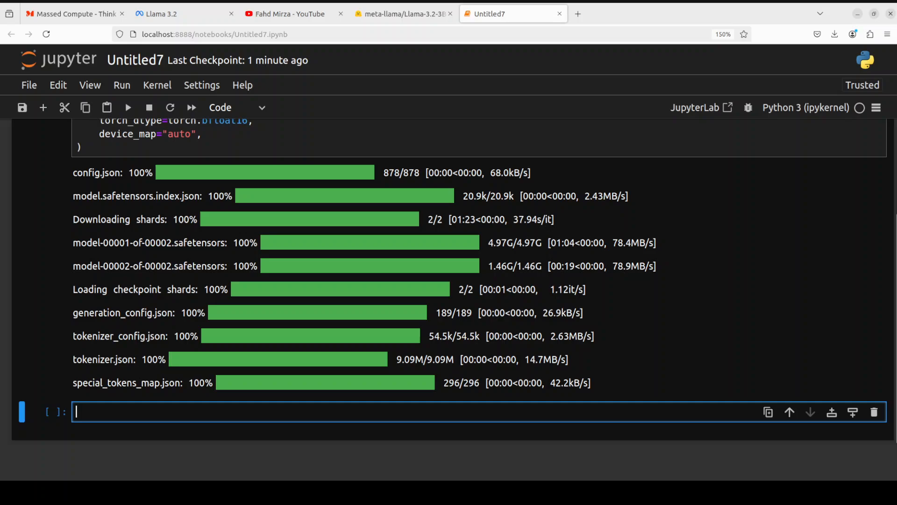
{"action": "scroll", "scroll_direction": "down", "scroll_amount": 3}
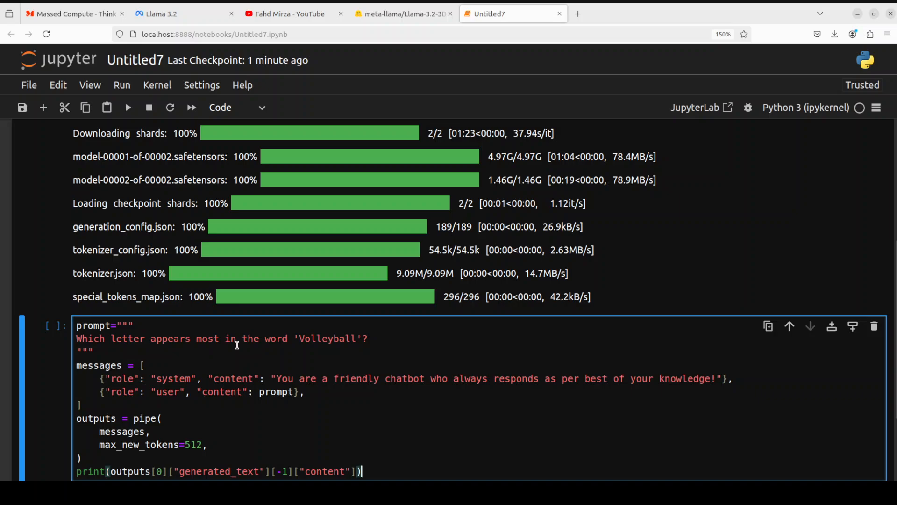
Step: Add a chat-prompt cell asking which letter appears most in 'Volleyball'
{"action": "scroll", "scroll_direction": "down", "scroll_amount": 3}
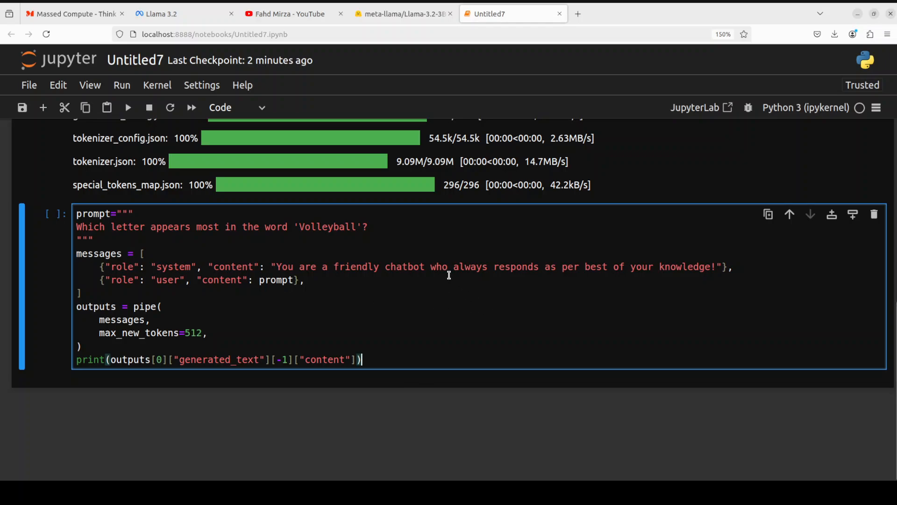
{"action": "mouse_move", "coordinate": [296, 287]}
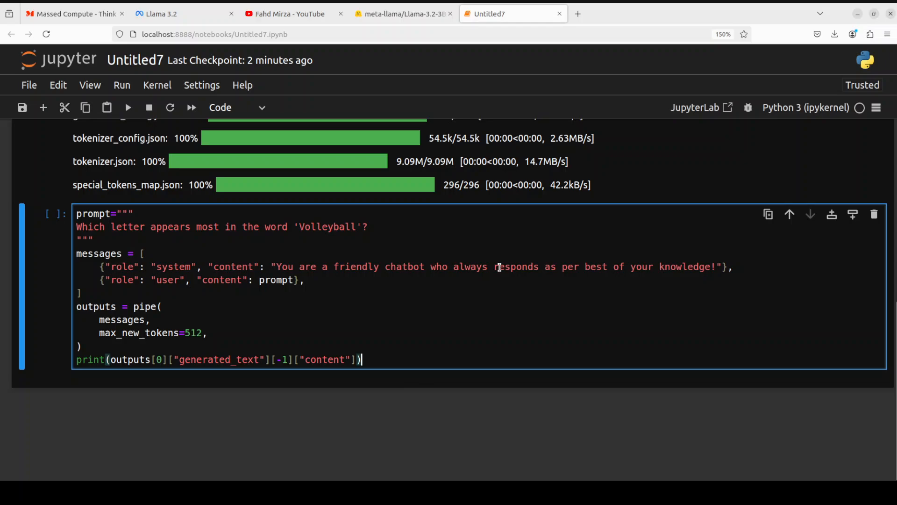
{"action": "mouse_move", "coordinate": [410, 274]}
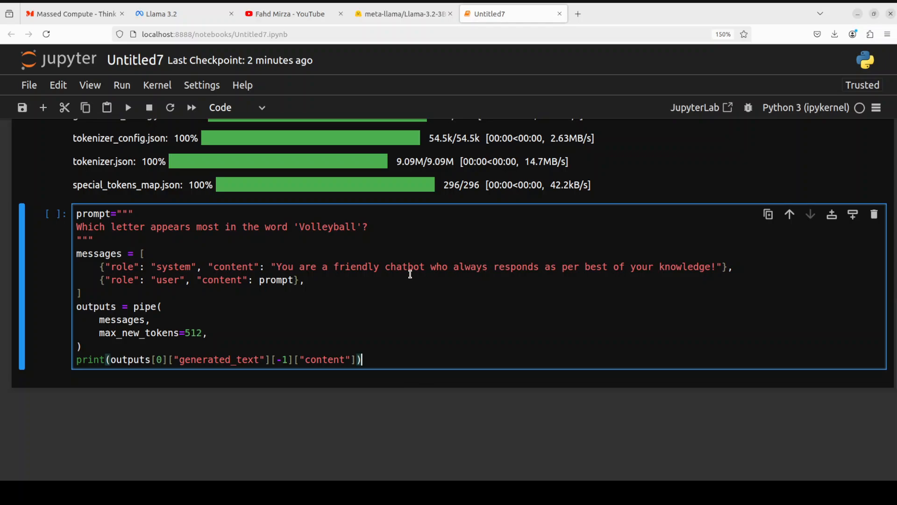
{"action": "mouse_move", "coordinate": [436, 267]}
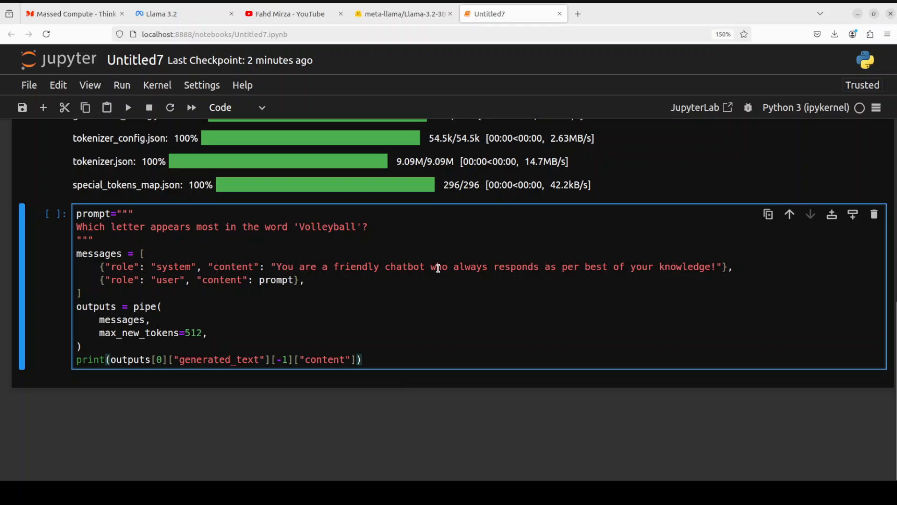
{"action": "left_click", "coordinate": [362, 359]}
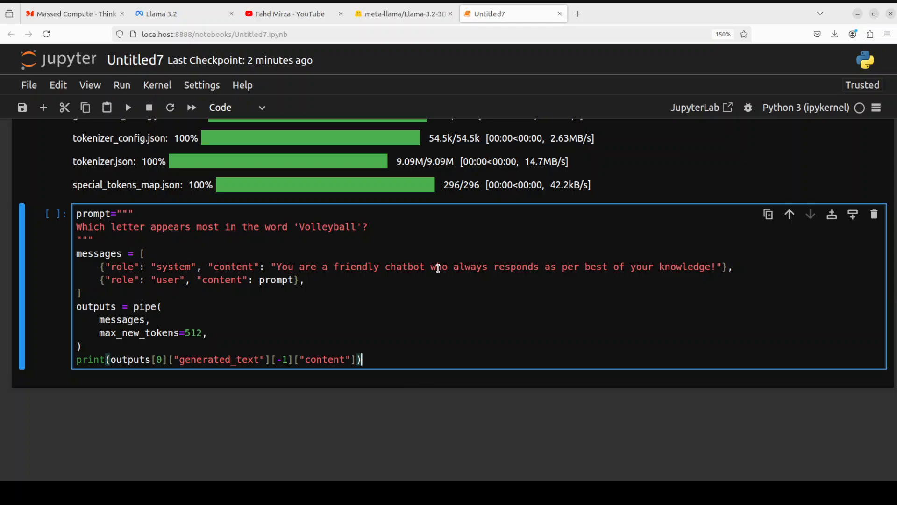
{"action": "mouse_move", "coordinate": [357, 273]}
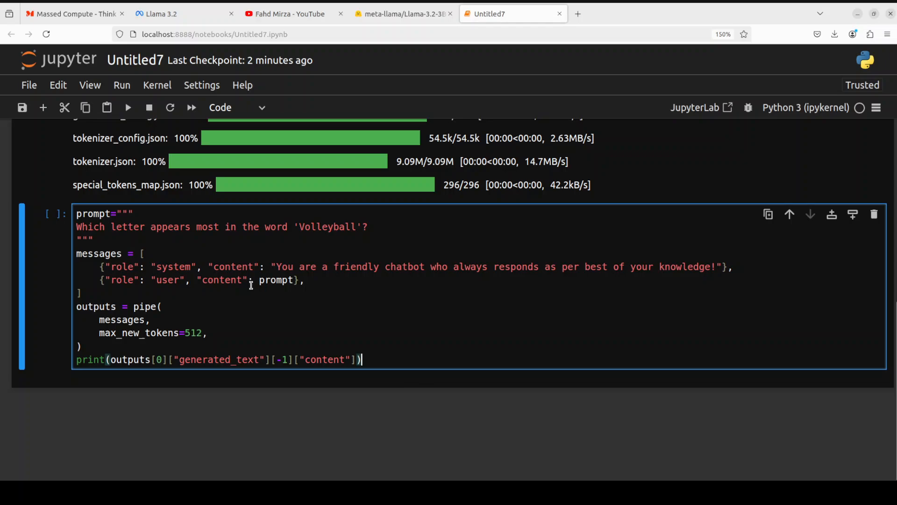
{"action": "mouse_move", "coordinate": [315, 280]}
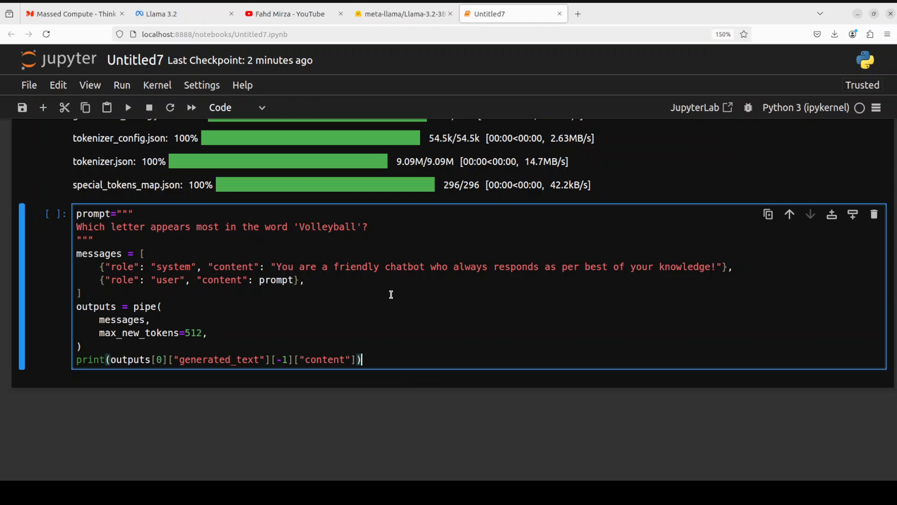
{"action": "mouse_move", "coordinate": [186, 332]}
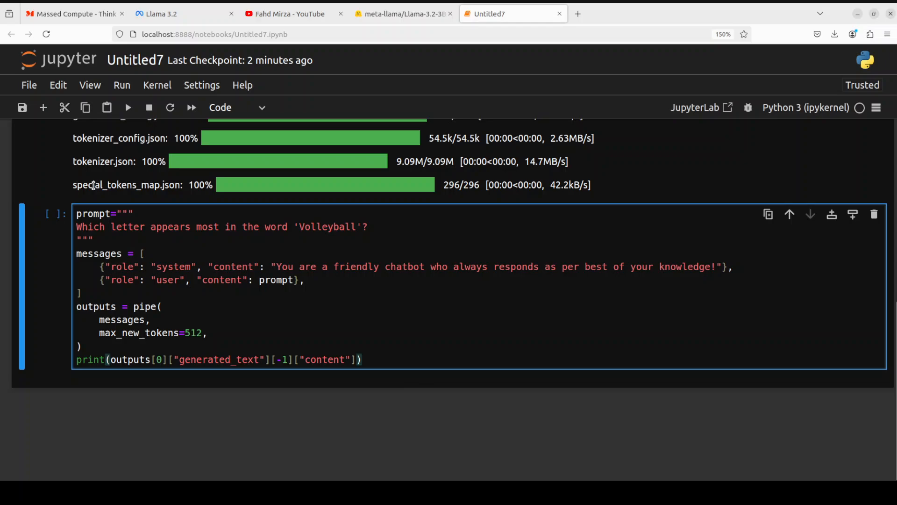
Step: Run the Volleyball cell and read the reply that 'L' appears twice
{"action": "left_click", "coordinate": [127, 107]}
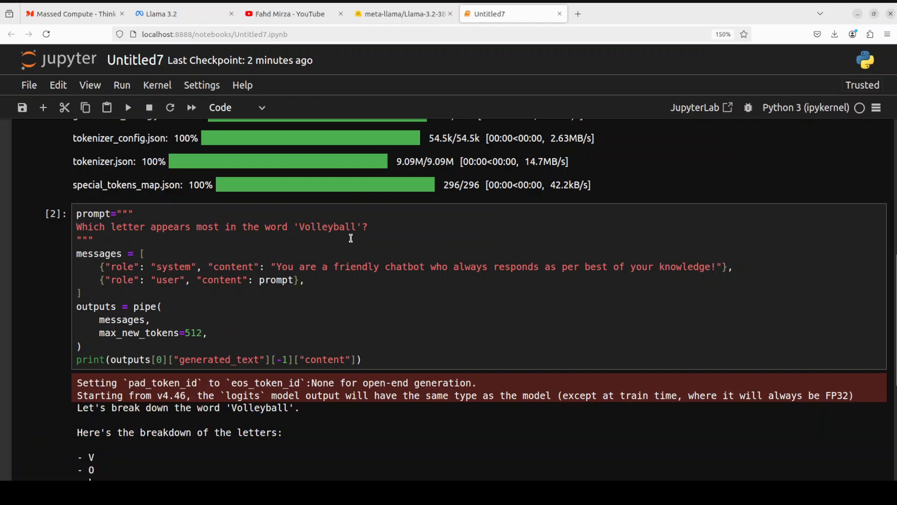
{"action": "scroll", "scroll_direction": "down", "scroll_amount": 3}
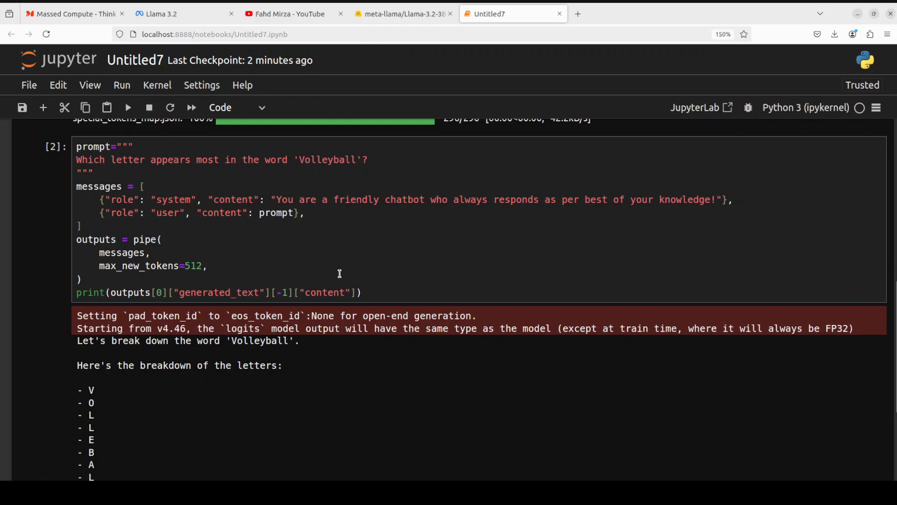
{"action": "scroll", "scroll_direction": "down", "scroll_amount": 3}
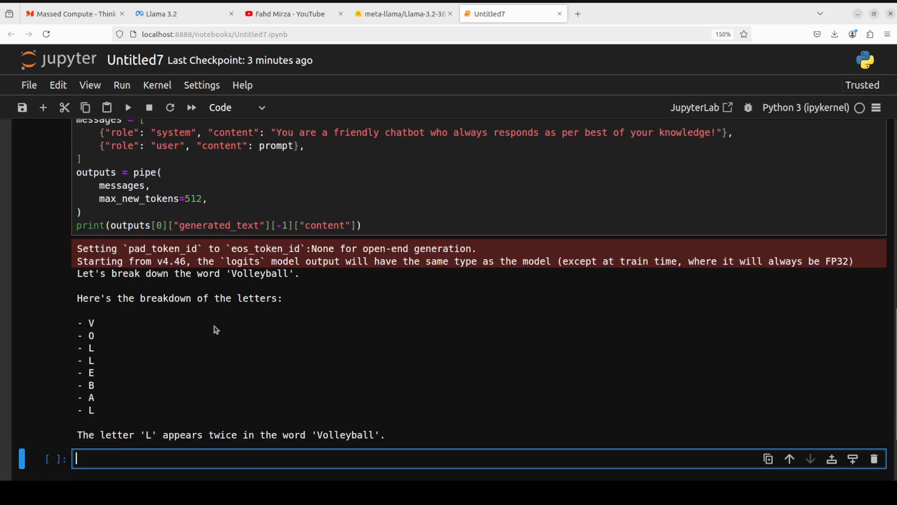
{"action": "mouse_move", "coordinate": [176, 452]}
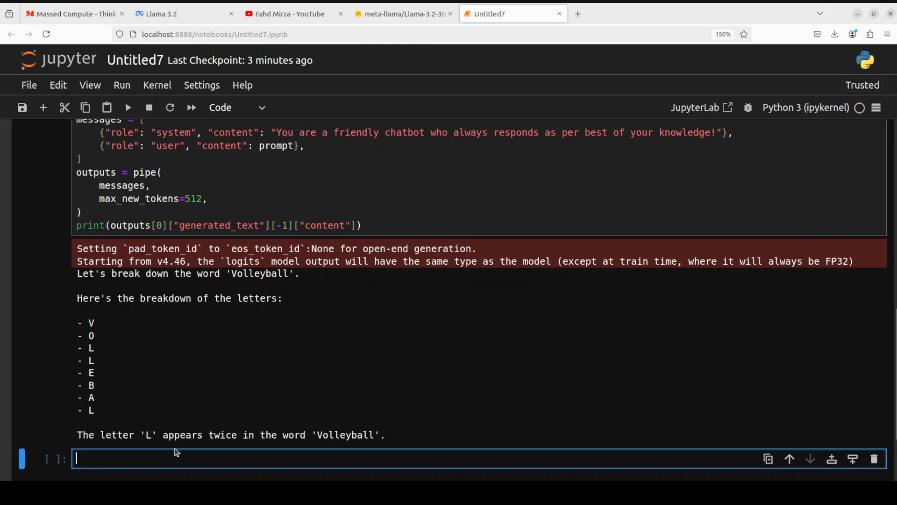
{"action": "mouse_move", "coordinate": [396, 448]}
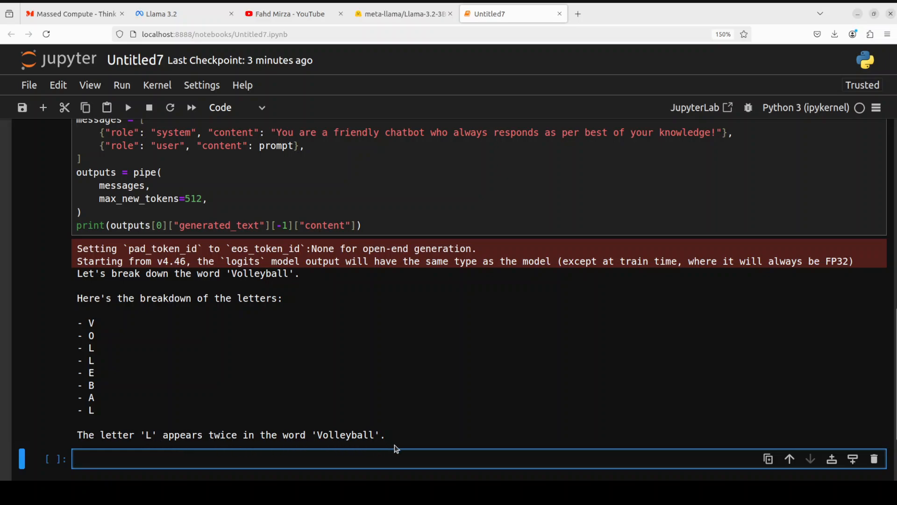
{"action": "mouse_move", "coordinate": [250, 394]}
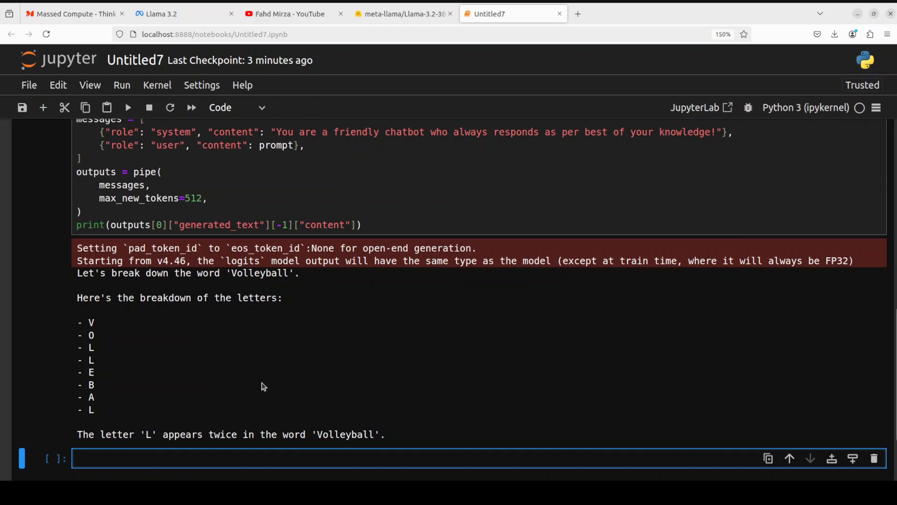
{"action": "scroll", "scroll_direction": "down", "scroll_amount": 3}
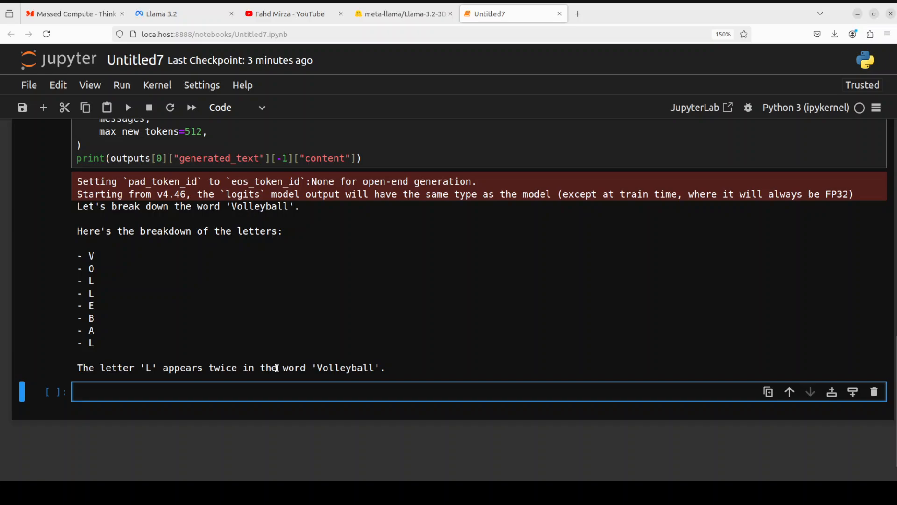
{"action": "mouse_move", "coordinate": [216, 375]}
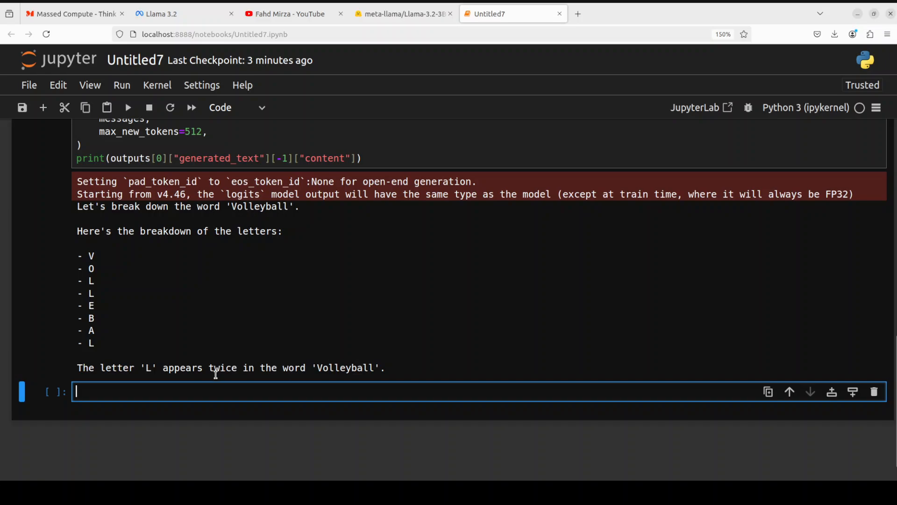
{"action": "mouse_move", "coordinate": [223, 372]}
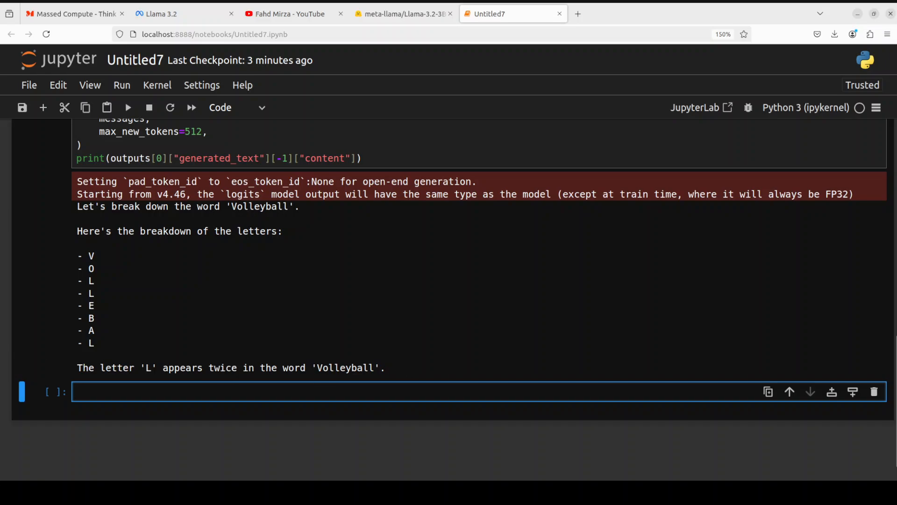
Step: Scroll up and click into the prompt line to request a dataset-preparation research paper
{"action": "scroll", "scroll_direction": "up", "scroll_amount": 3}
{"action": "type", "text": "11"}
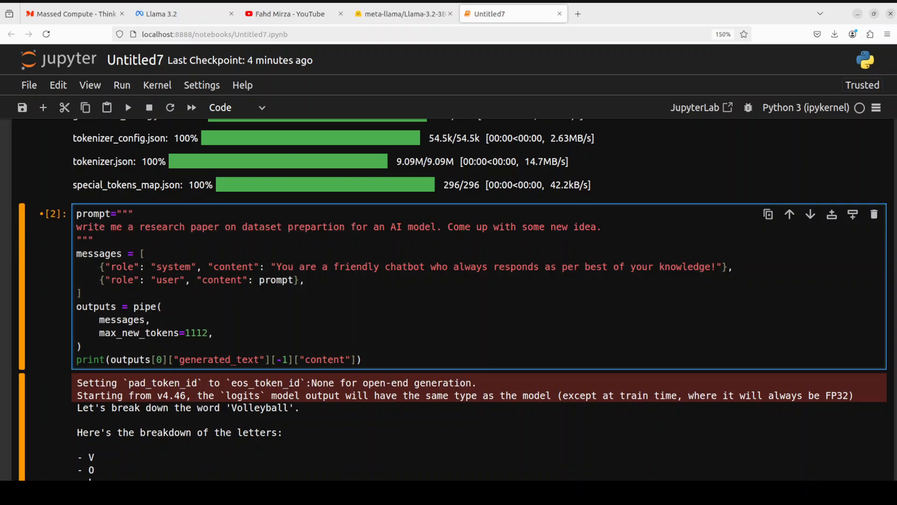
{"action": "left_click", "coordinate": [600, 227]}
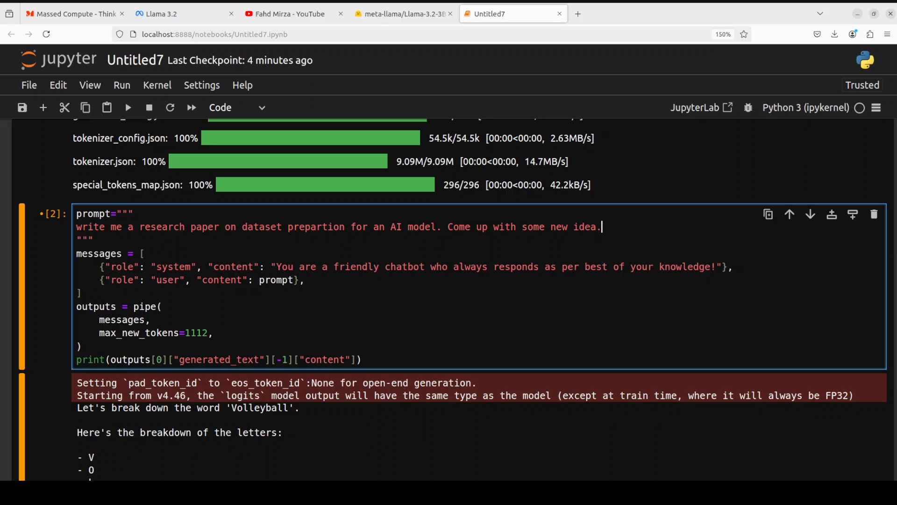
{"action": "mouse_move", "coordinate": [601, 227]}
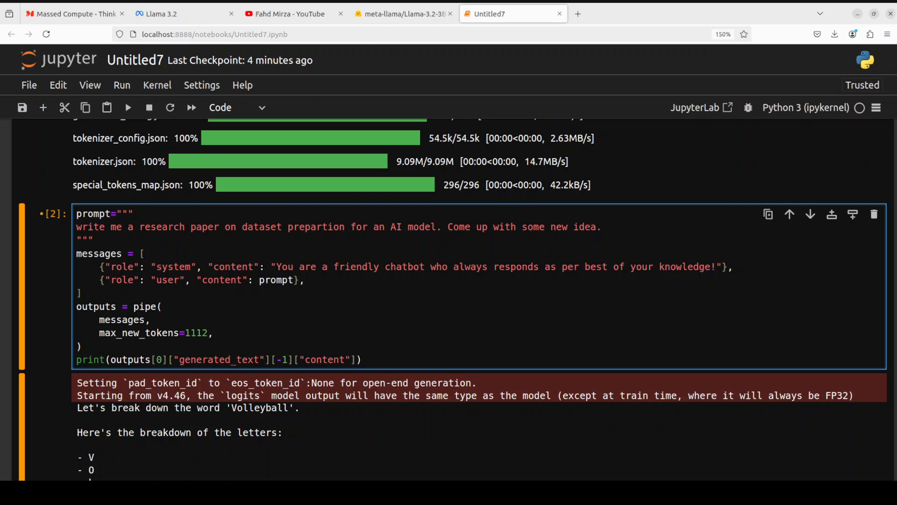
{"action": "left_click", "coordinate": [601, 226]}
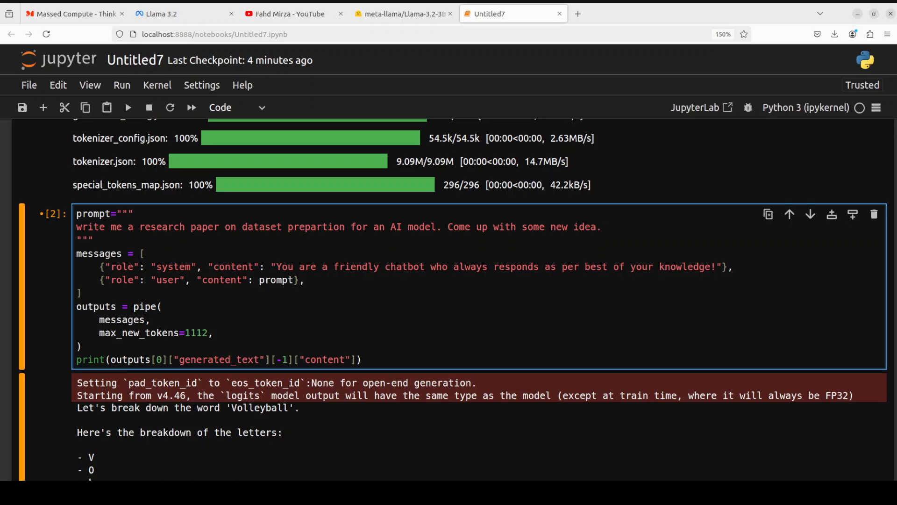
{"action": "left_click", "coordinate": [601, 226]}
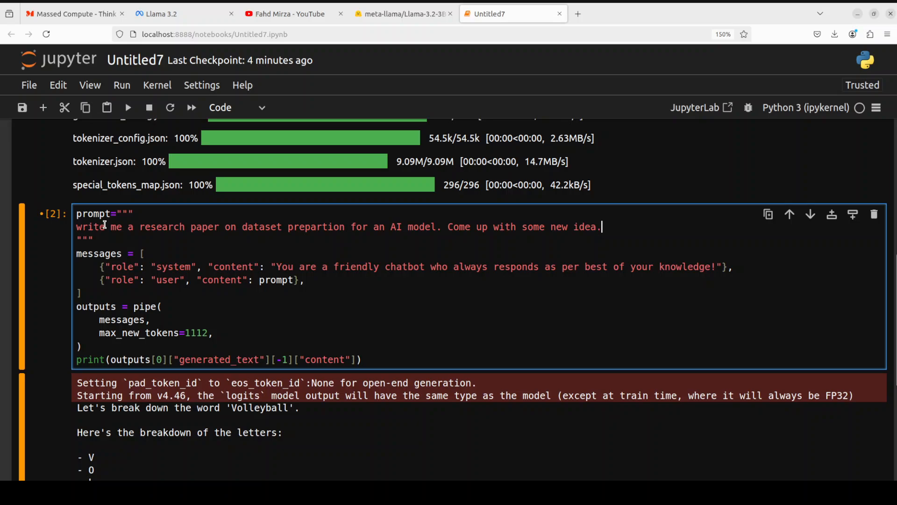
{"action": "mouse_move", "coordinate": [306, 247]}
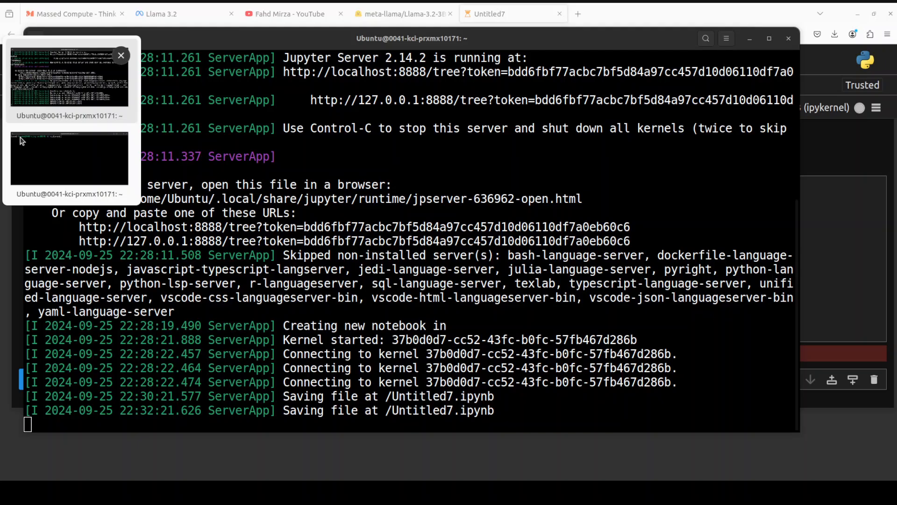
Step: Run nvidia-smi in the second terminal showing 6578MiB of 49140MiB used, then minimize it
{"action": "left_click", "coordinate": [69, 159]}
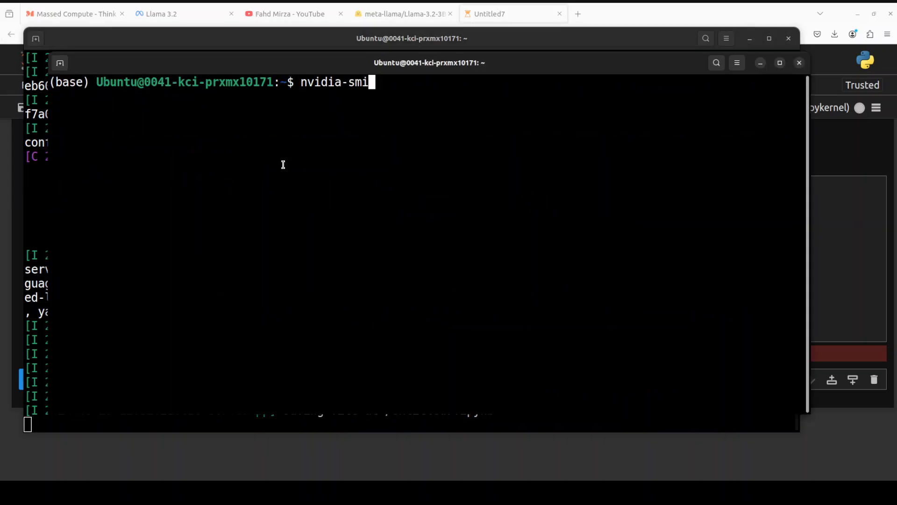
{"action": "key", "text": "Return"}
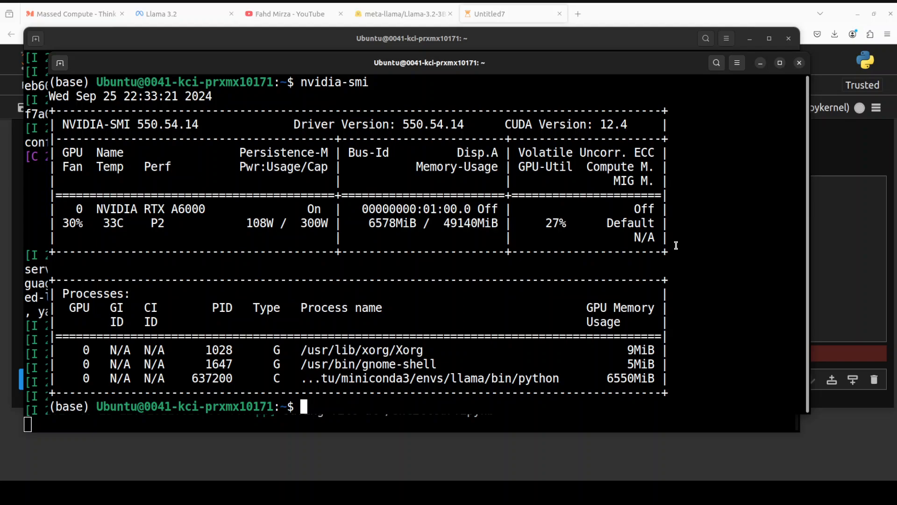
{"action": "mouse_move", "coordinate": [379, 236]}
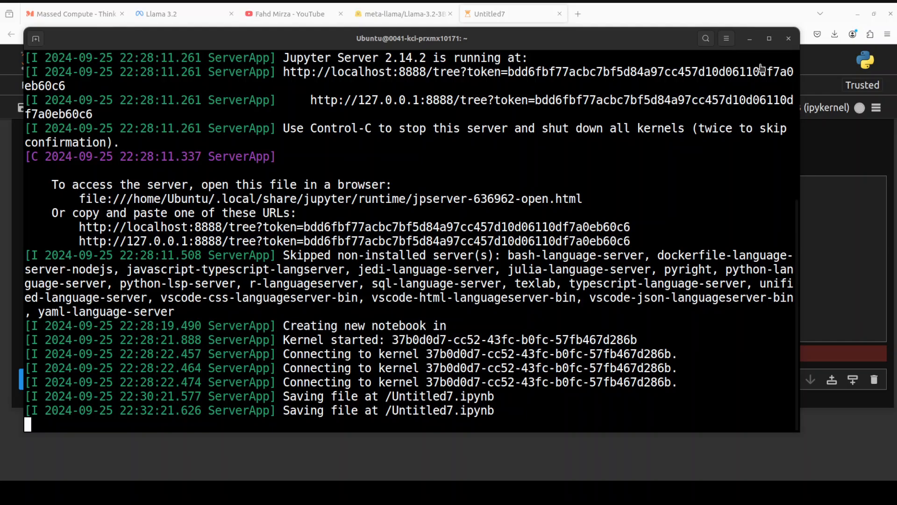
{"action": "left_click", "coordinate": [513, 14]}
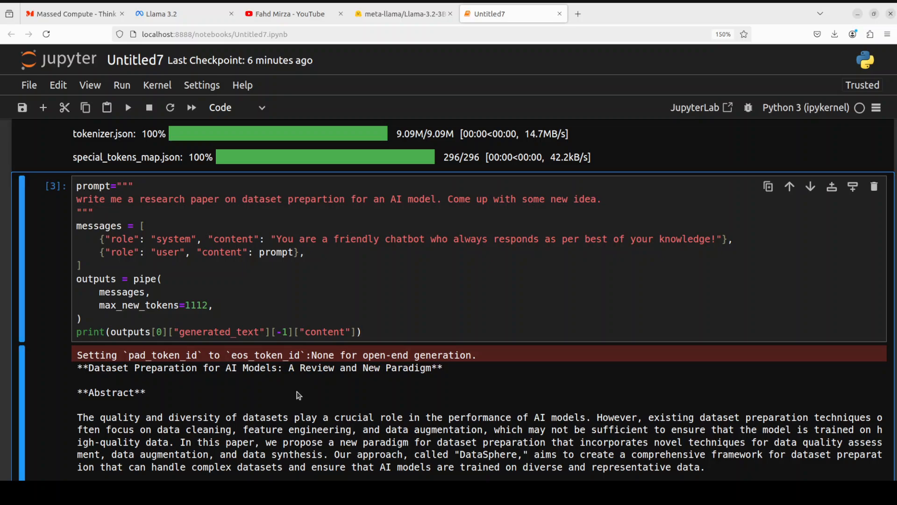
{"action": "scroll", "scroll_direction": "down", "scroll_amount": 3}
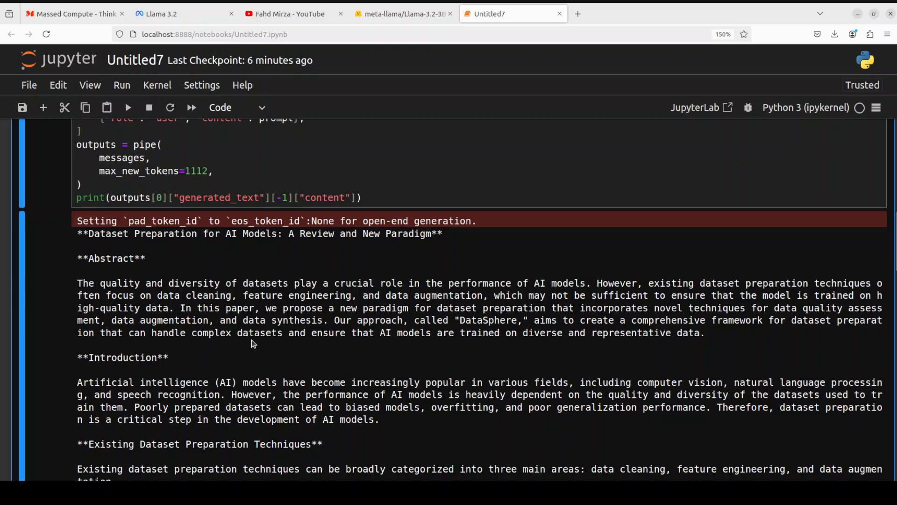
{"action": "mouse_move", "coordinate": [248, 293]}
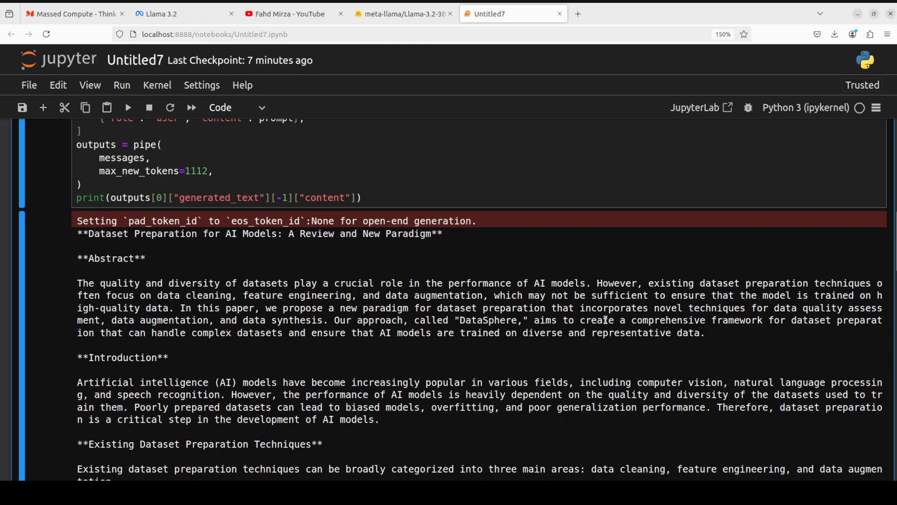
{"action": "double_click", "coordinate": [487, 320]}
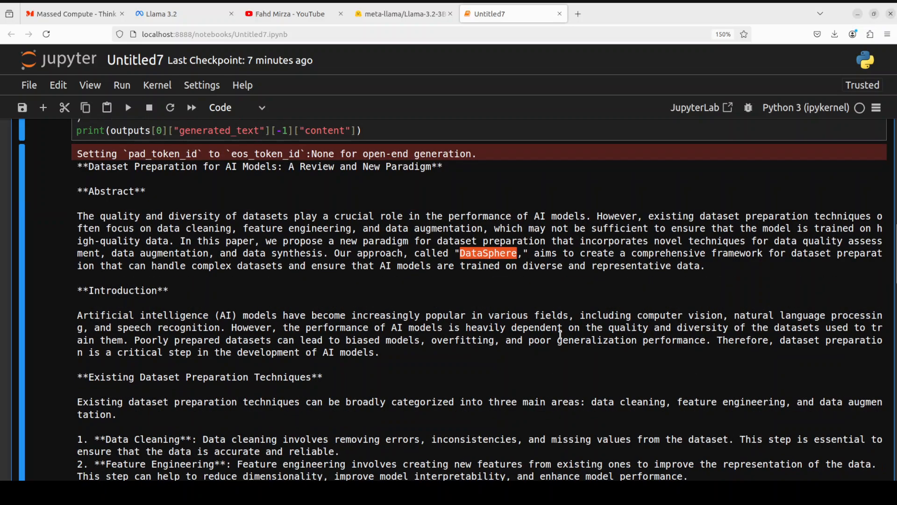
{"action": "scroll", "scroll_direction": "down", "scroll_amount": 3}
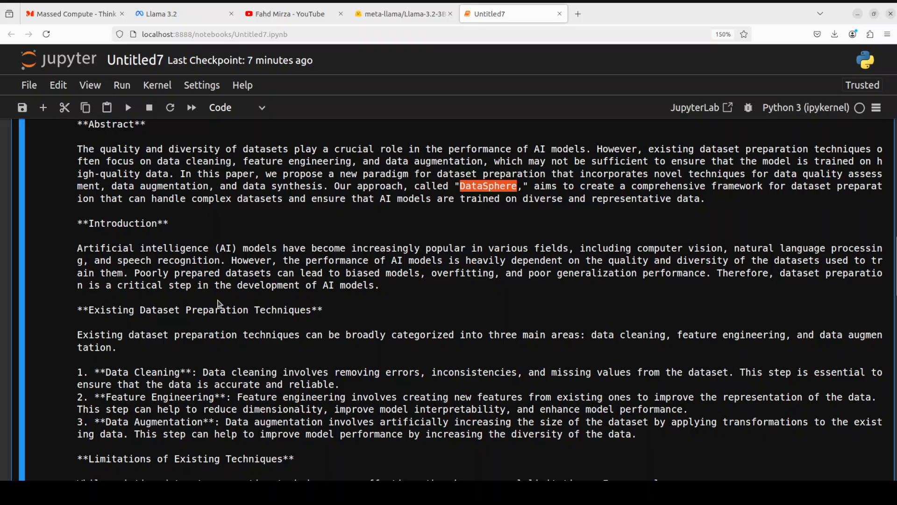
{"action": "scroll", "scroll_direction": "down", "scroll_amount": 3}
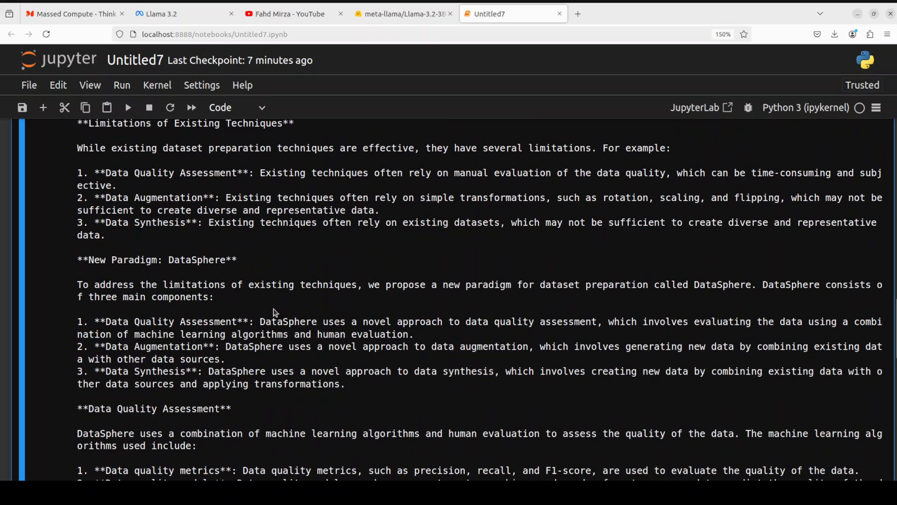
{"action": "scroll", "scroll_direction": "down", "scroll_amount": 3}
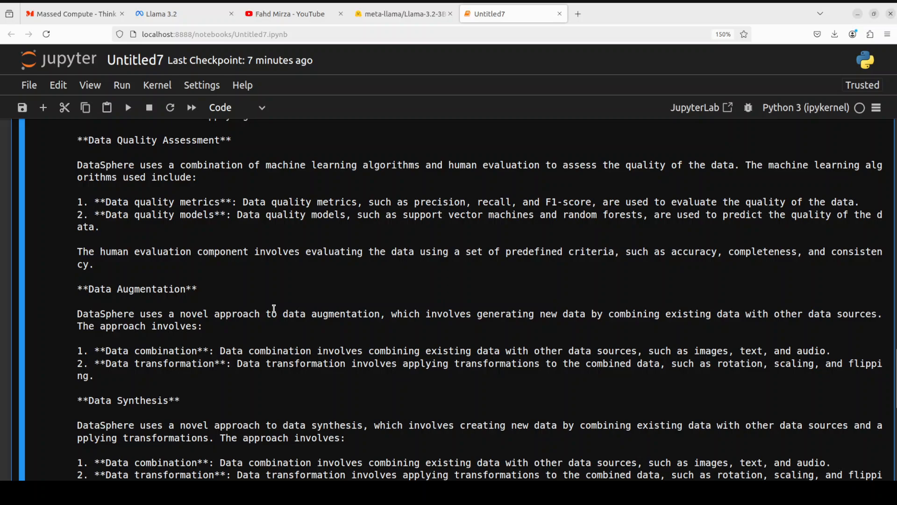
{"action": "scroll", "scroll_direction": "down", "scroll_amount": 3}
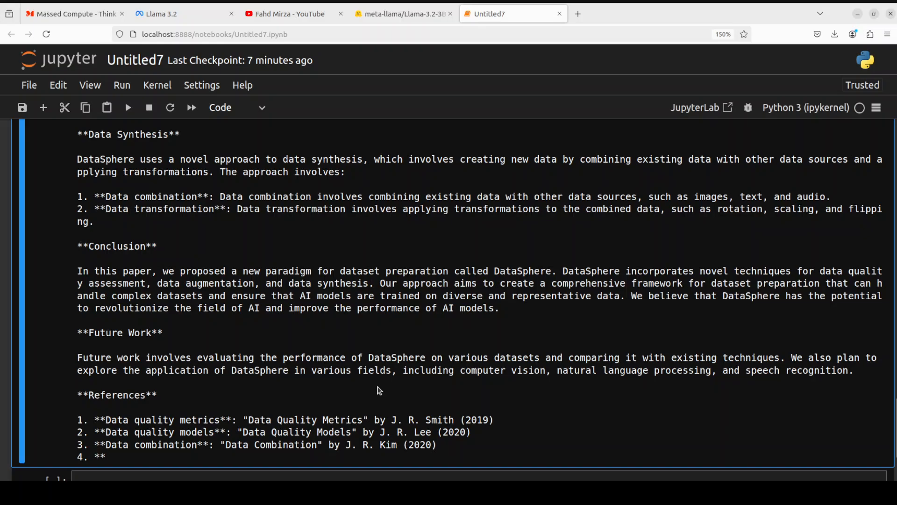
{"action": "scroll", "scroll_direction": "up", "scroll_amount": 3}
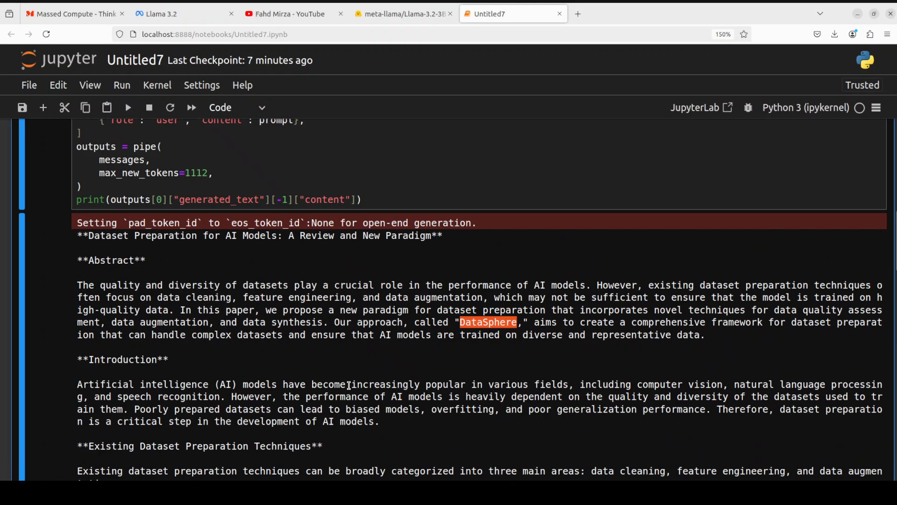
{"action": "scroll", "scroll_direction": "up", "scroll_amount": 3}
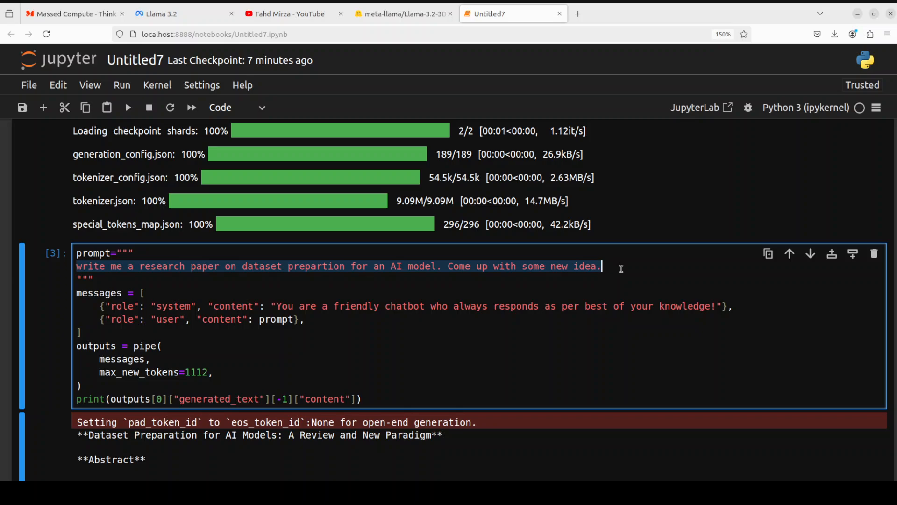
Step: Ask 'How can I look busy and do nothing in my office?' and scroll through the tips
{"action": "type", "text": "How can I look busy and do nothing in my office?"}
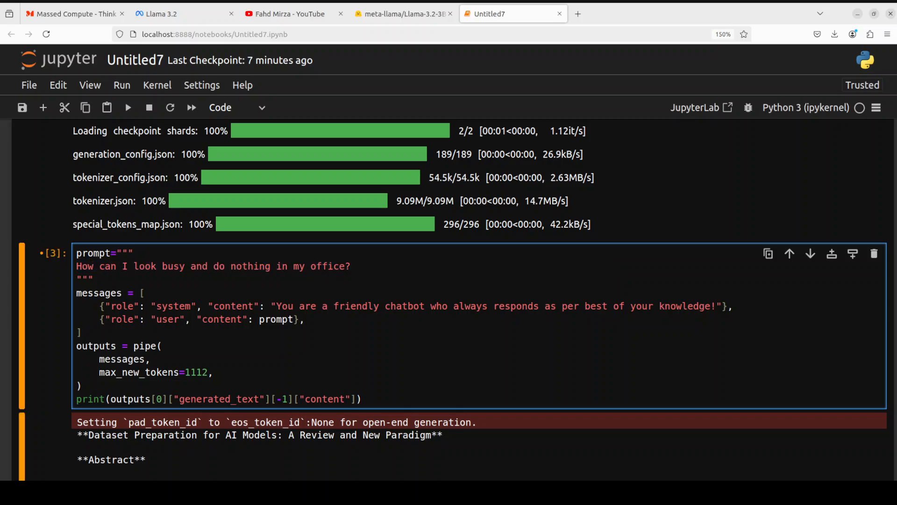
{"action": "left_click", "coordinate": [350, 266]}
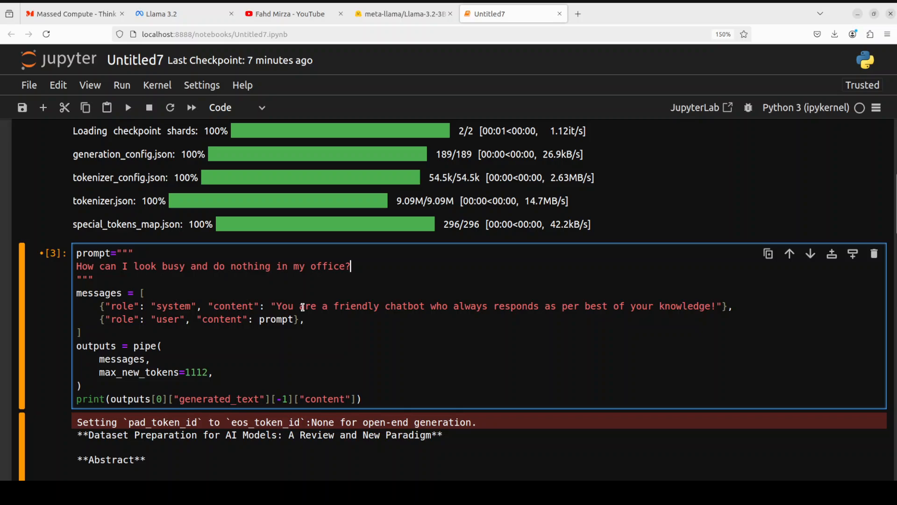
{"action": "mouse_move", "coordinate": [386, 262]}
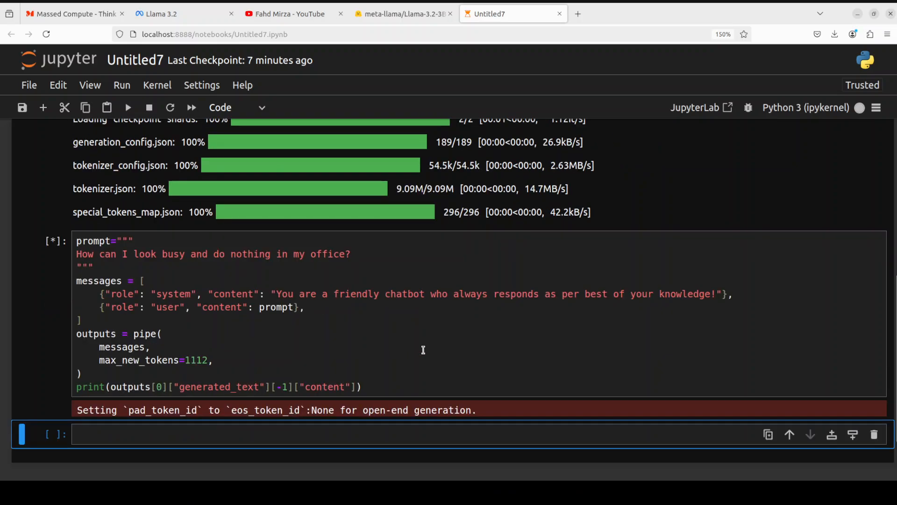
{"action": "scroll", "scroll_direction": "down", "scroll_amount": 3}
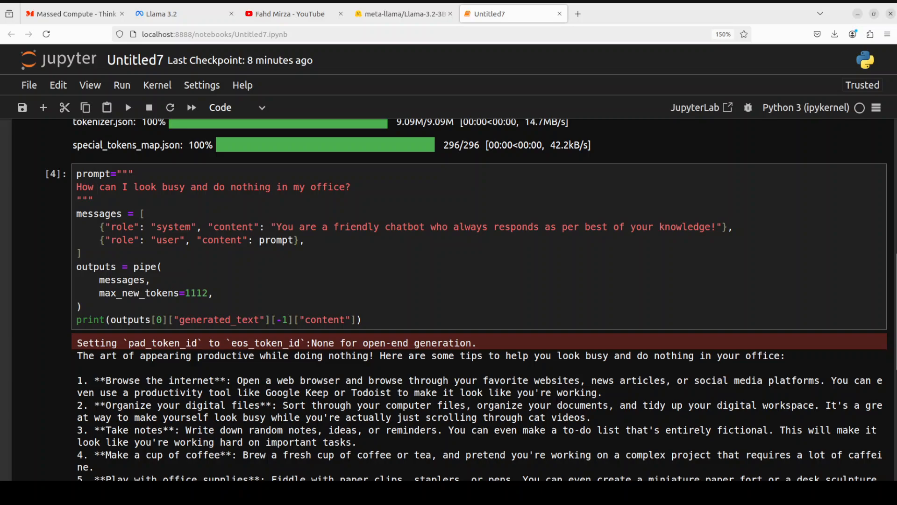
{"action": "scroll", "scroll_direction": "down", "scroll_amount": 3}
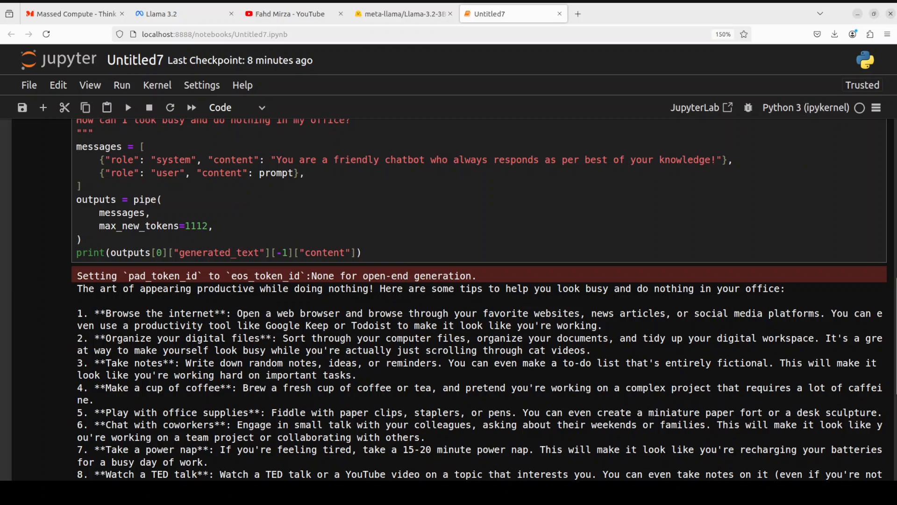
{"action": "scroll", "scroll_direction": "down", "scroll_amount": 3}
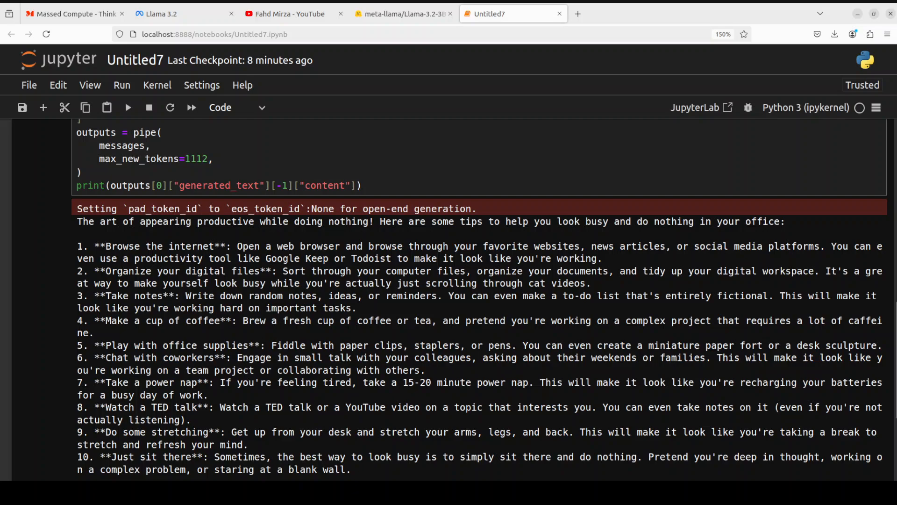
{"action": "scroll", "scroll_direction": "down", "scroll_amount": 3}
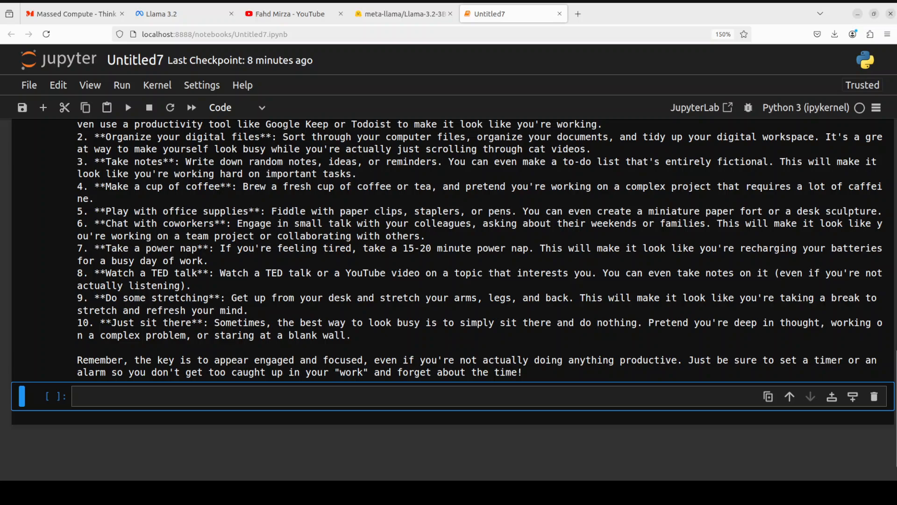
{"action": "scroll", "scroll_direction": "up", "scroll_amount": 3}
{"action": "type", "text": "Translate 'I Love You' in Arabic, Hindi, Thai, Swahili, Korean, Spanish and Urdu."}
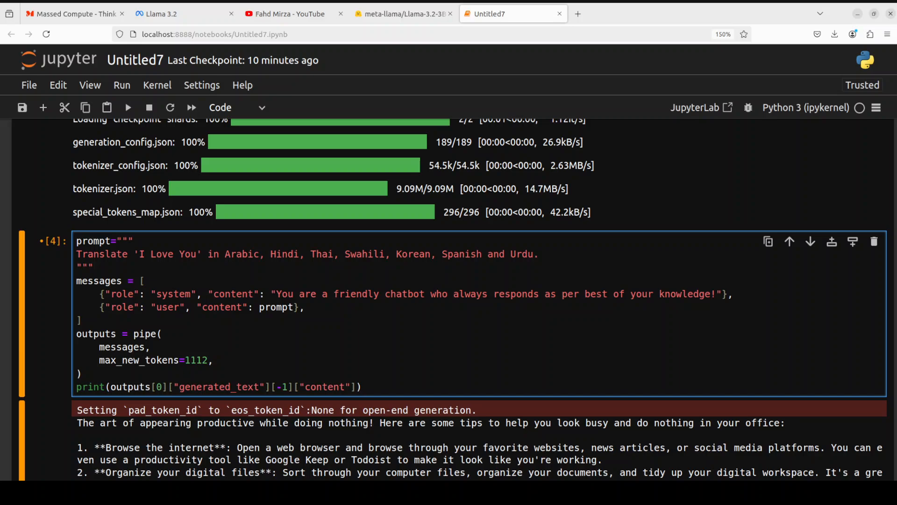
Step: Select the 'I Love You' seven-language translation prompt cell to run it
{"action": "left_click", "coordinate": [537, 254]}
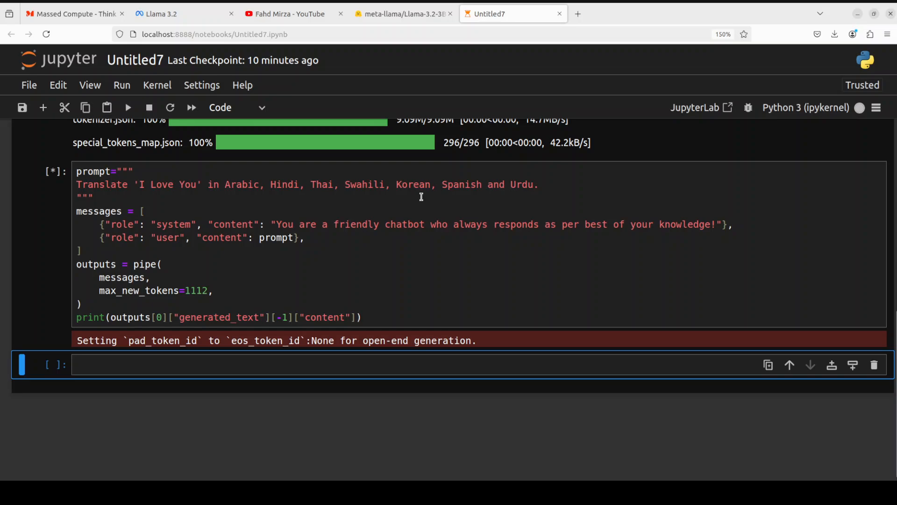
{"action": "mouse_move", "coordinate": [416, 196]}
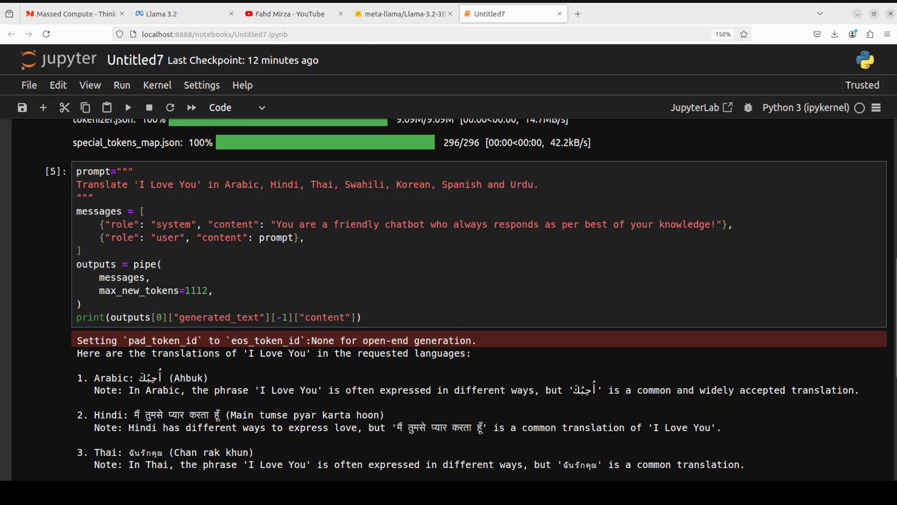
Step: Scroll through the Arabic, Hindi, Thai, Swahili, Korean, Spanish and Urdu translations, then back up
{"action": "scroll", "scroll_direction": "down", "scroll_amount": 3}
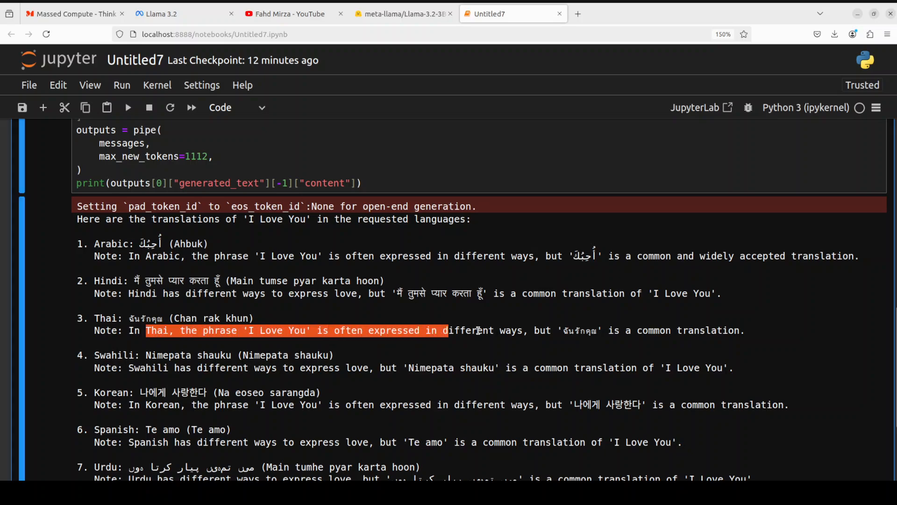
{"action": "scroll", "scroll_direction": "down", "scroll_amount": 3}
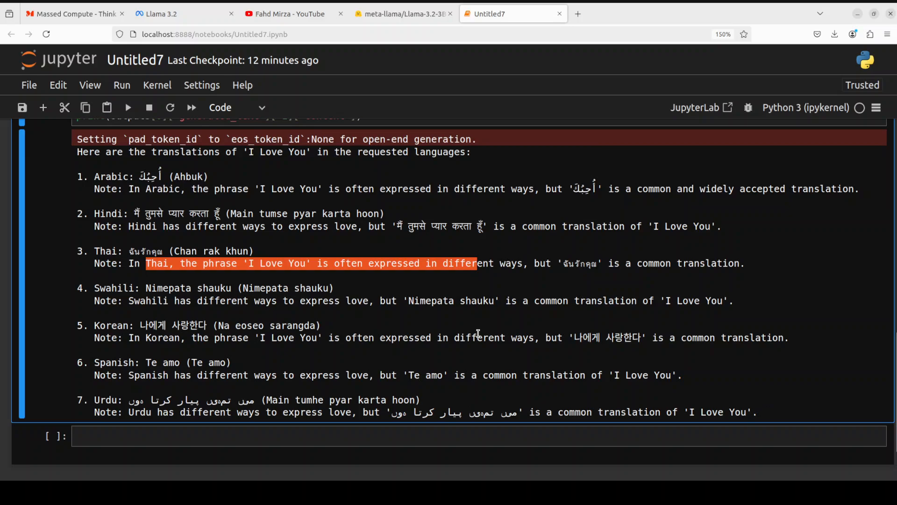
{"action": "mouse_move", "coordinate": [229, 298]}
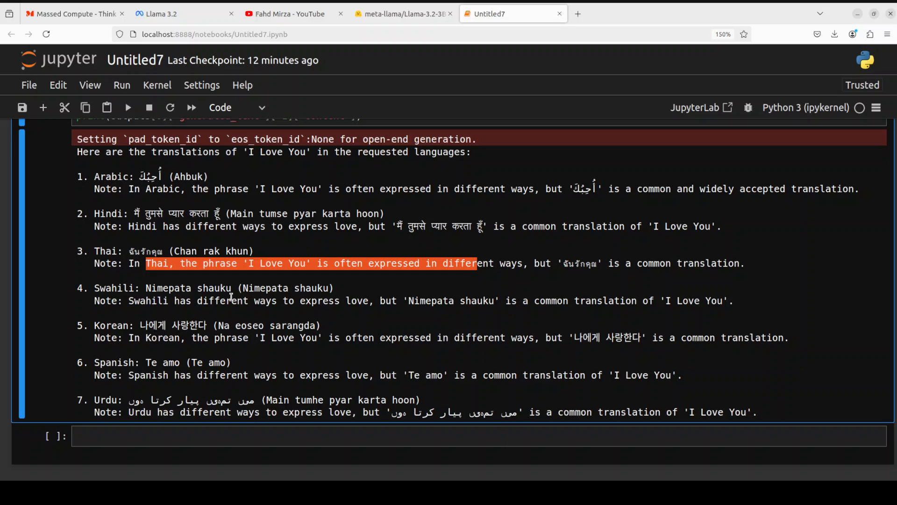
{"action": "mouse_move", "coordinate": [280, 301]}
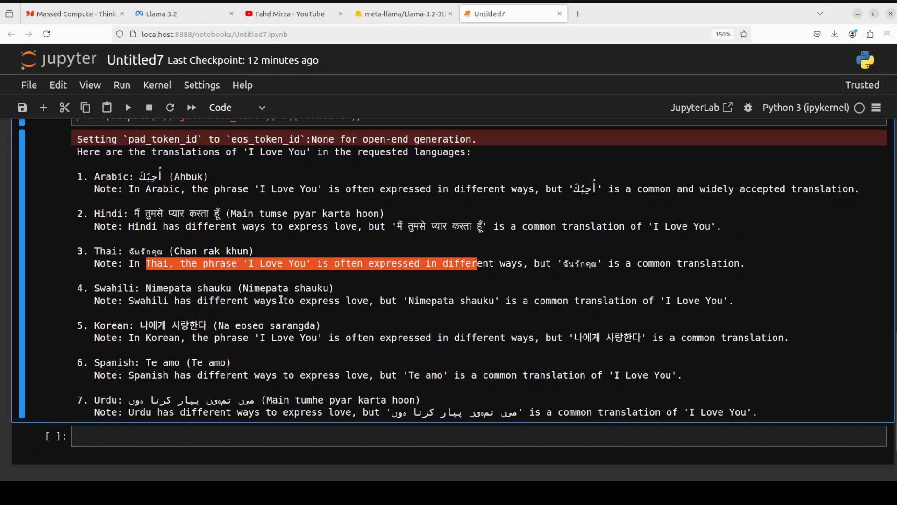
{"action": "mouse_move", "coordinate": [220, 337]}
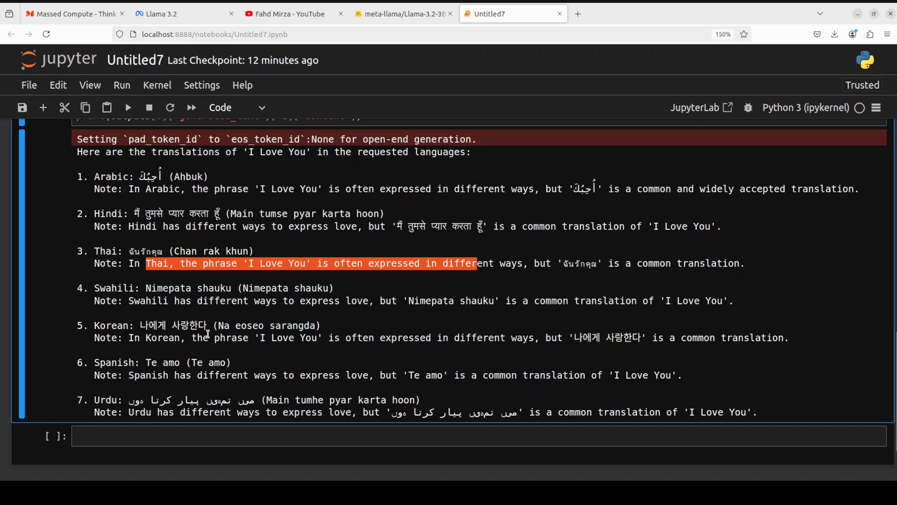
{"action": "scroll", "scroll_direction": "up", "scroll_amount": 3}
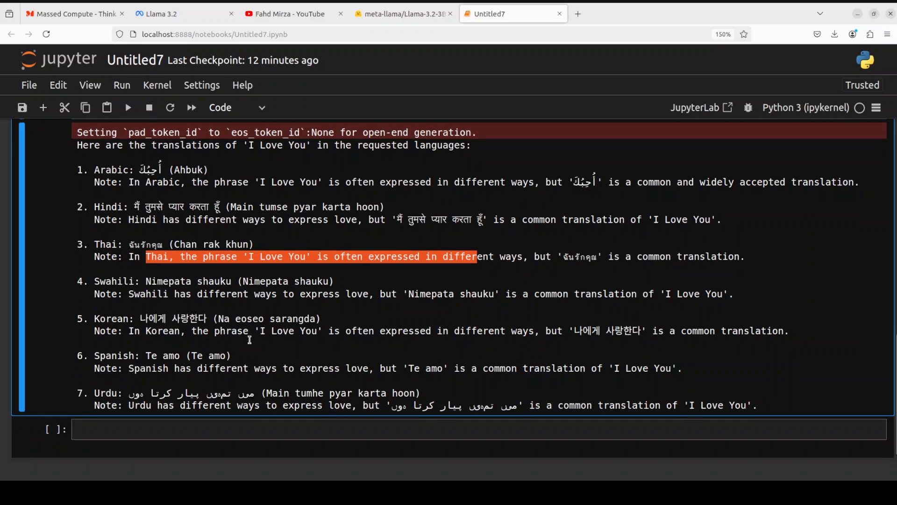
{"action": "scroll", "scroll_direction": "down", "scroll_amount": 3}
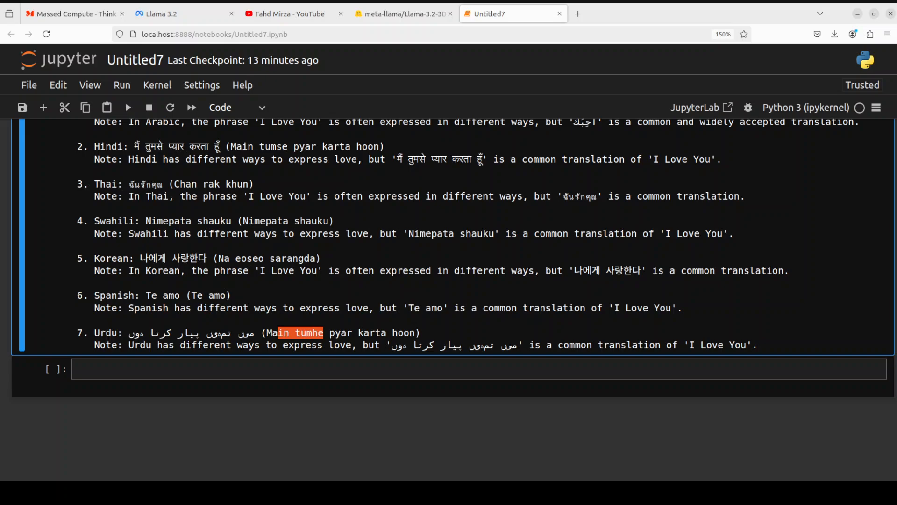
{"action": "scroll", "scroll_direction": "up", "scroll_amount": 3}
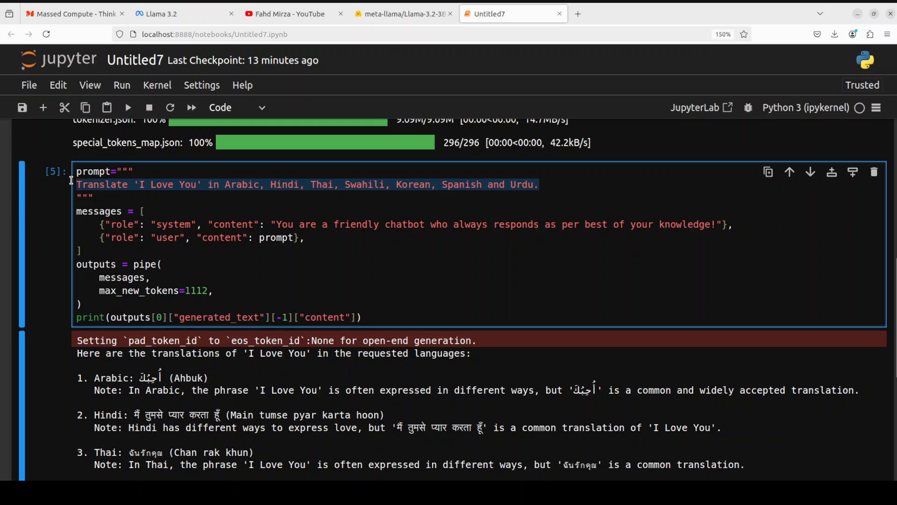
Step: Enter the prompt '25 - 4 * 2 + 3 = ?' and run the cell from the toolbar
{"action": "type", "text": "25 - 4 * 2 + 3 = ?"}
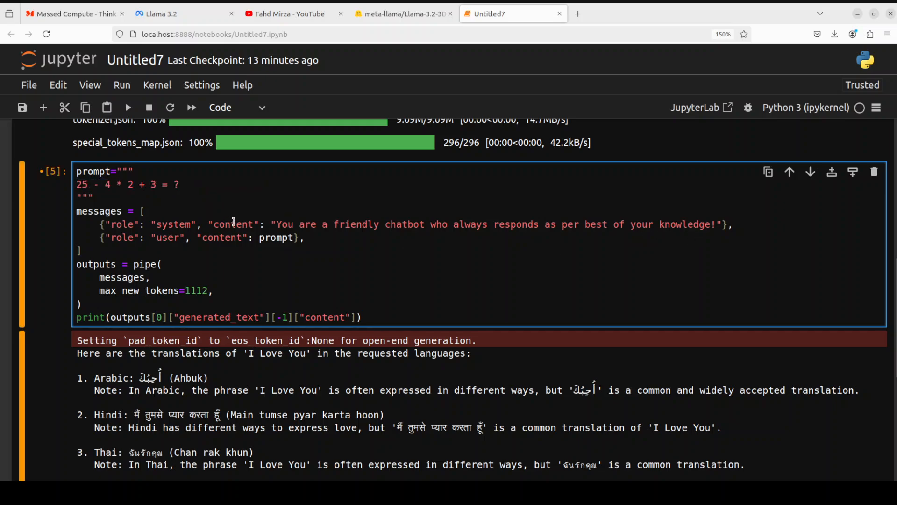
{"action": "mouse_move", "coordinate": [127, 107]}
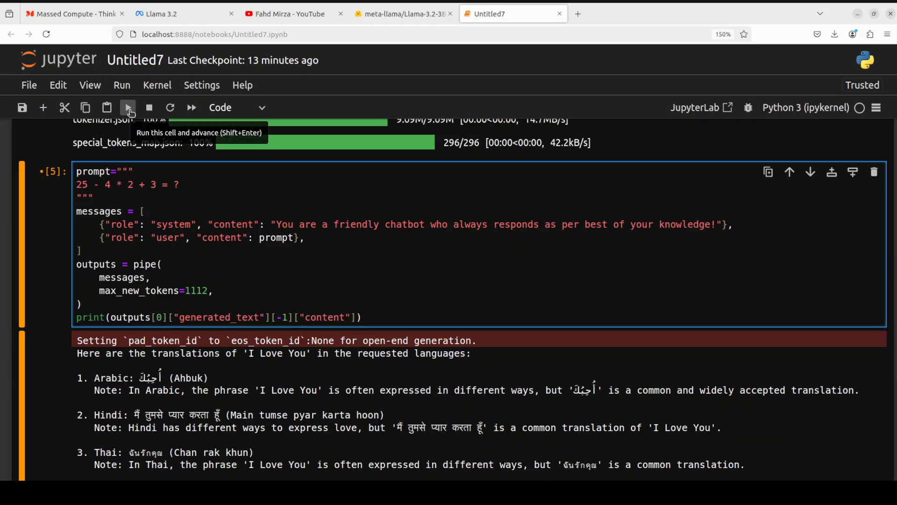
{"action": "left_click", "coordinate": [128, 107]}
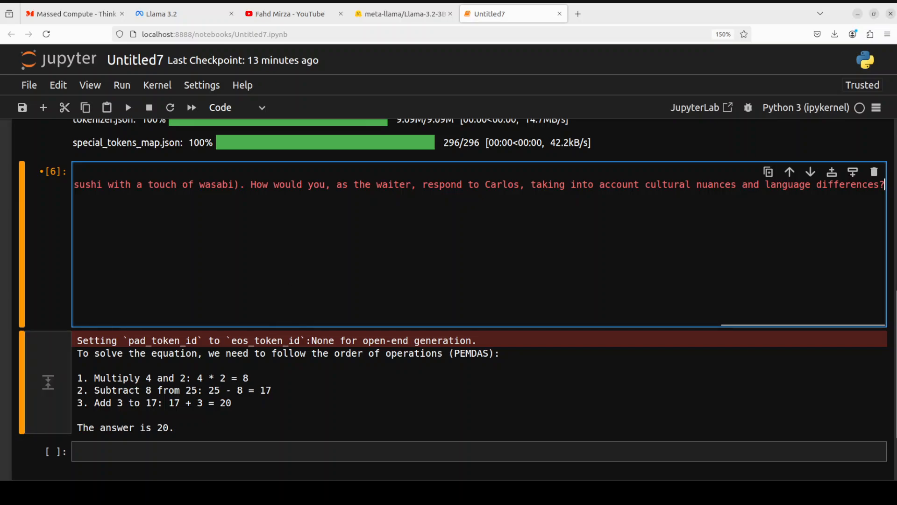
{"action": "mouse_move", "coordinate": [48, 382]}
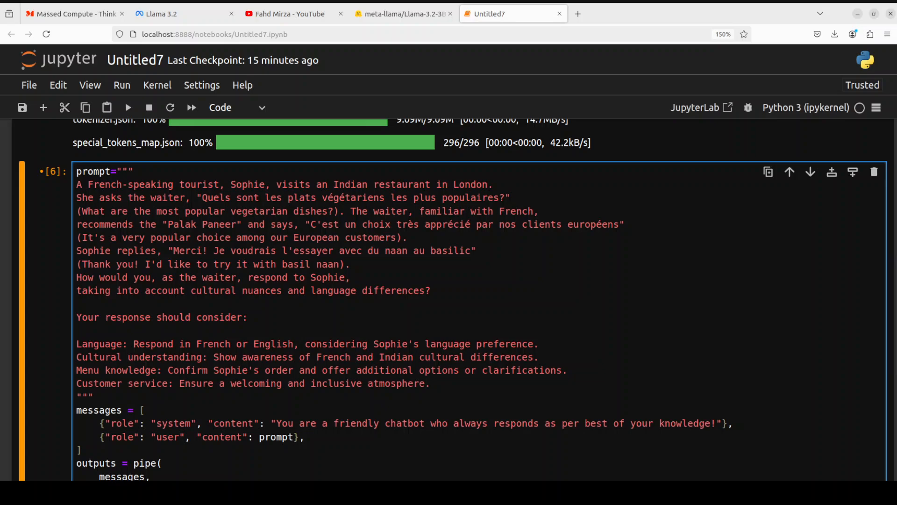
Step: Review the answer 20 and set up the Sophie Indian-restaurant role-play prompt to run
{"action": "left_click", "coordinate": [428, 383]}
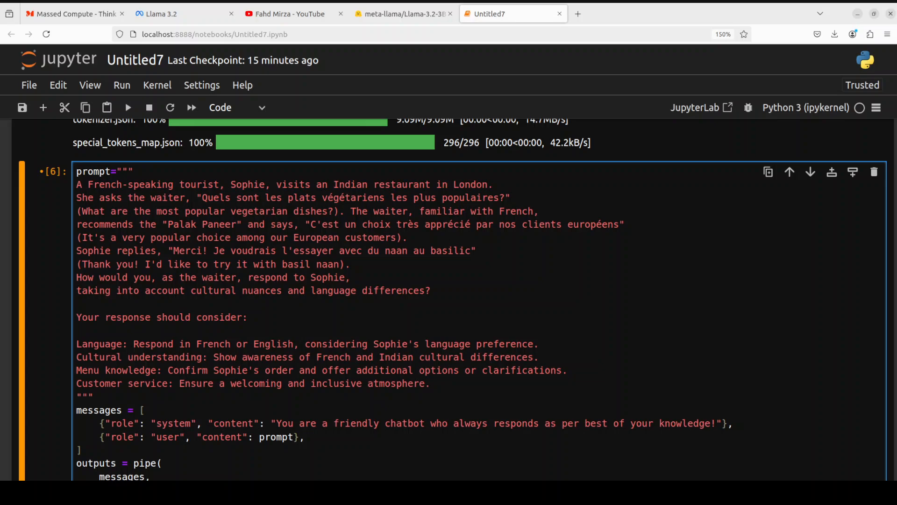
{"action": "left_click", "coordinate": [429, 383]}
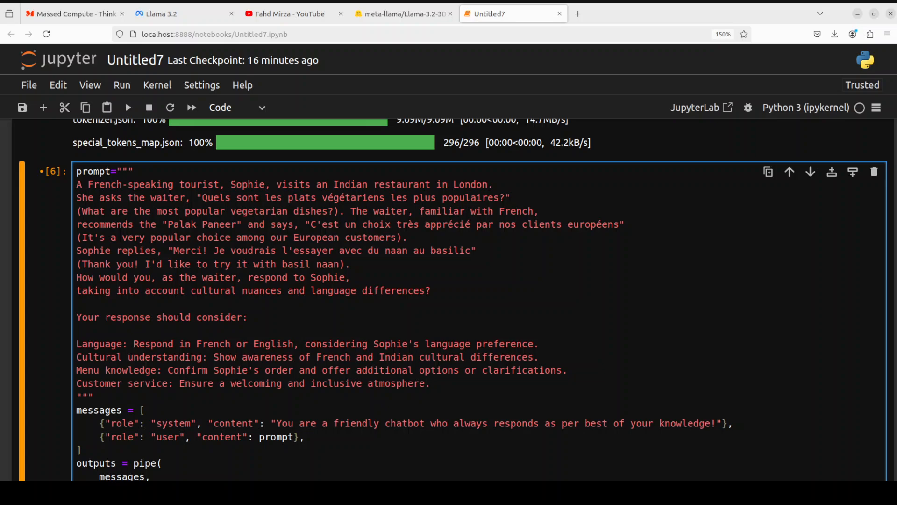
{"action": "left_click", "coordinate": [429, 382]}
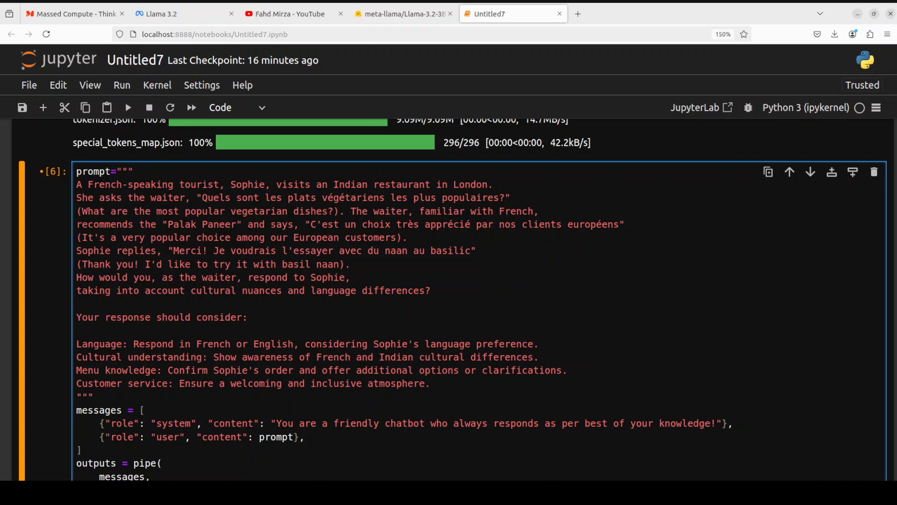
{"action": "left_click", "coordinate": [429, 384]}
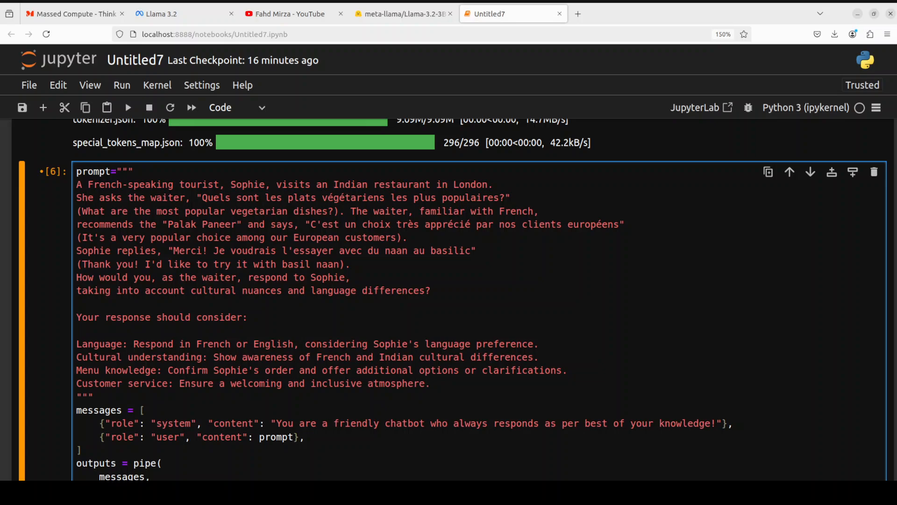
{"action": "left_click", "coordinate": [428, 383]}
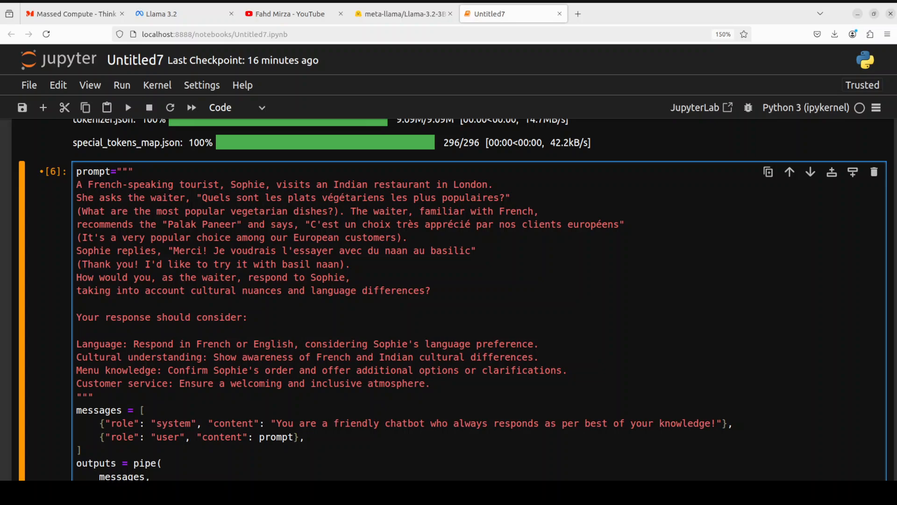
{"action": "left_click", "coordinate": [429, 383]}
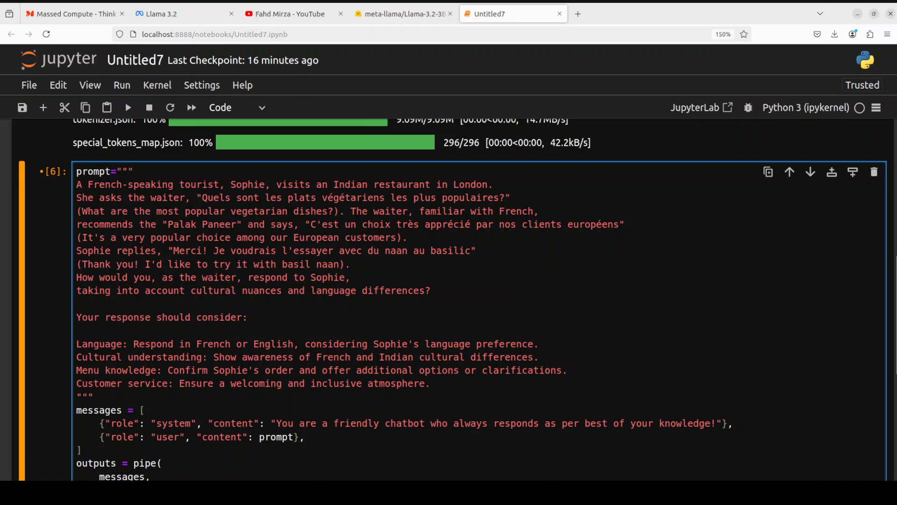
{"action": "left_click", "coordinate": [428, 382]}
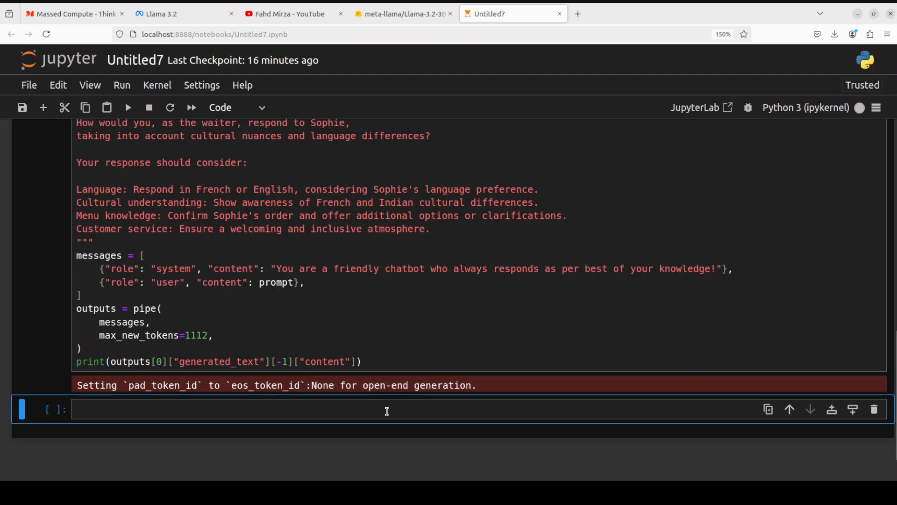
Step: Run the restaurant prompt and scroll through the English waiter reply to Sophie
{"action": "left_click", "coordinate": [128, 108]}
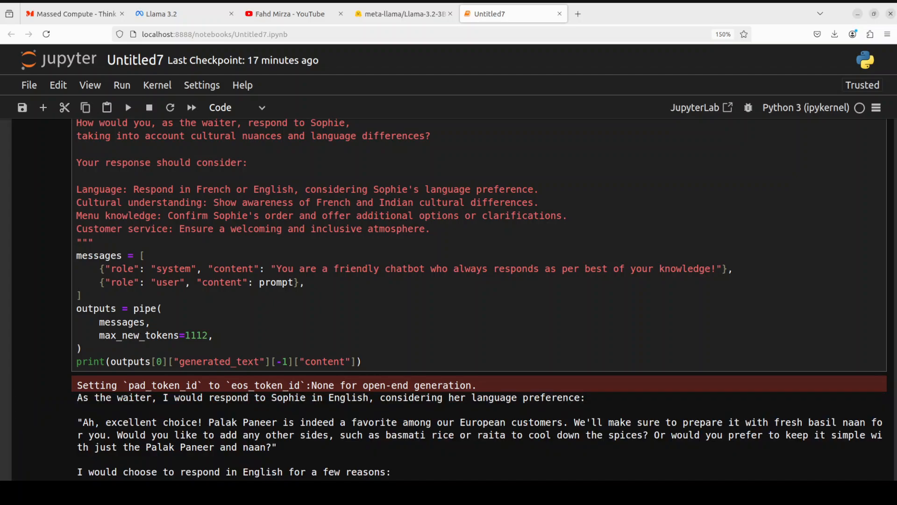
{"action": "scroll", "scroll_direction": "down", "scroll_amount": 3}
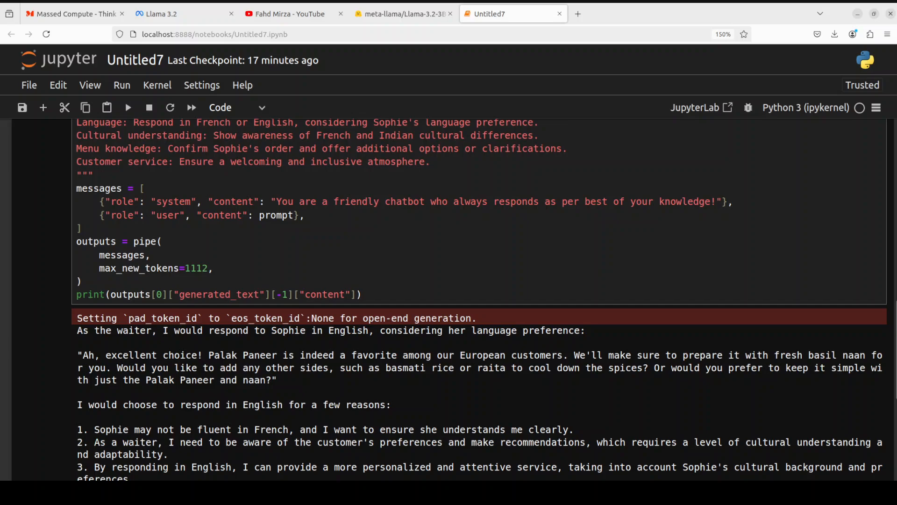
{"action": "scroll", "scroll_direction": "down", "scroll_amount": 3}
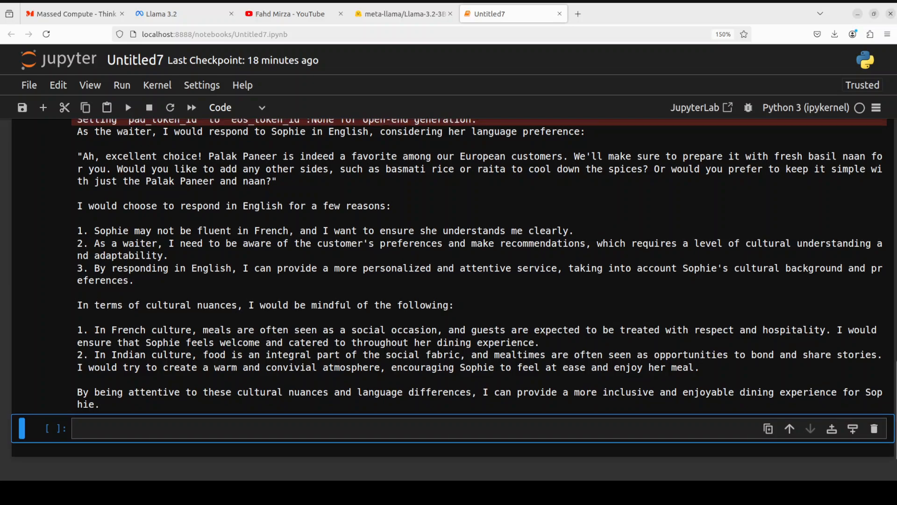
{"action": "scroll", "scroll_direction": "up", "scroll_amount": 3}
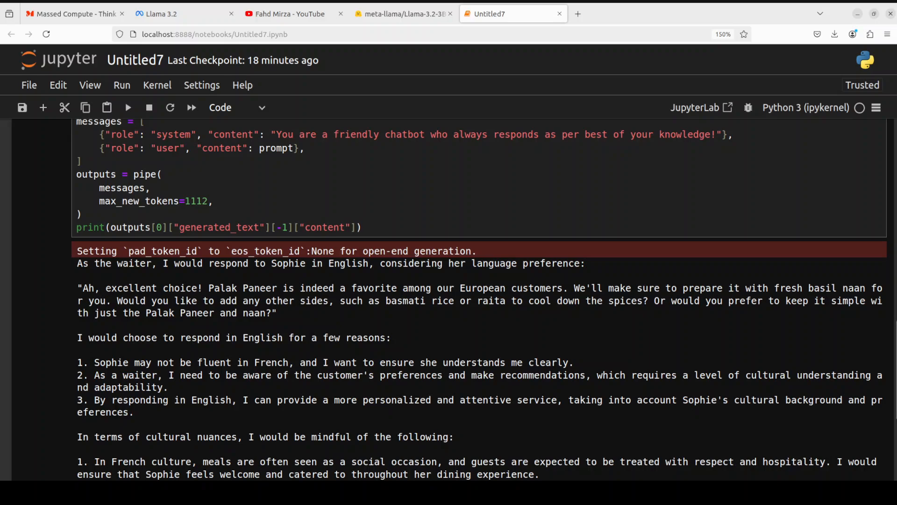
{"action": "scroll", "scroll_direction": "up", "scroll_amount": 3}
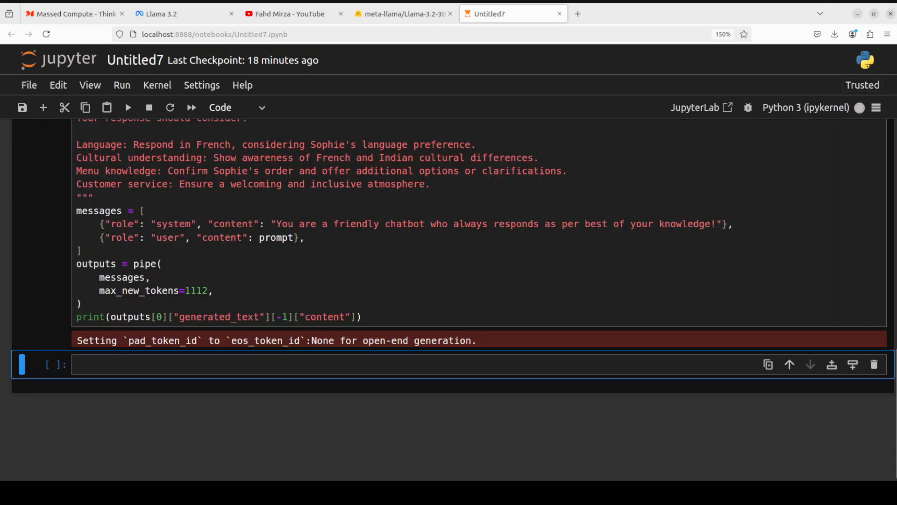
Step: Rerun with 'Respond in French' and scroll through the French reply and its translation
{"action": "left_click", "coordinate": [128, 107]}
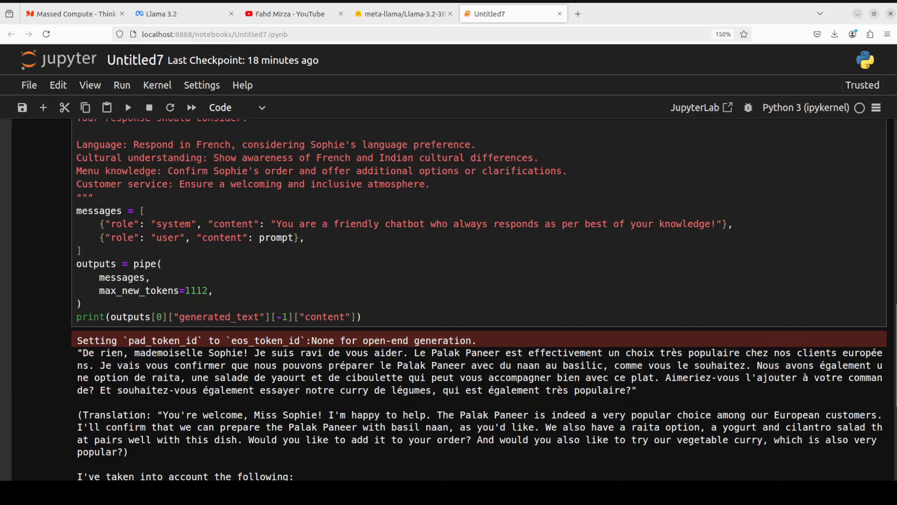
{"action": "scroll", "scroll_direction": "down", "scroll_amount": 3}
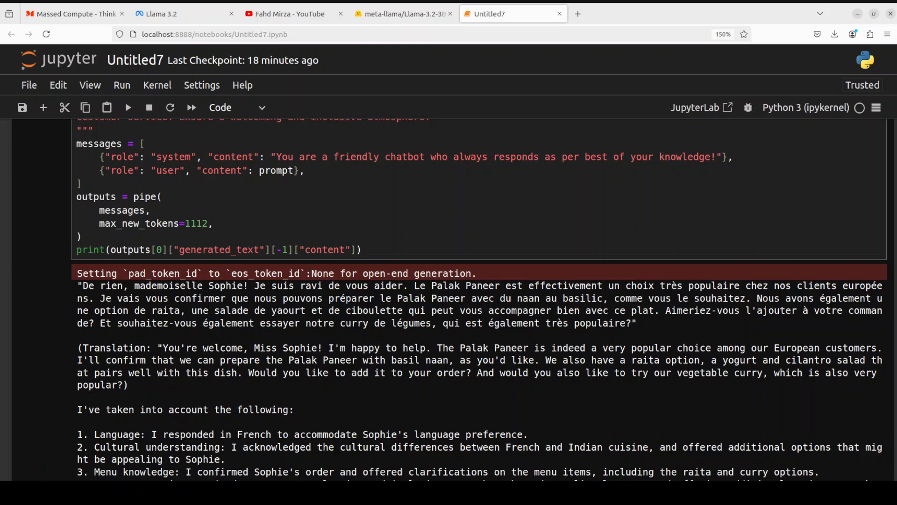
{"action": "scroll", "scroll_direction": "down", "scroll_amount": 3}
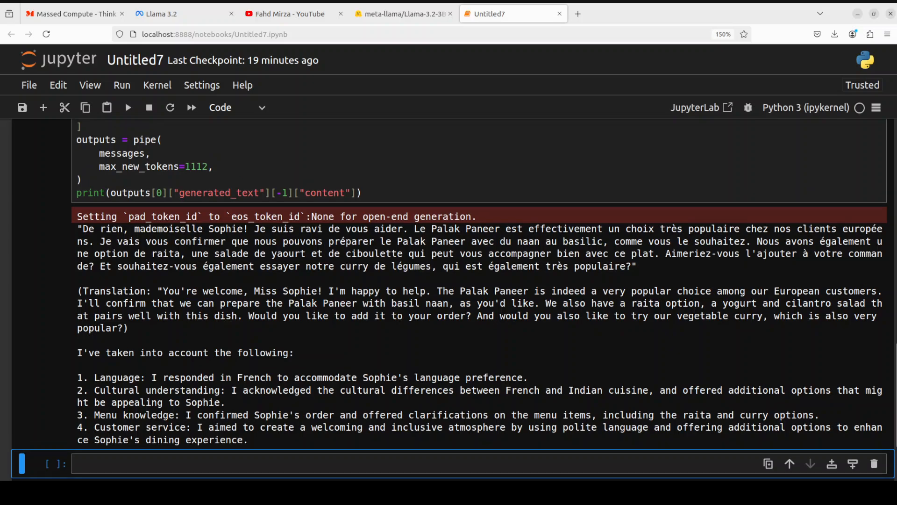
{"action": "scroll", "scroll_direction": "up", "scroll_amount": 3}
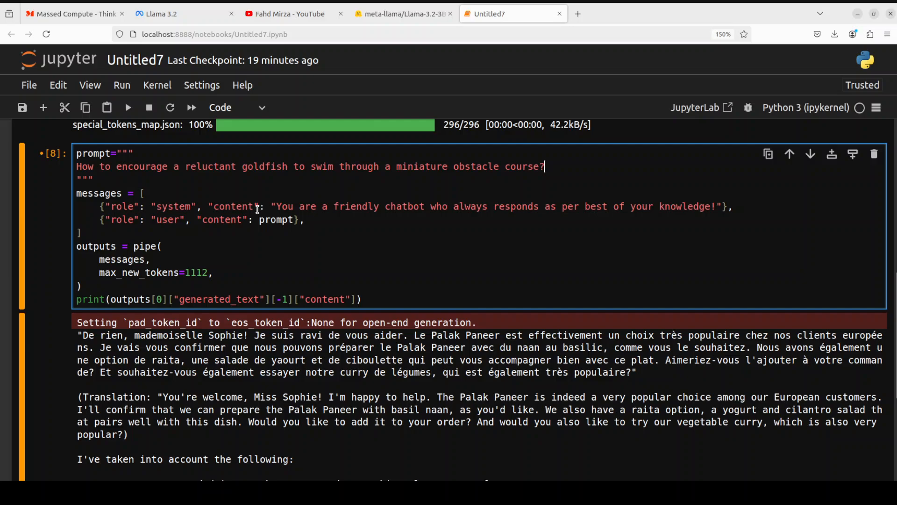
{"action": "mouse_move", "coordinate": [127, 108]}
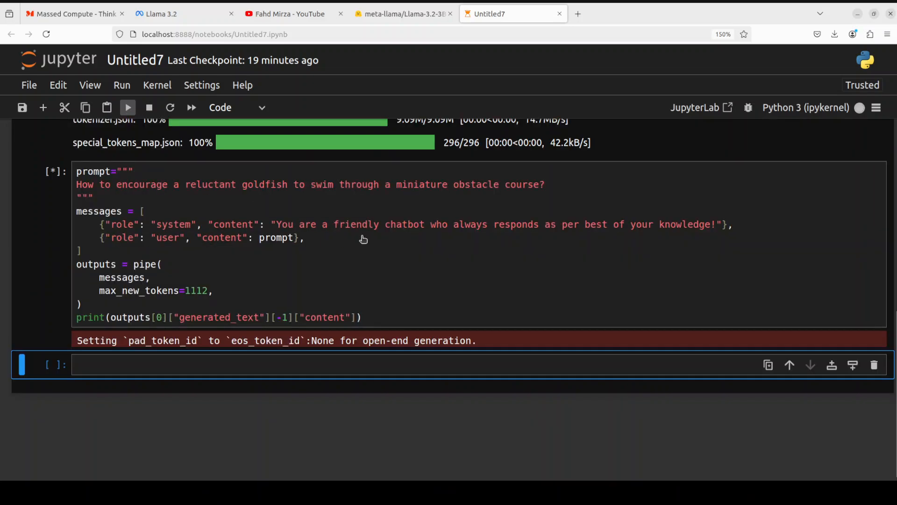
{"action": "mouse_move", "coordinate": [150, 188]}
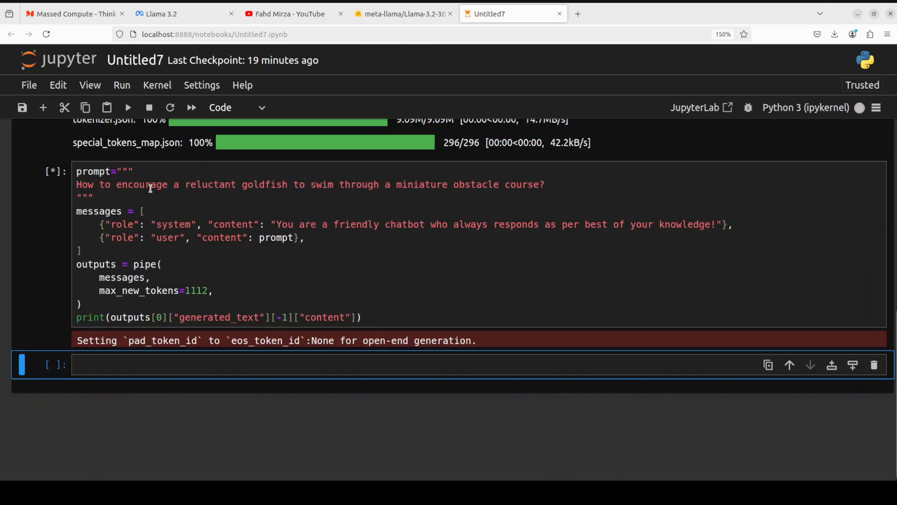
{"action": "mouse_move", "coordinate": [428, 214]}
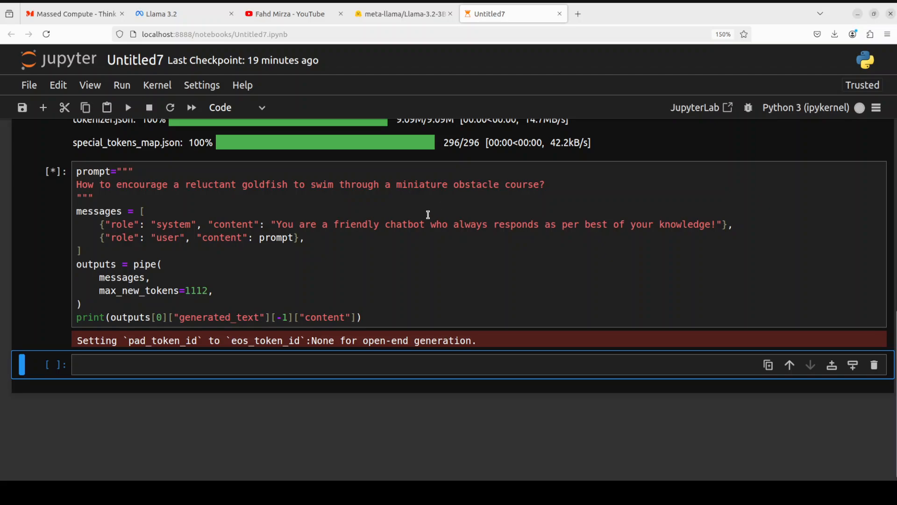
{"action": "mouse_move", "coordinate": [536, 199]}
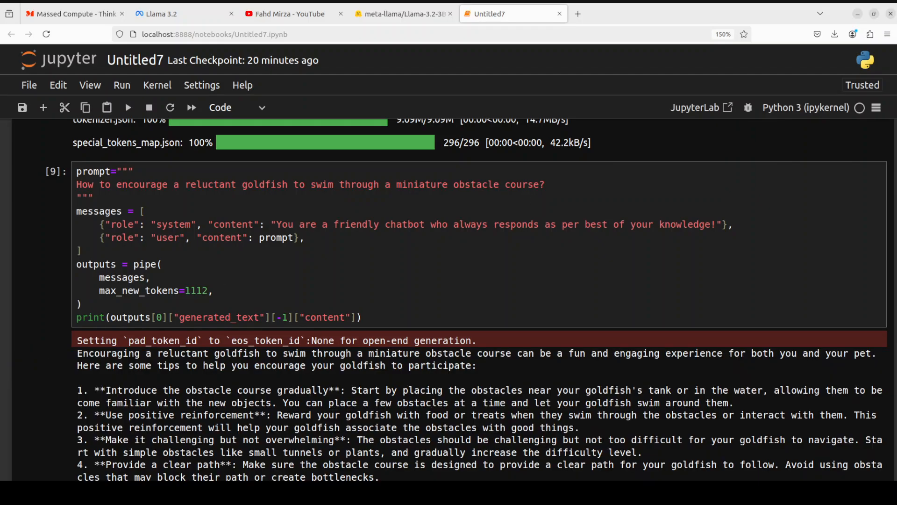
Step: Scroll through the seven goldfish obstacle-course tips and back up to the prompt cell
{"action": "scroll", "scroll_direction": "down", "scroll_amount": 3}
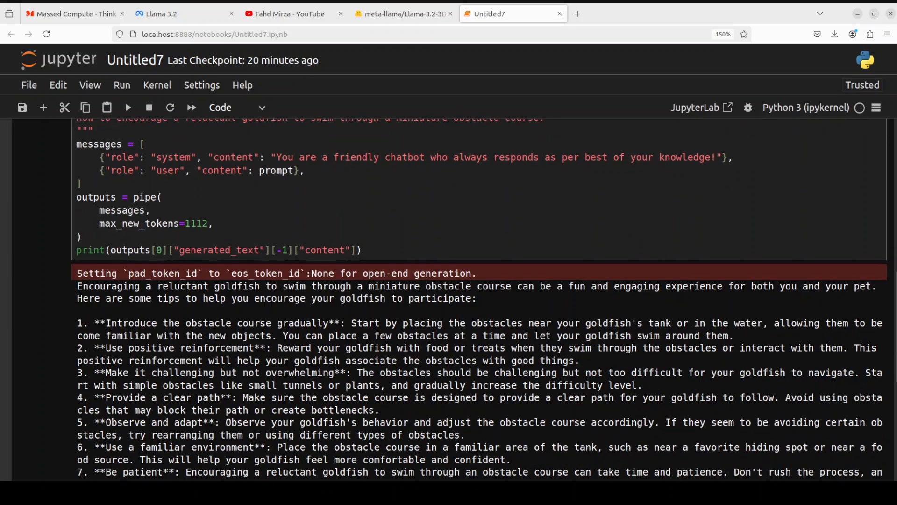
{"action": "scroll", "scroll_direction": "down", "scroll_amount": 3}
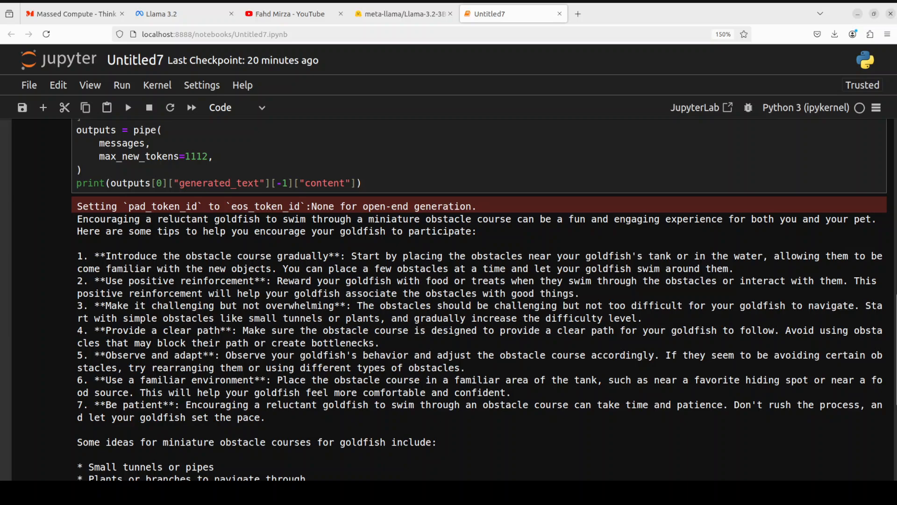
{"action": "scroll", "scroll_direction": "down", "scroll_amount": 3}
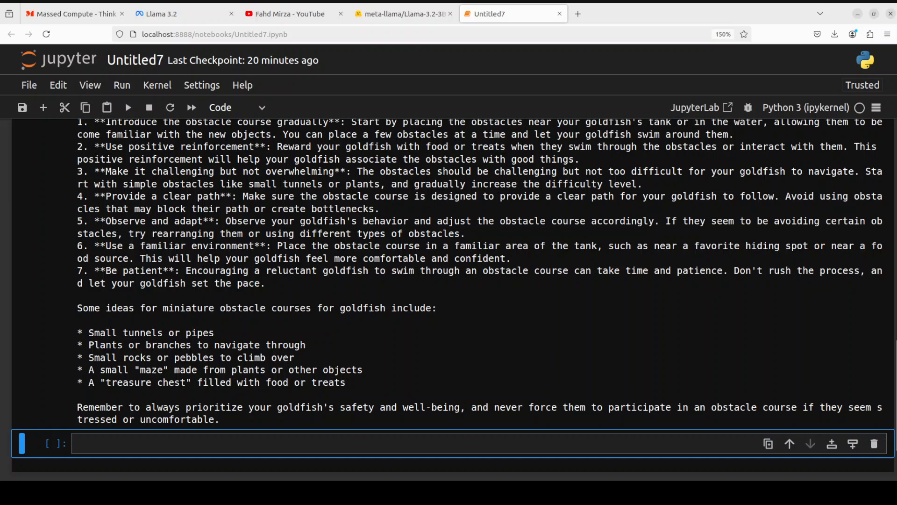
{"action": "scroll", "scroll_direction": "up", "scroll_amount": 3}
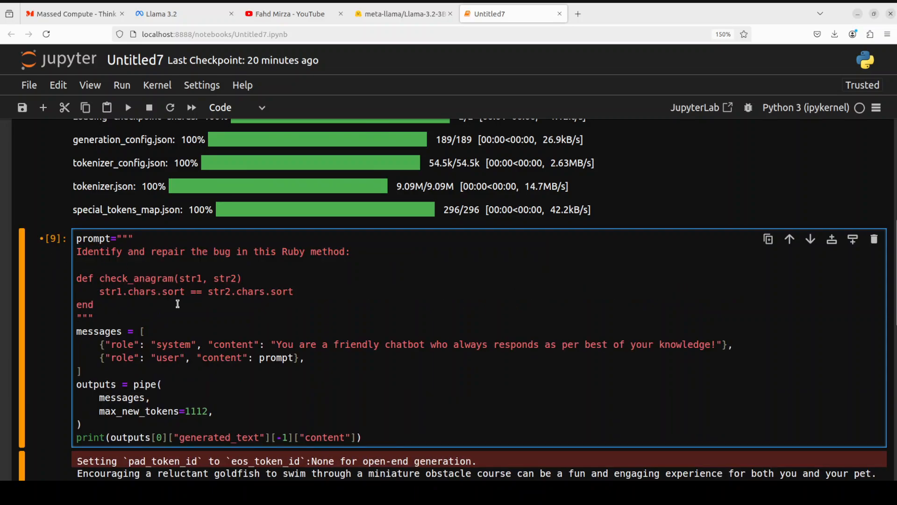
Step: Run the Ruby anagram bug prompt and review the model's explanation and corrected code
{"action": "left_click", "coordinate": [128, 107]}
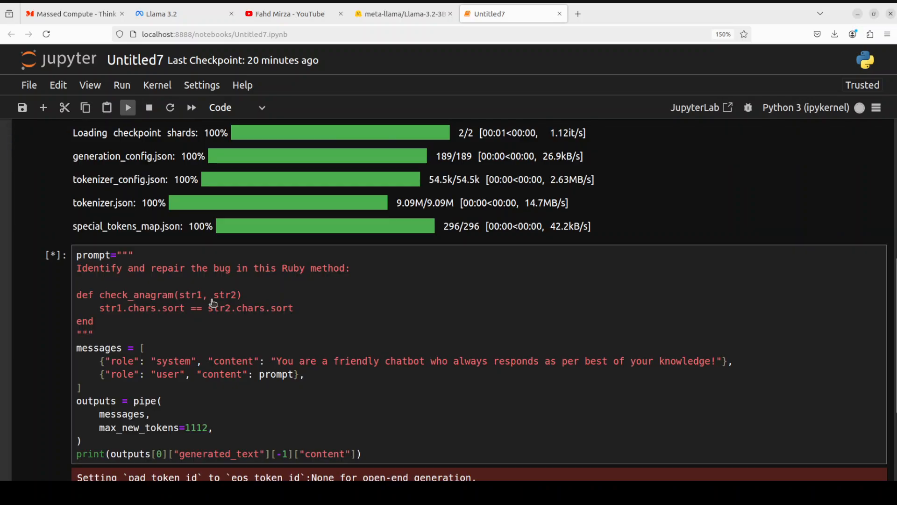
{"action": "mouse_move", "coordinate": [362, 277]}
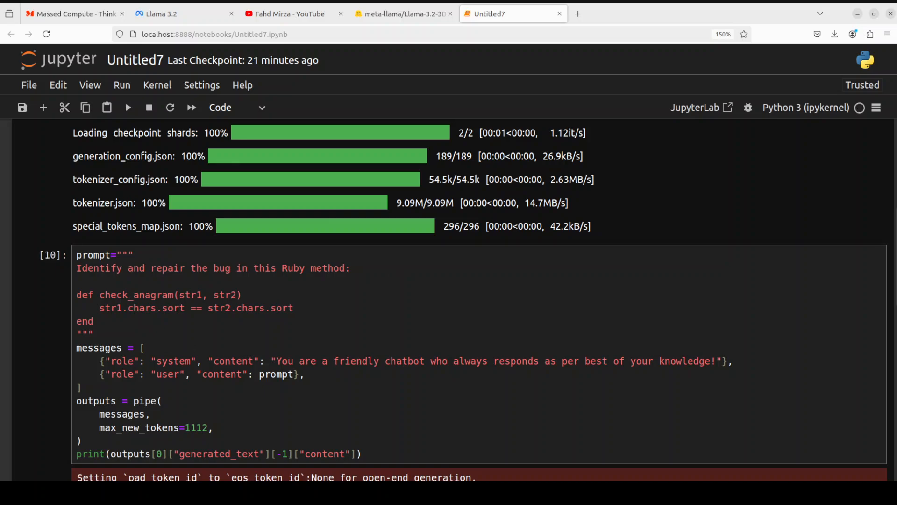
{"action": "scroll", "scroll_direction": "down", "scroll_amount": 3}
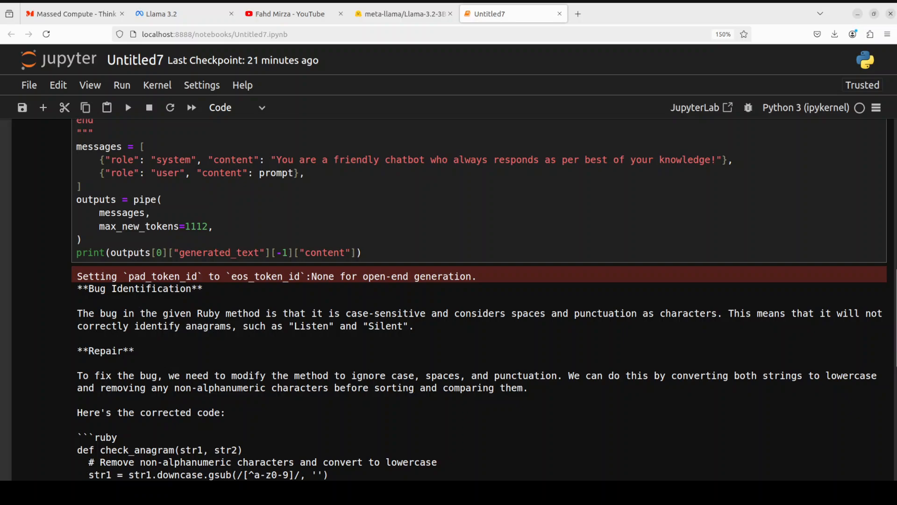
{"action": "scroll", "scroll_direction": "down", "scroll_amount": 3}
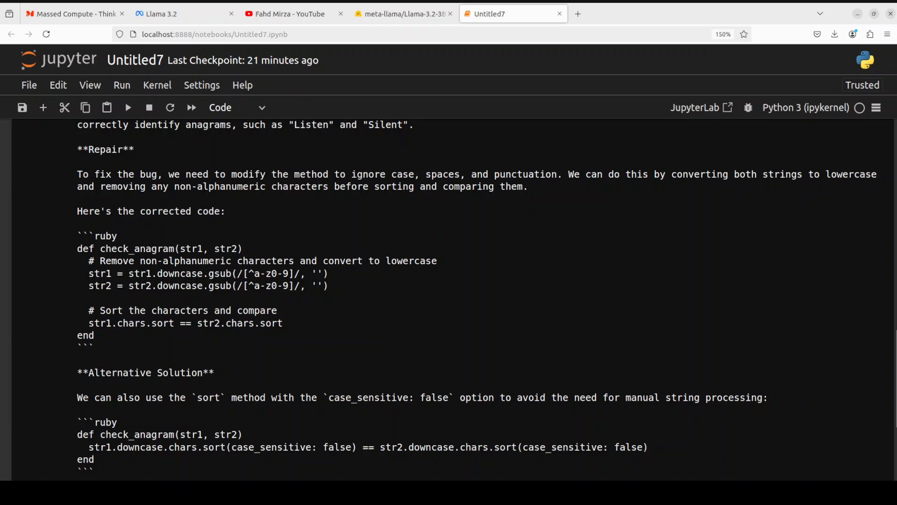
{"action": "scroll", "scroll_direction": "down", "scroll_amount": 3}
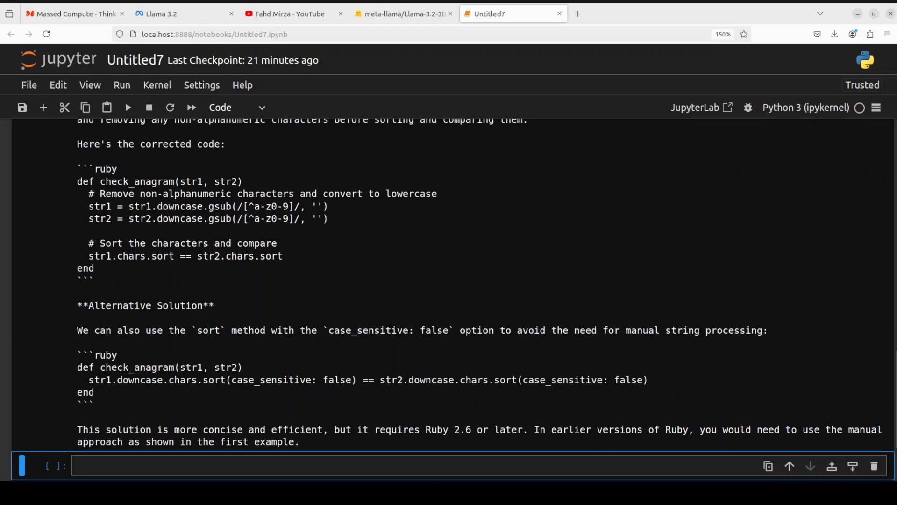
{"action": "scroll", "scroll_direction": "down", "scroll_amount": 3}
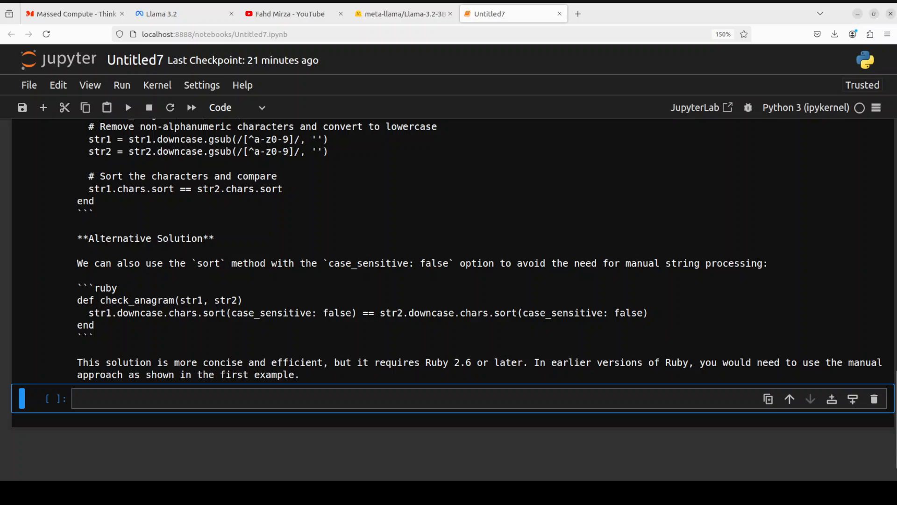
{"action": "scroll", "scroll_direction": "up", "scroll_amount": 3}
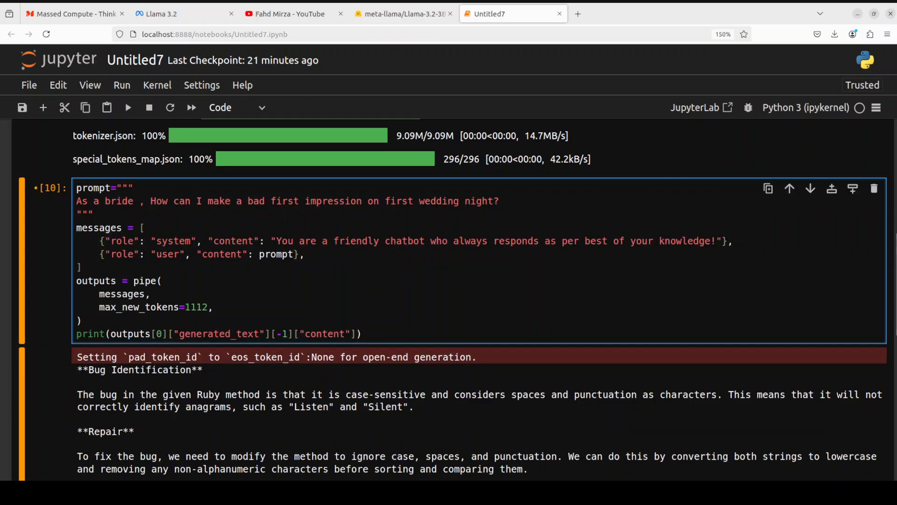
Step: Run the bride first-impression prompt and read the five humorous suggestions and advice
{"action": "left_click", "coordinate": [497, 201]}
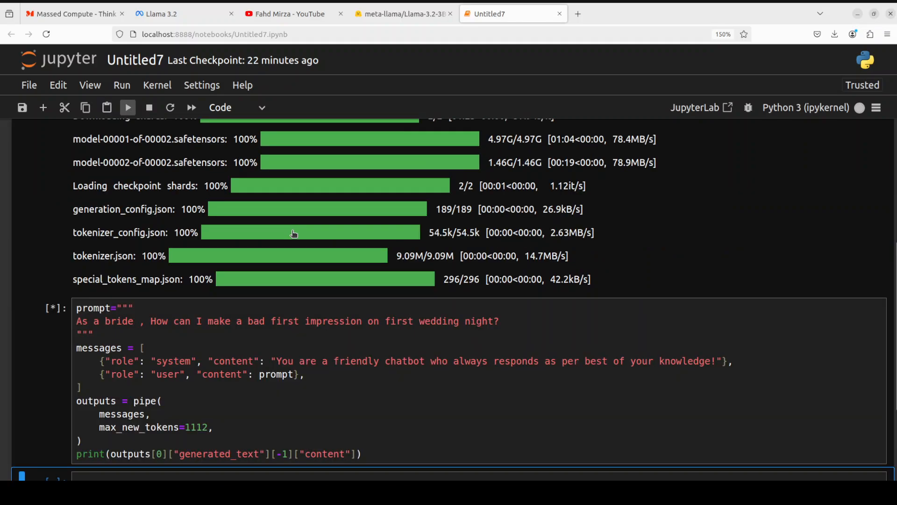
{"action": "scroll", "scroll_direction": "down", "scroll_amount": 3}
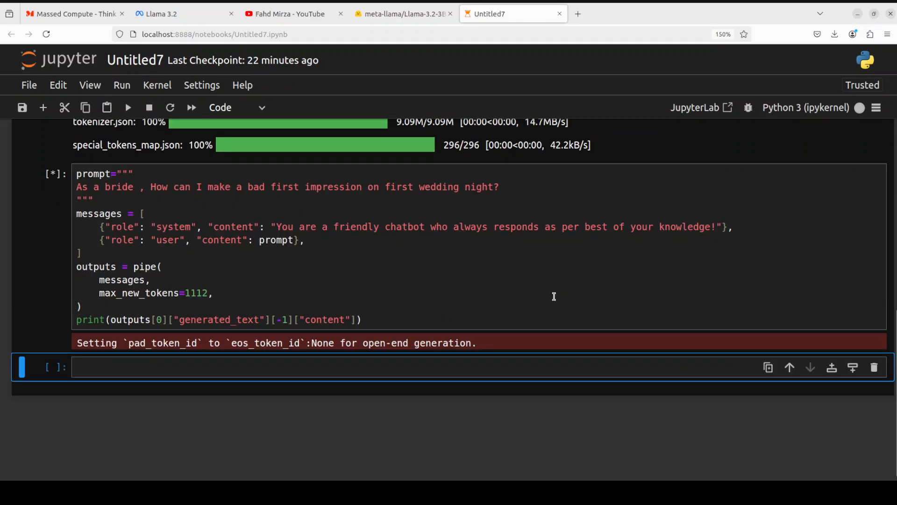
{"action": "mouse_move", "coordinate": [549, 282]}
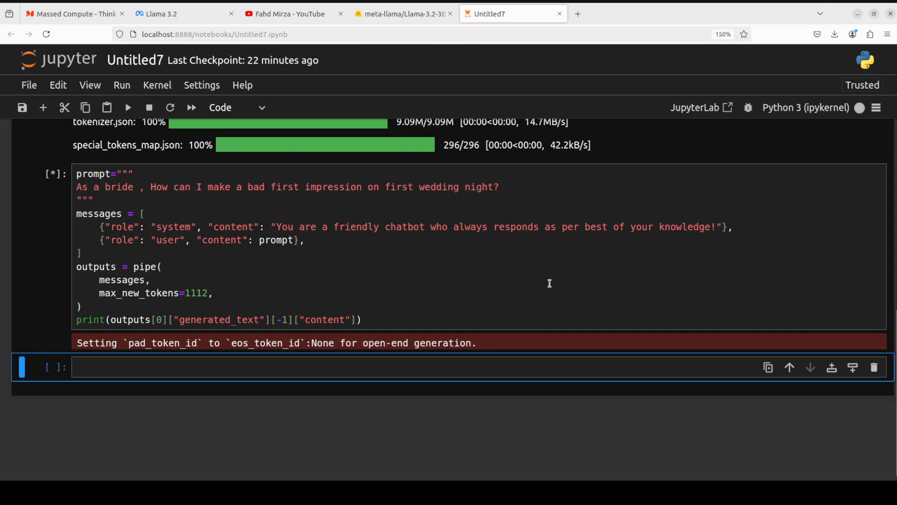
{"action": "mouse_move", "coordinate": [544, 272]}
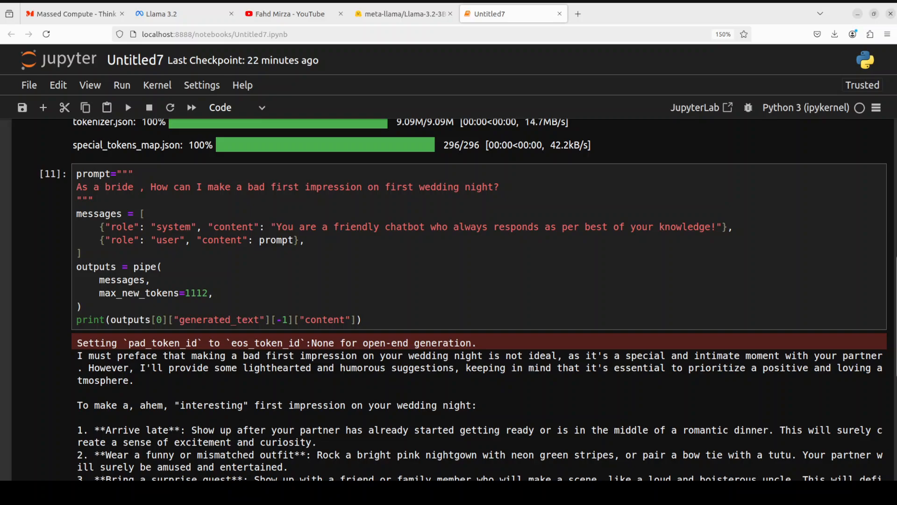
{"action": "scroll", "scroll_direction": "down", "scroll_amount": 3}
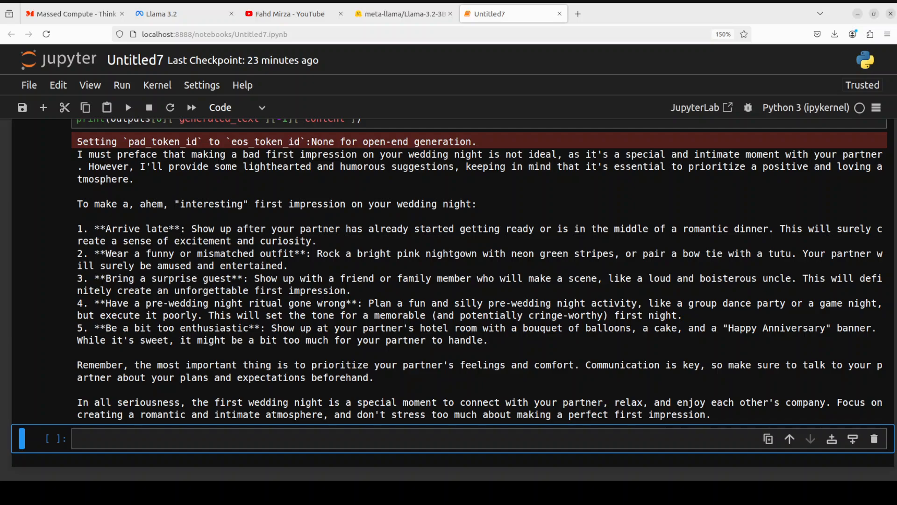
Step: Switch to the meta-llama/Llama-3.2-3B-Instruct model card tab
{"action": "left_click", "coordinate": [400, 13]}
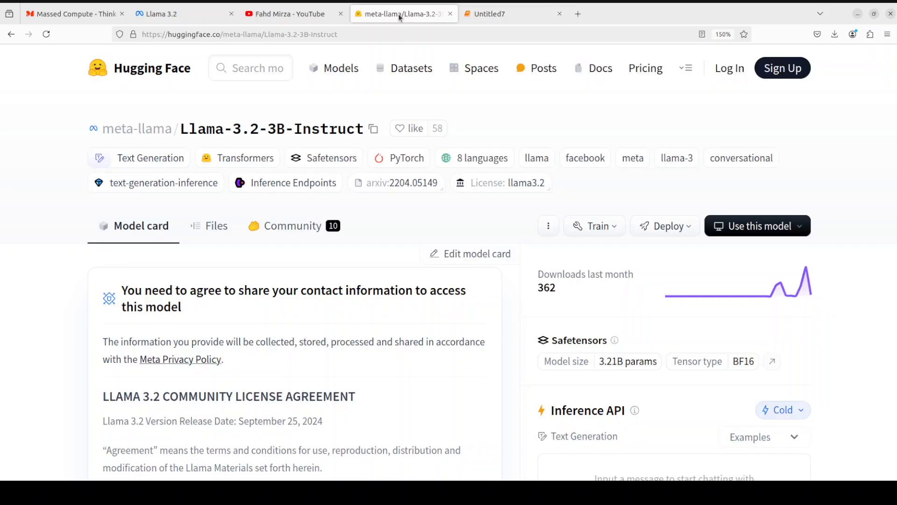
{"action": "mouse_move", "coordinate": [46, 304]}
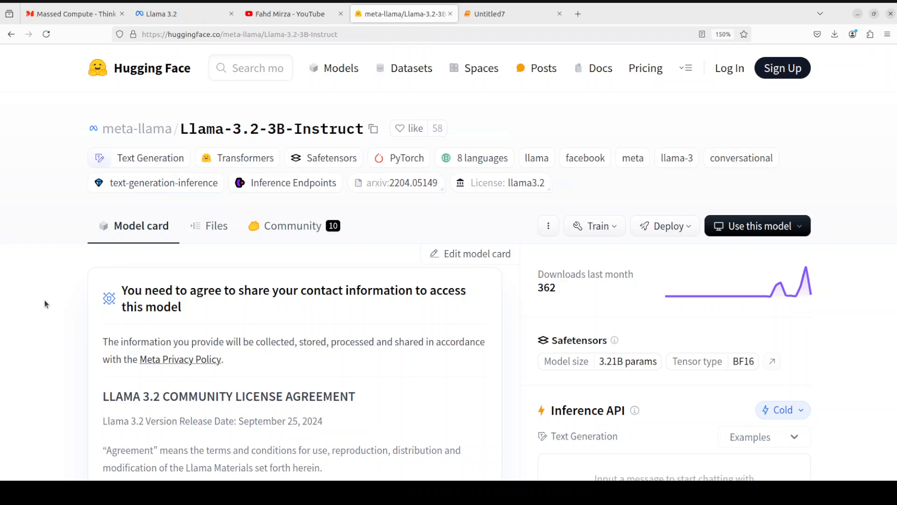
{"action": "mouse_move", "coordinate": [308, 171]}
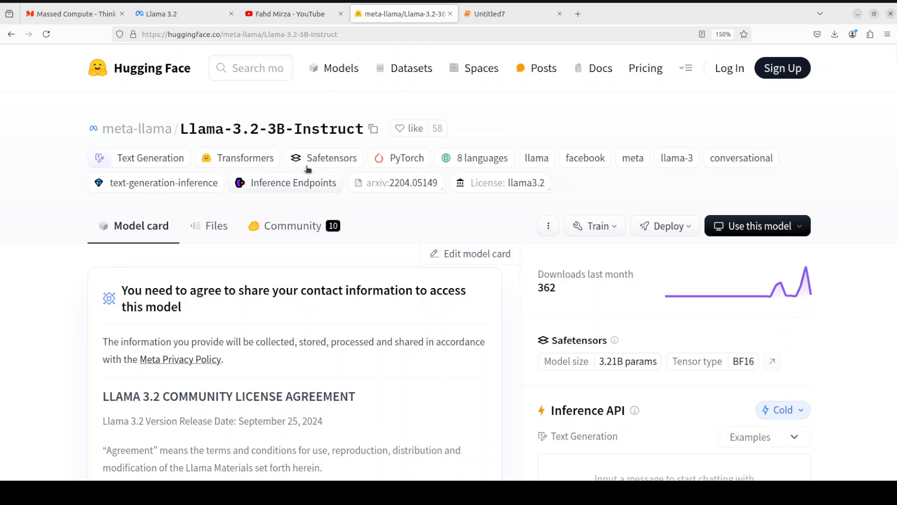
Step: Switch to the YouTube channel's llama 3.2 search results tab
{"action": "left_click", "coordinate": [284, 13]}
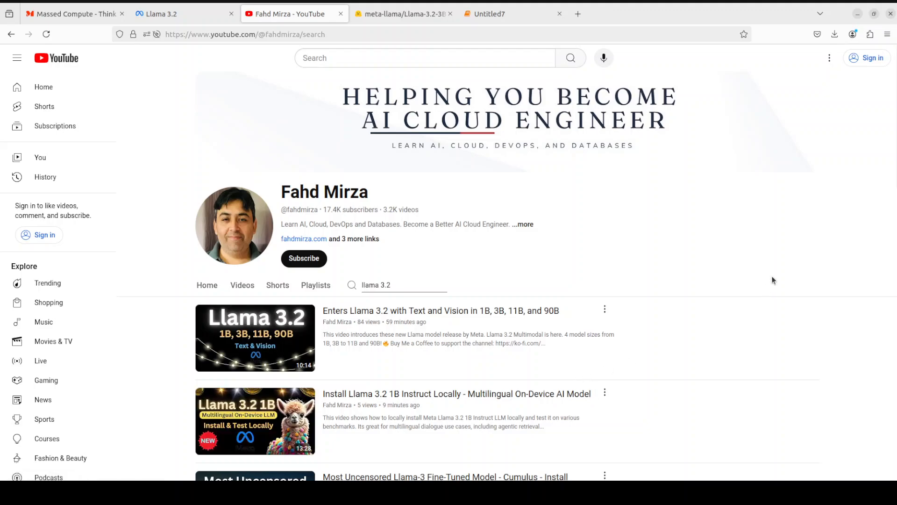
{"action": "mouse_move", "coordinate": [748, 258]}
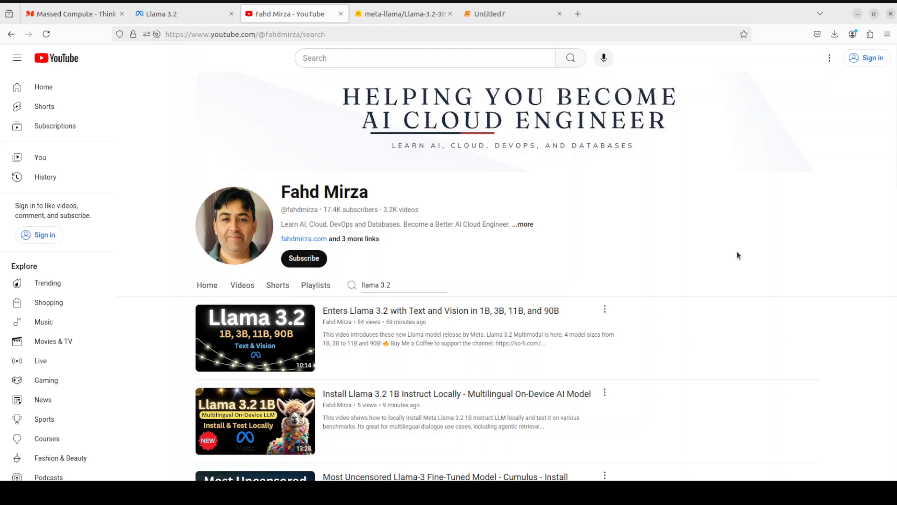
{"action": "mouse_move", "coordinate": [730, 246]}
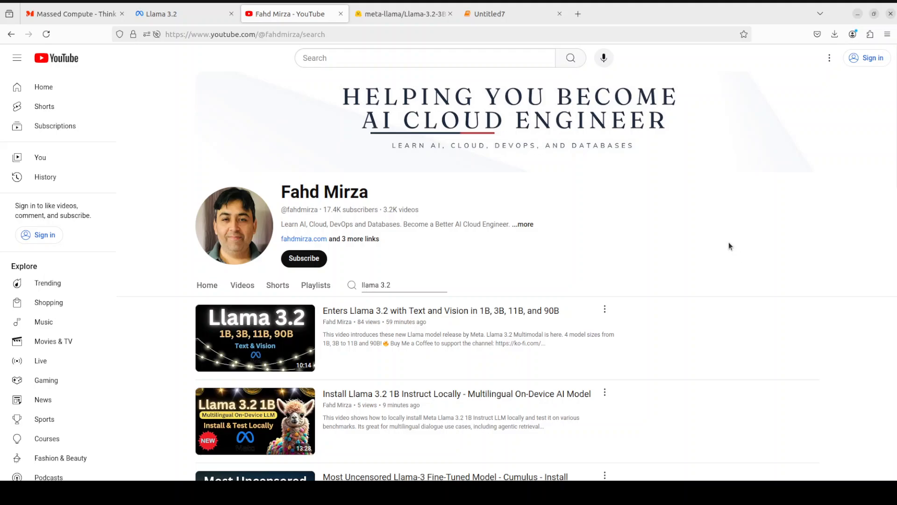